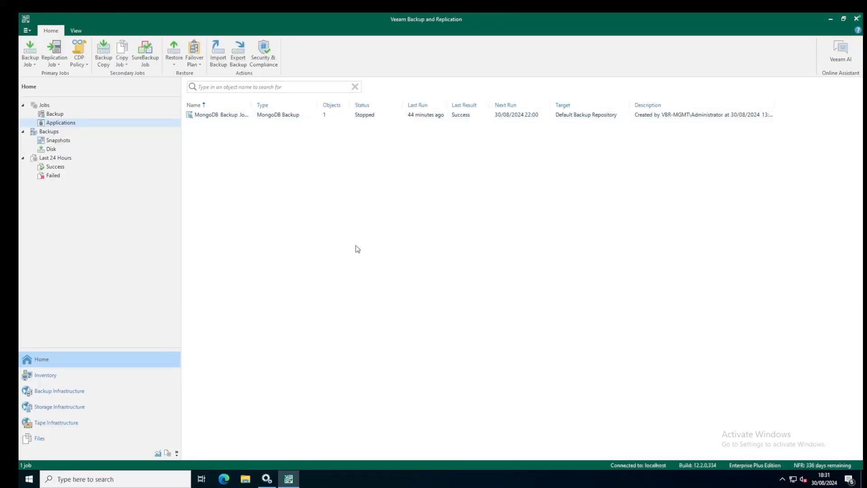
mouse_move(253, 108)
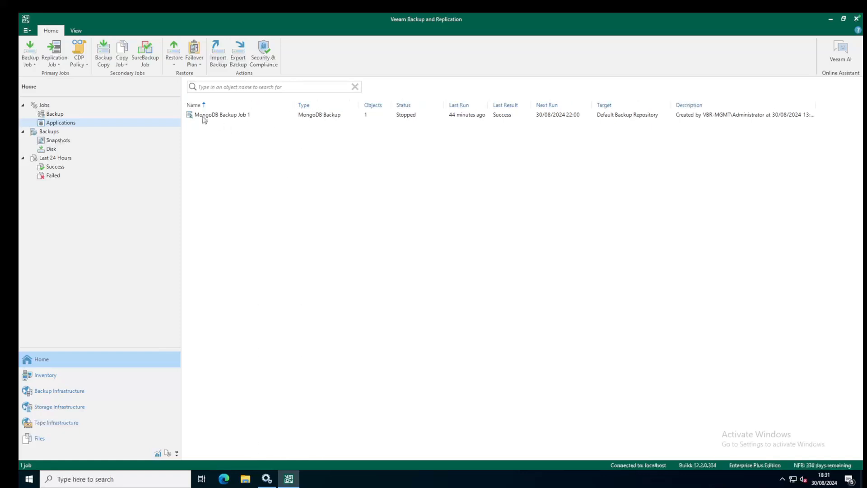
Step: Select MongoDB Backup Job 1, then show the backups stored on disk with its rs restore points
left_click(222, 114)
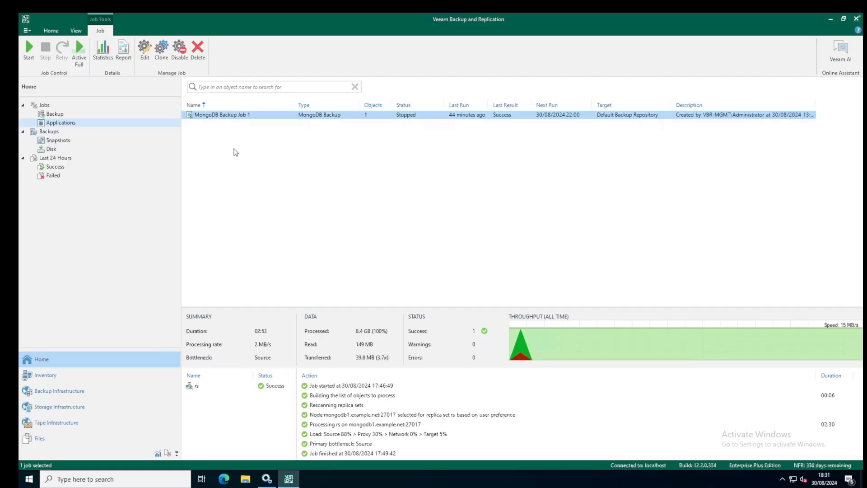
mouse_move(301, 134)
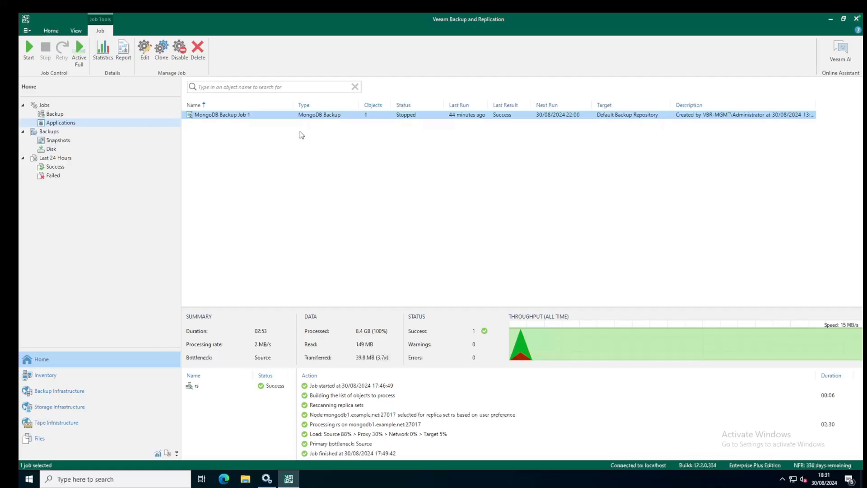
mouse_move(238, 177)
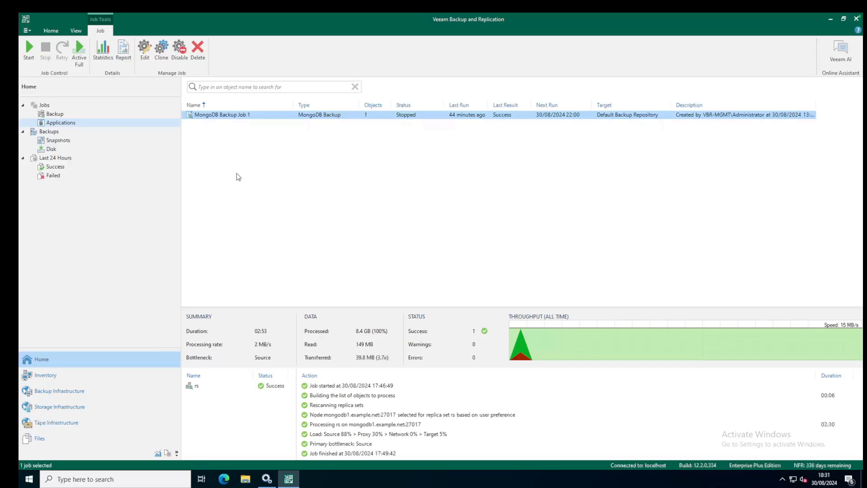
mouse_move(234, 178)
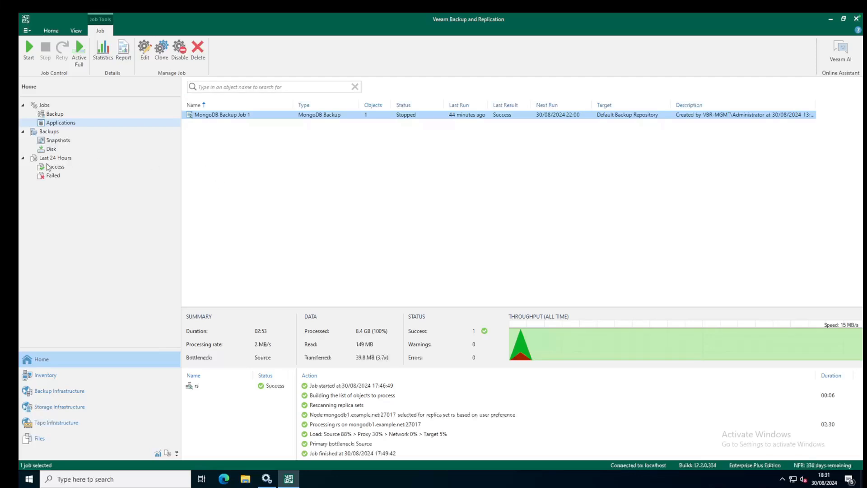
left_click(51, 148)
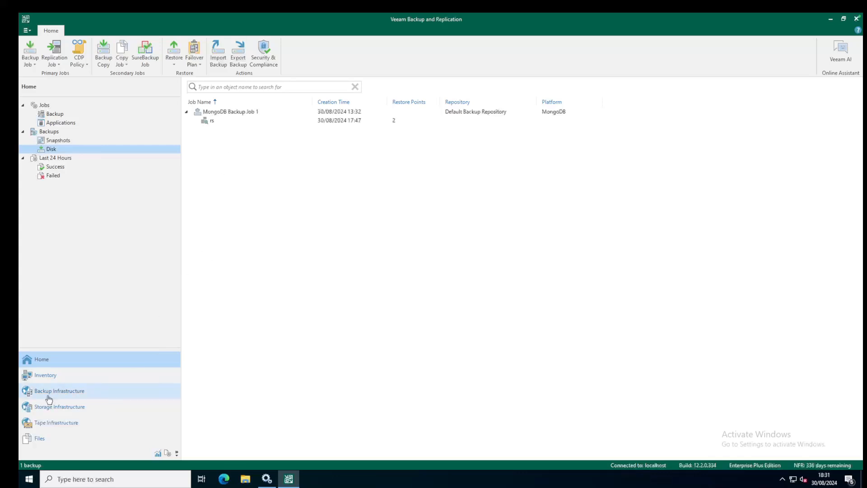
Step: Bring up the context menu for the MongoDB protection group under Physical Infrastructure
left_click(45, 375)
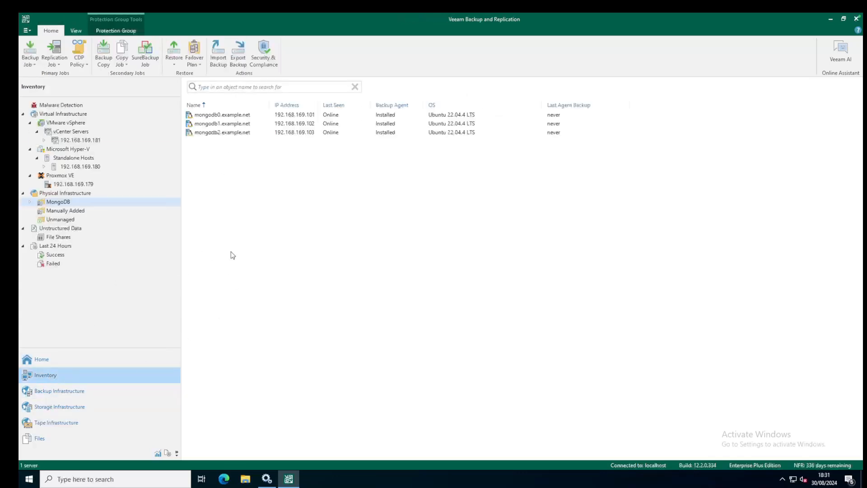
left_click(58, 202)
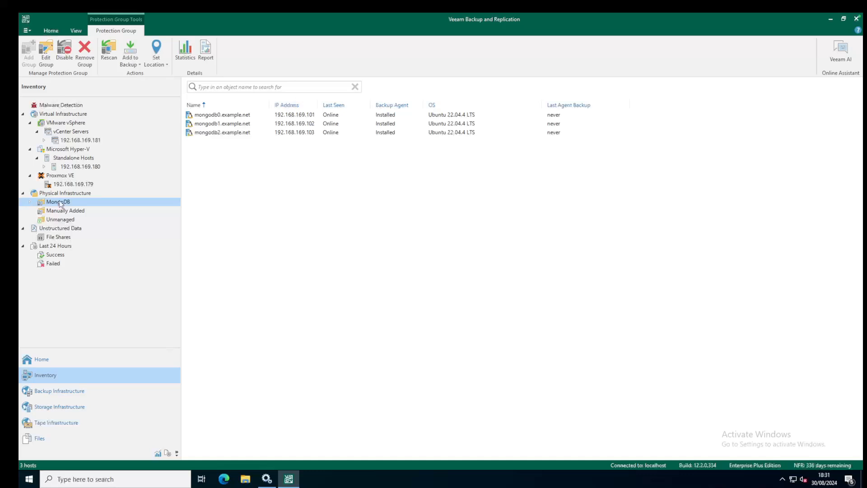
right_click(58, 202)
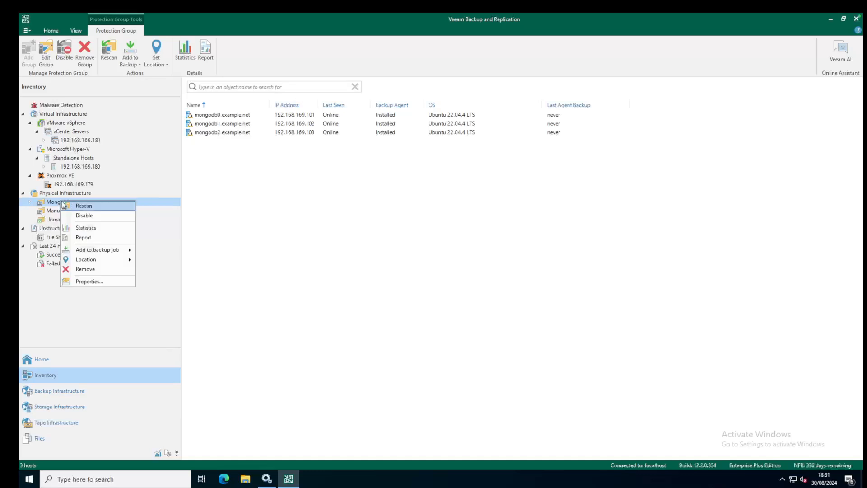
mouse_move(85, 269)
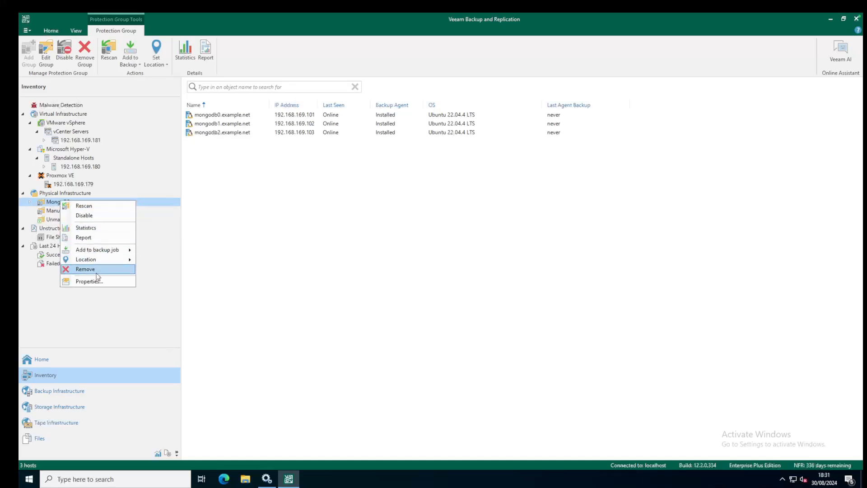
Step: Review the rs replica set deployment and mongoadmin credentials in the group's properties without adding anything
left_click(88, 281)
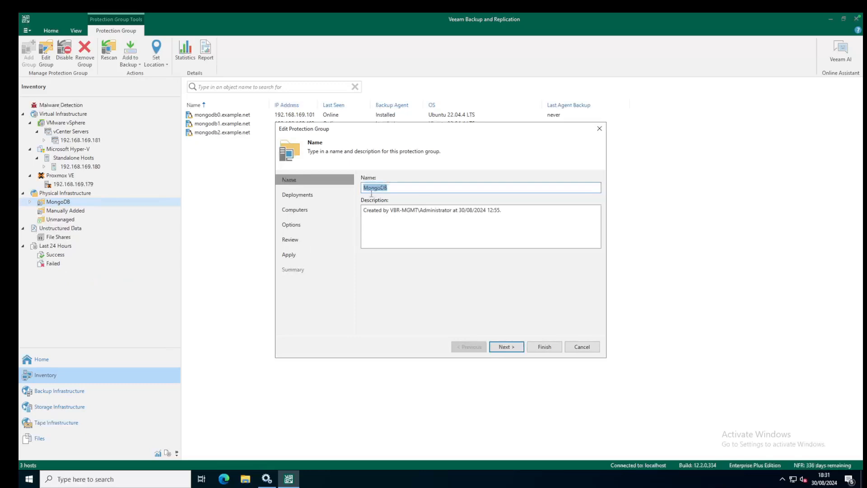
left_click(506, 347)
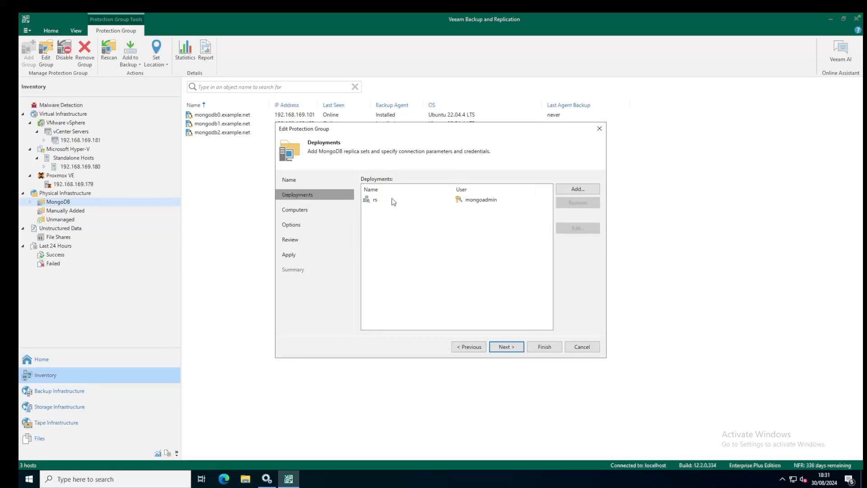
left_click(578, 189)
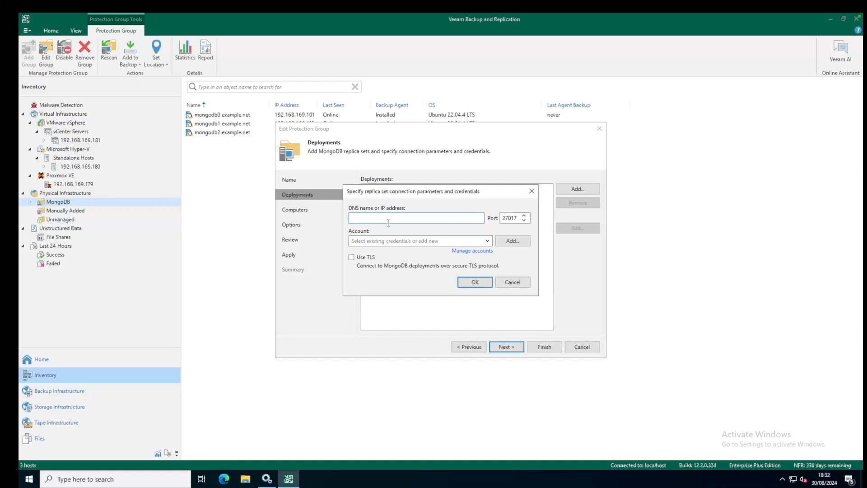
left_click(415, 217)
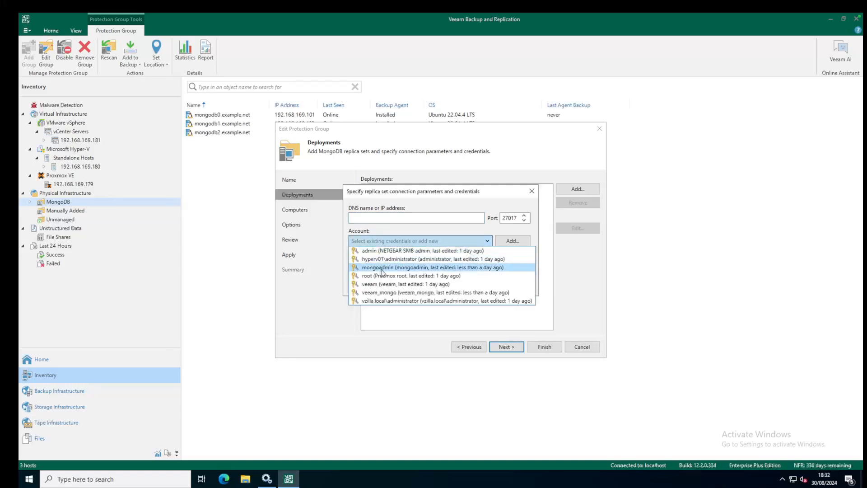
mouse_move(390, 269)
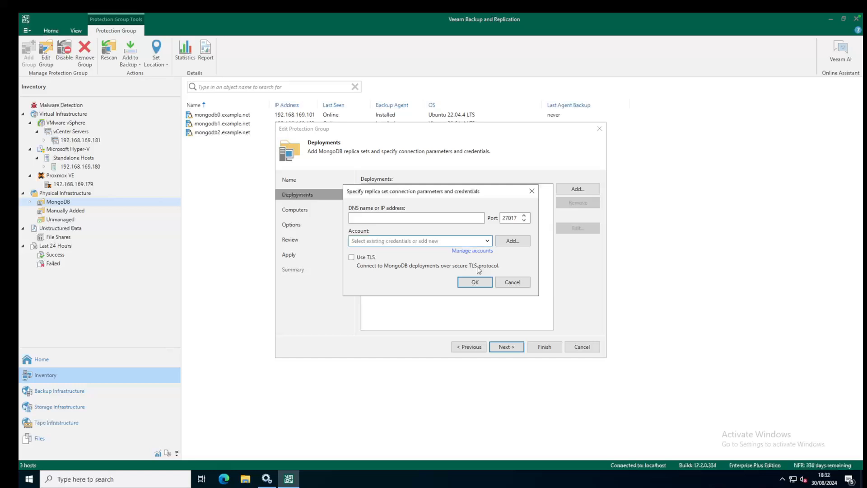
left_click(475, 282)
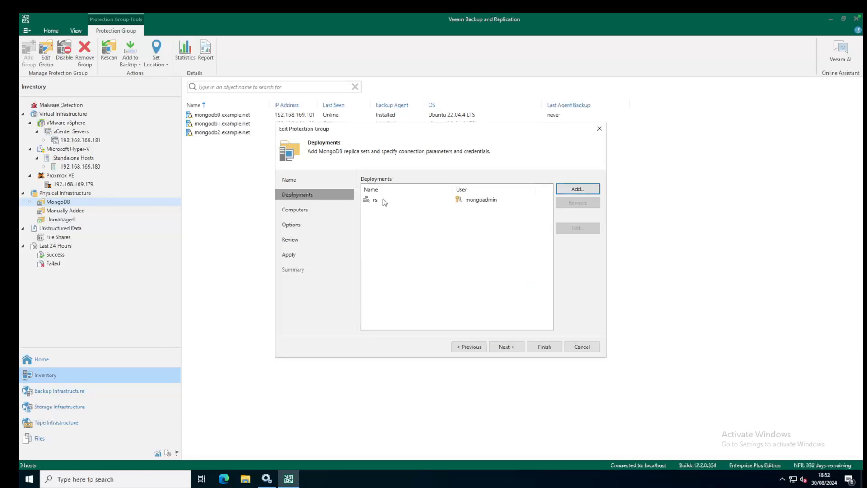
mouse_move(514, 326)
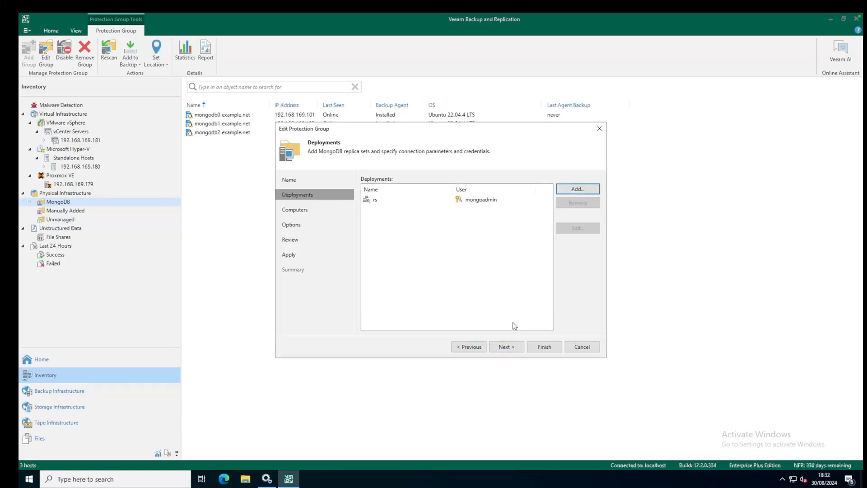
mouse_move(500, 335)
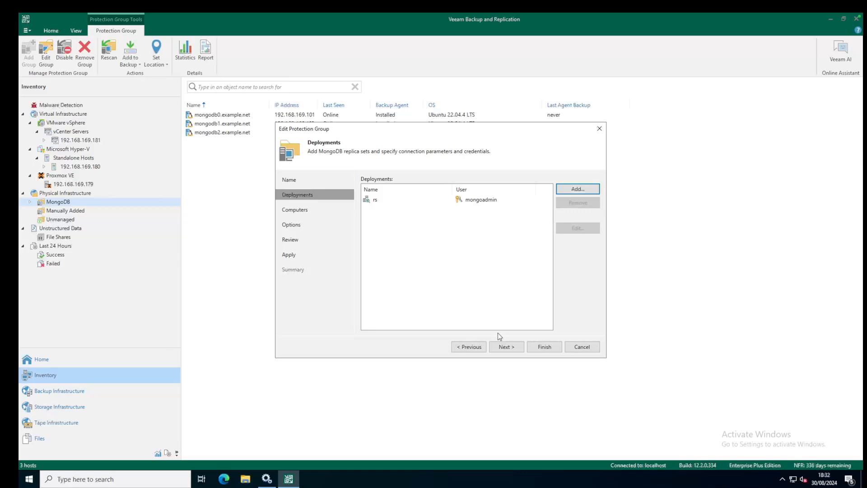
Step: Check mongodb0's connection settings and credential options, leaving the veeam account unchanged
left_click(506, 347)
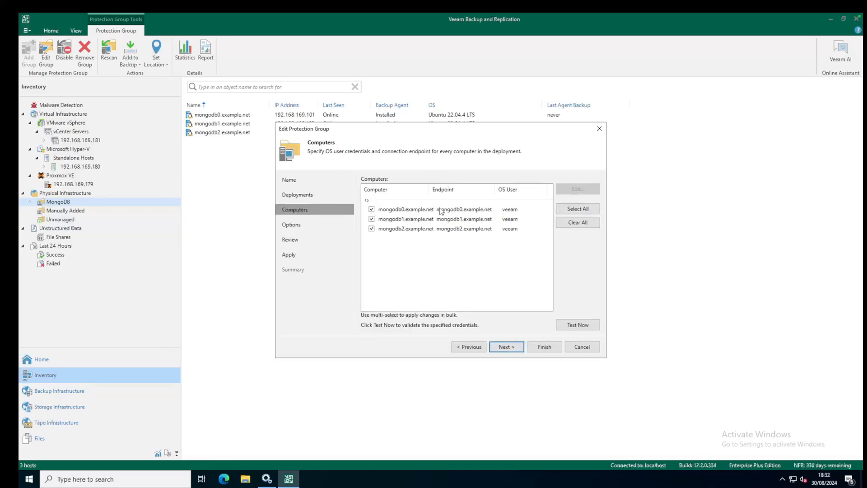
mouse_move(422, 221)
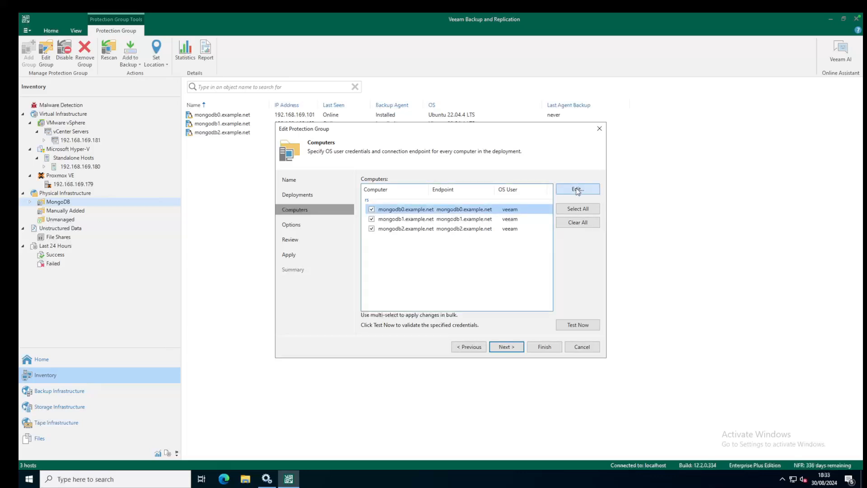
left_click(579, 189)
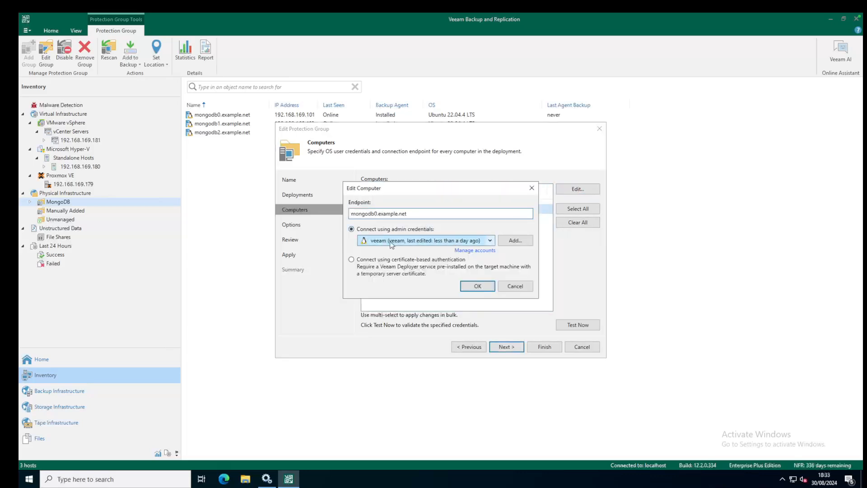
left_click(515, 240)
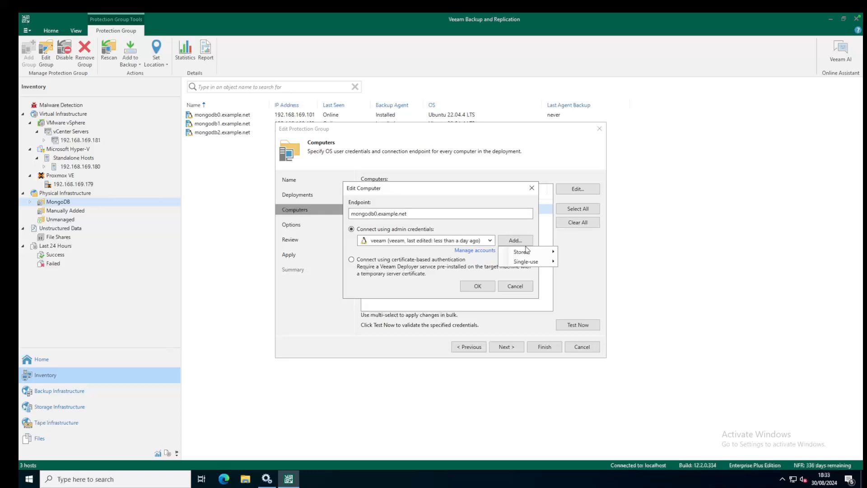
left_click(603, 258)
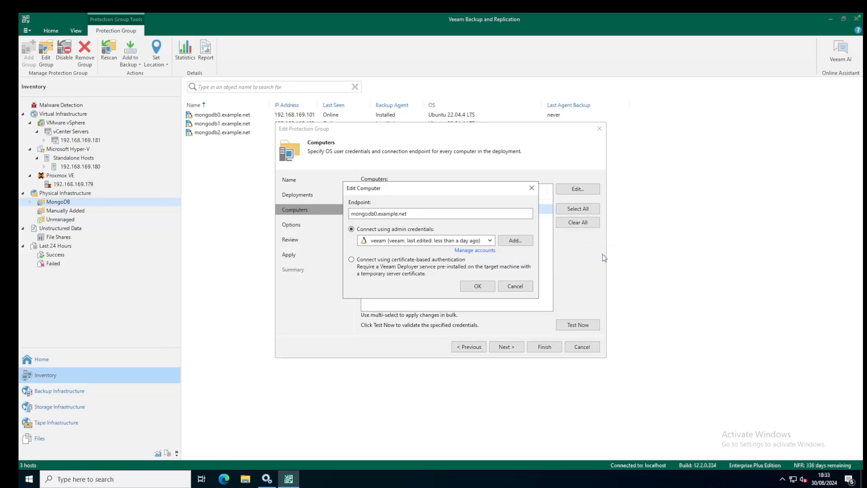
left_click(515, 240)
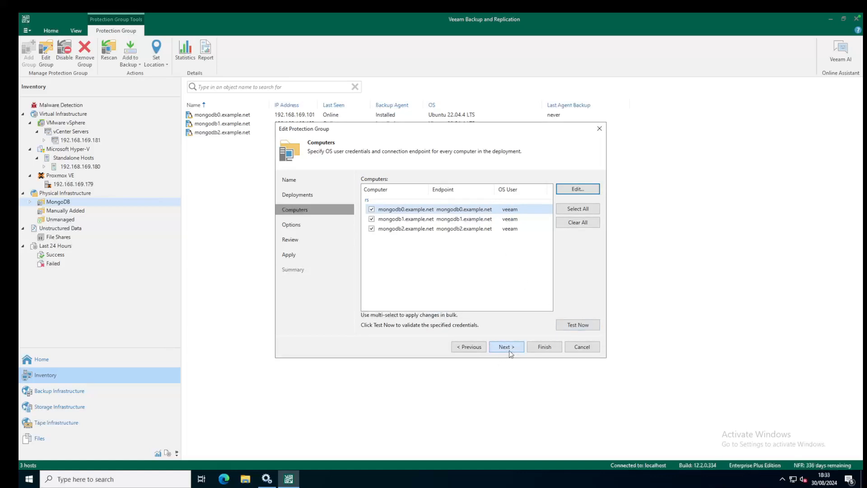
left_click(506, 347)
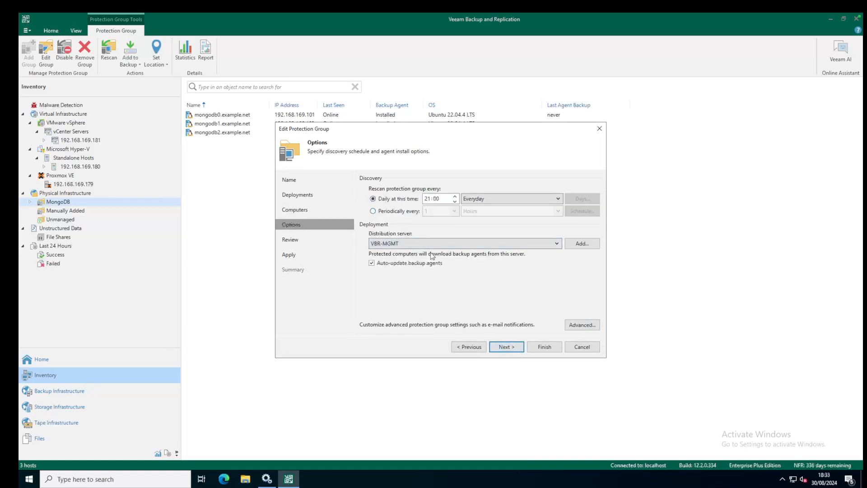
mouse_move(509, 329)
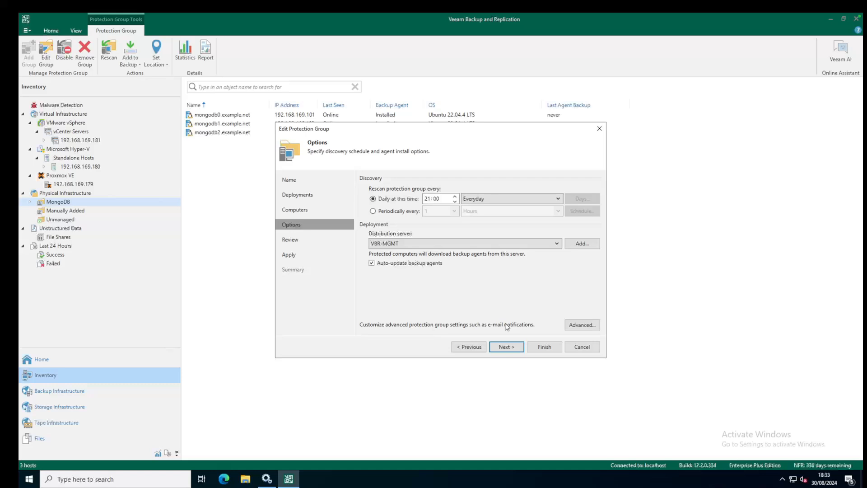
left_click(506, 347)
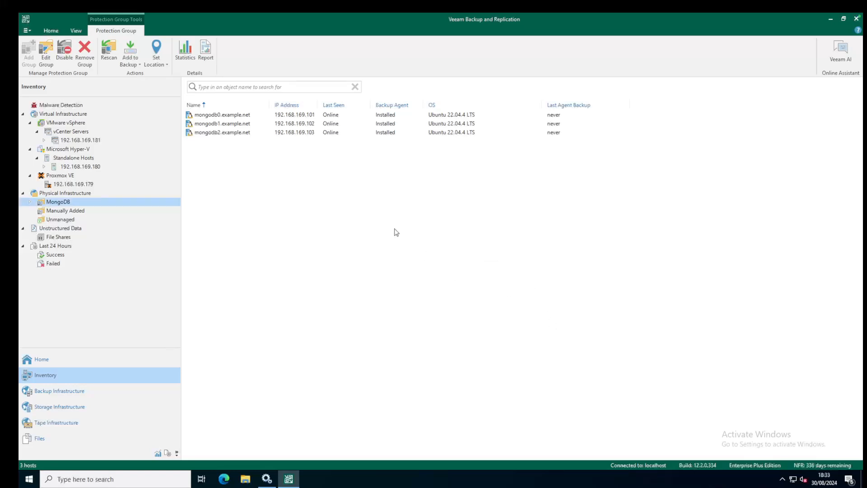
mouse_move(379, 228)
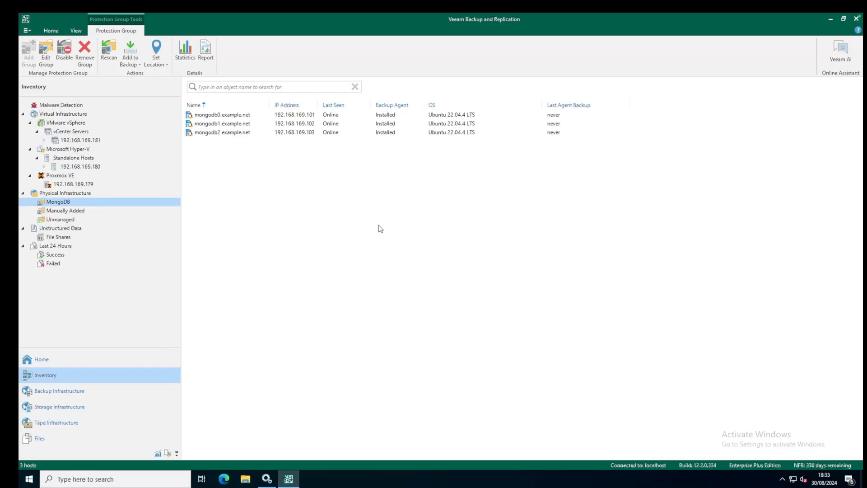
mouse_move(354, 234)
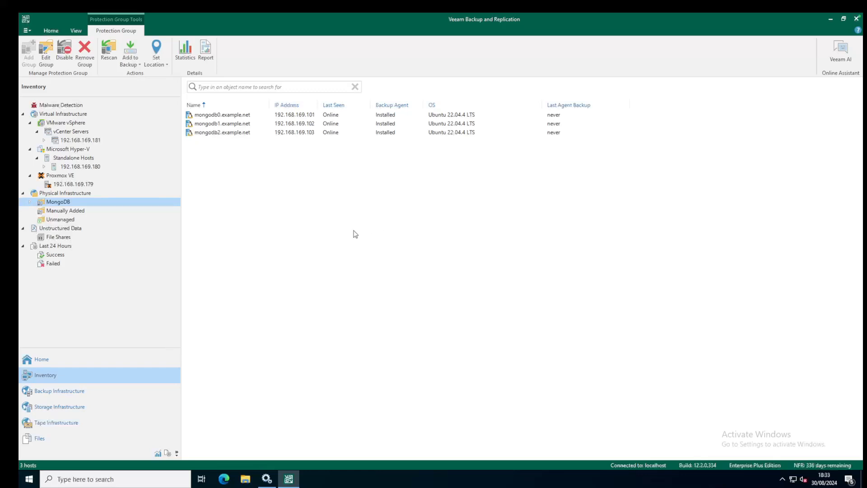
mouse_move(272, 163)
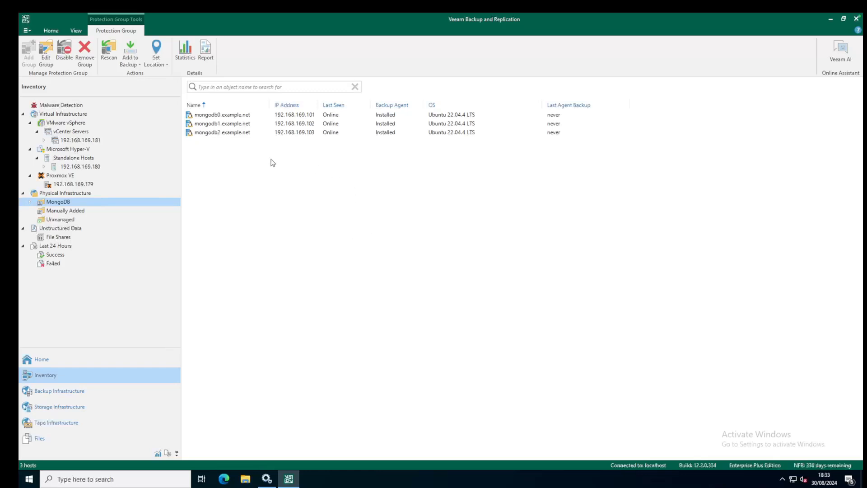
mouse_move(386, 122)
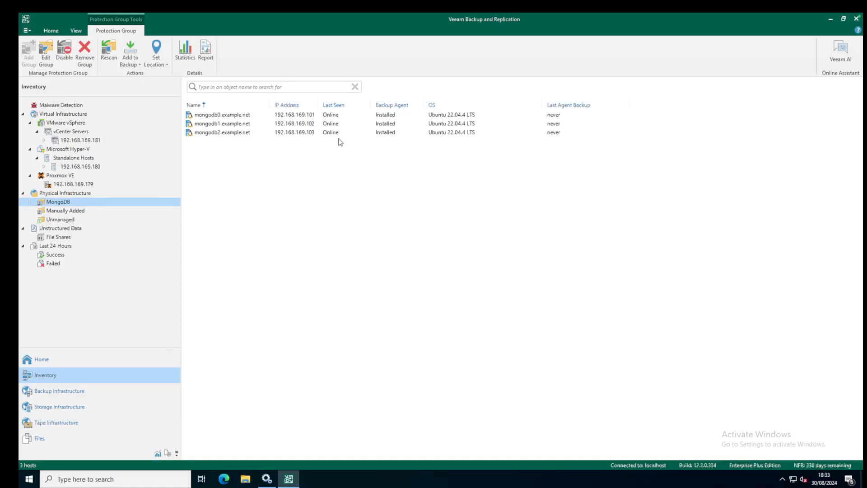
mouse_move(44, 83)
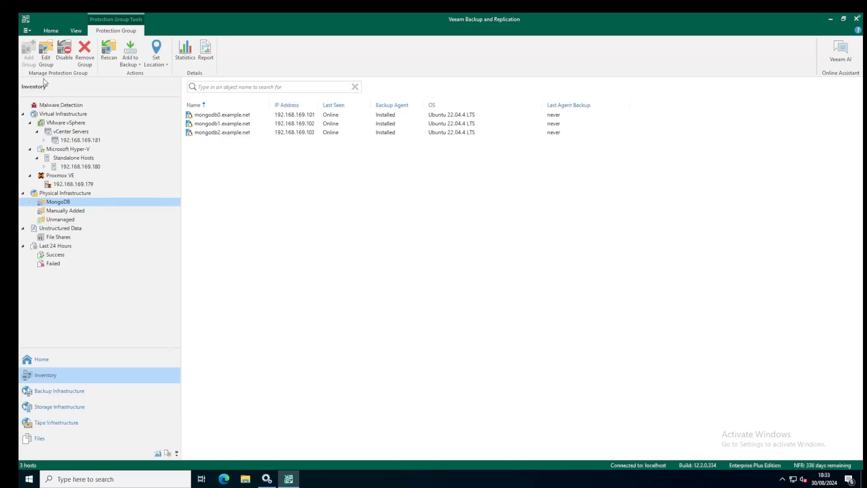
left_click(25, 31)
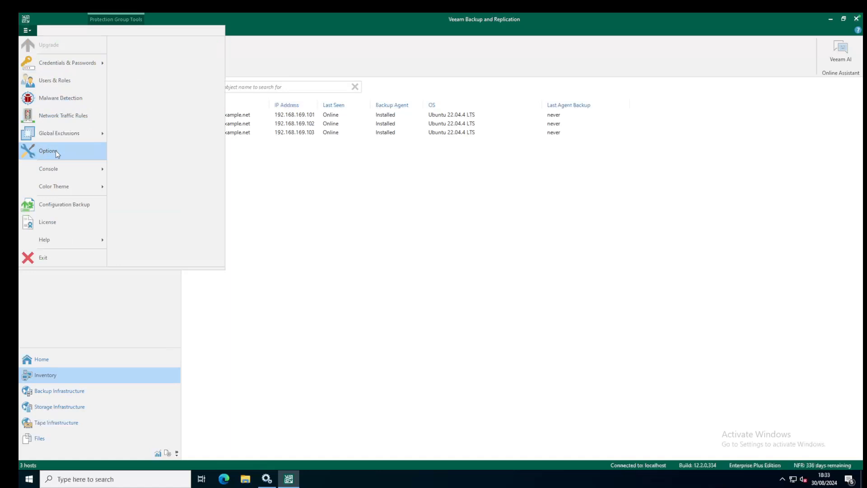
left_click(47, 151)
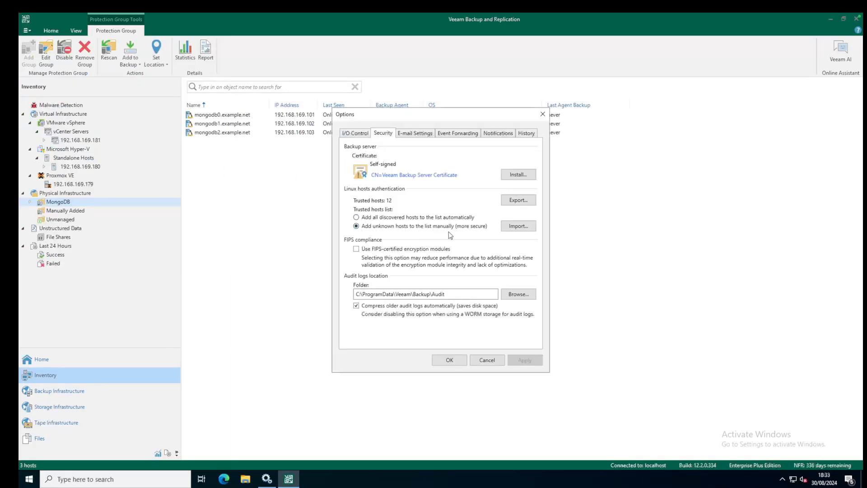
mouse_move(403, 224)
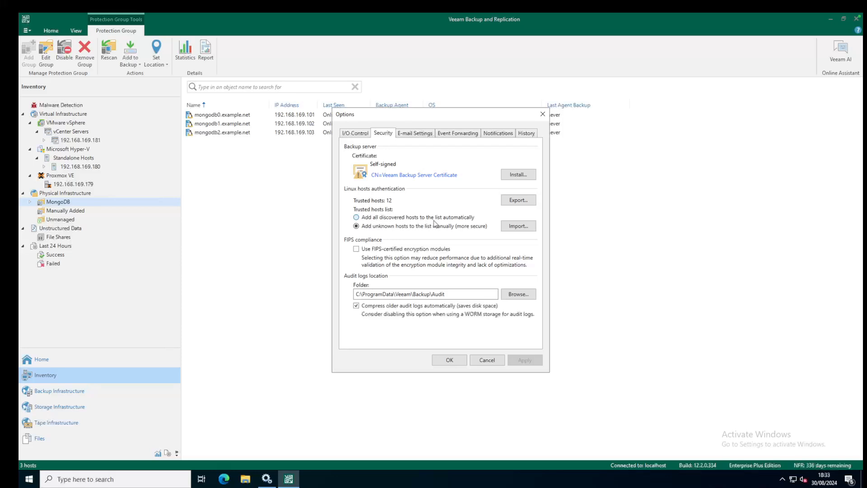
mouse_move(440, 237)
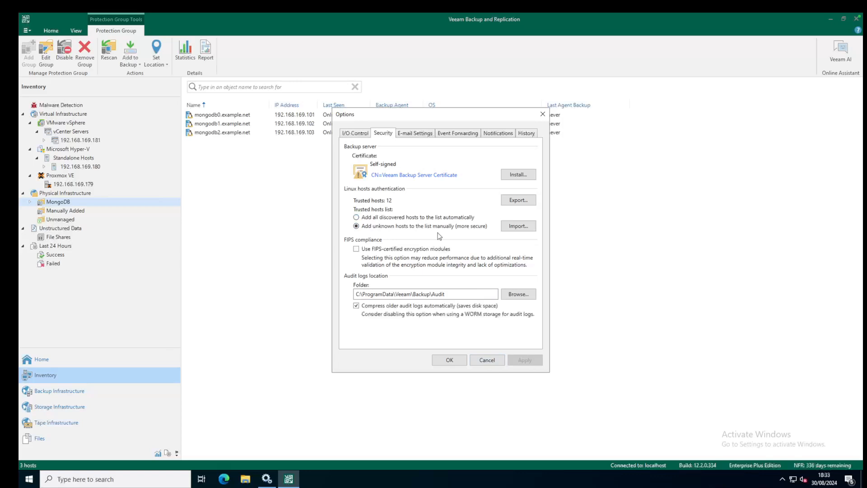
left_click(449, 359)
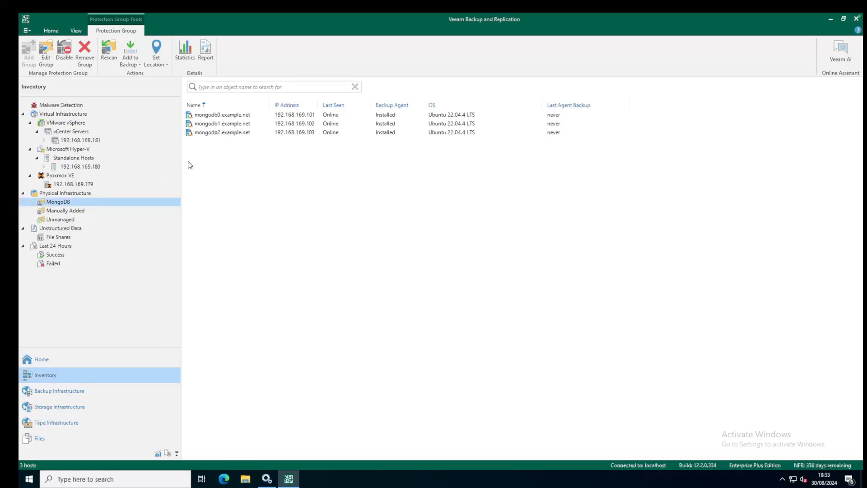
Step: Bring up the available actions for host mongodb0
right_click(223, 115)
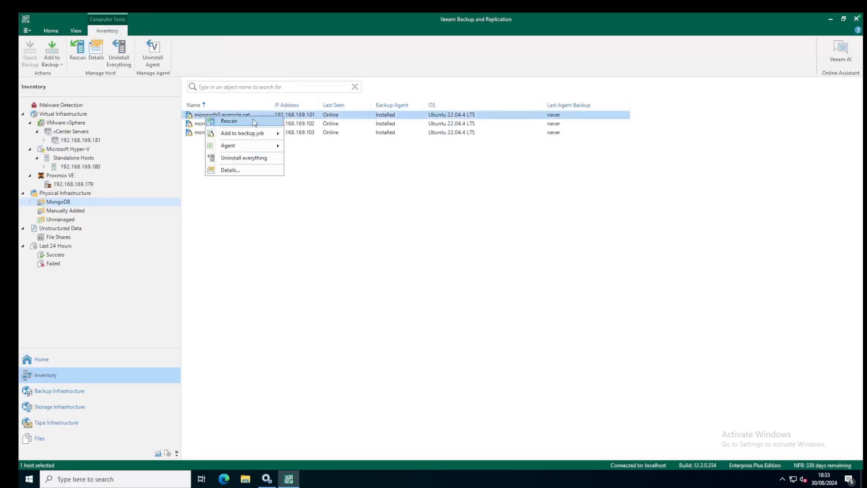
mouse_move(251, 170)
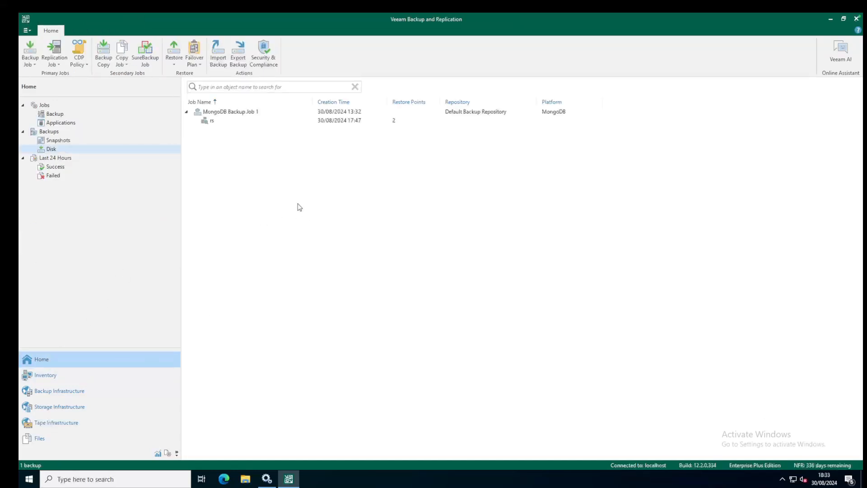
Step: Start a new MongoDB backup policy and add the rs replica set as its deployment
left_click(54, 114)
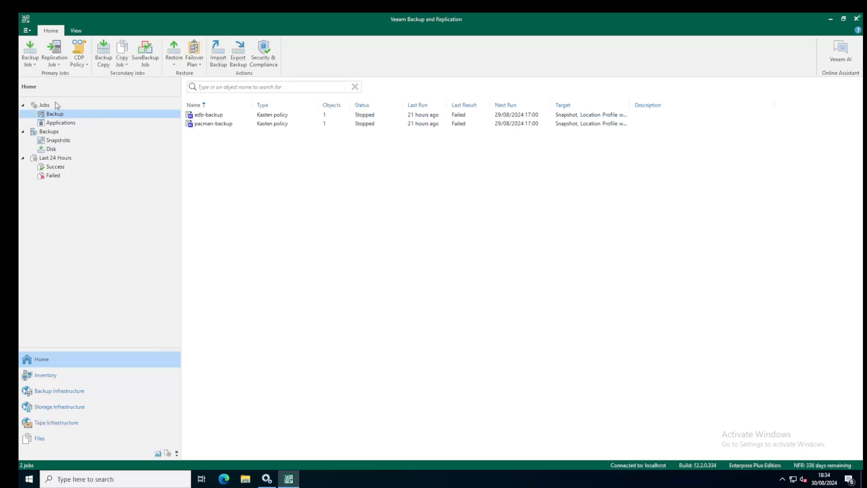
left_click(28, 53)
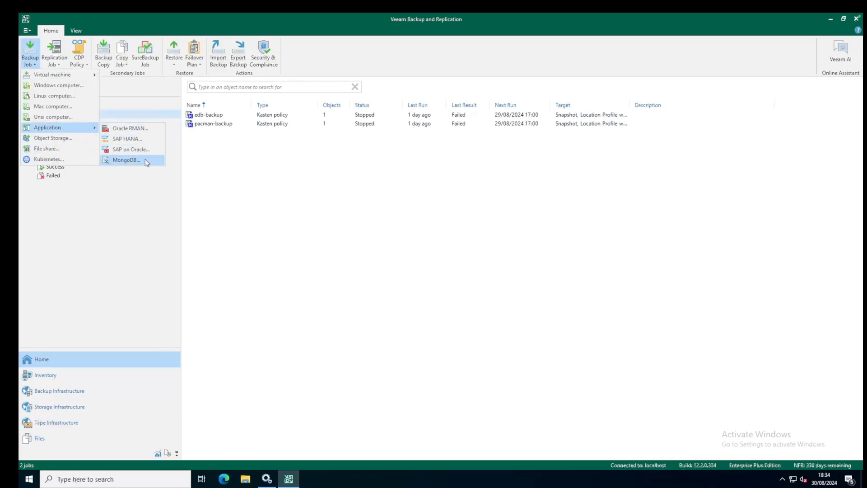
left_click(126, 159)
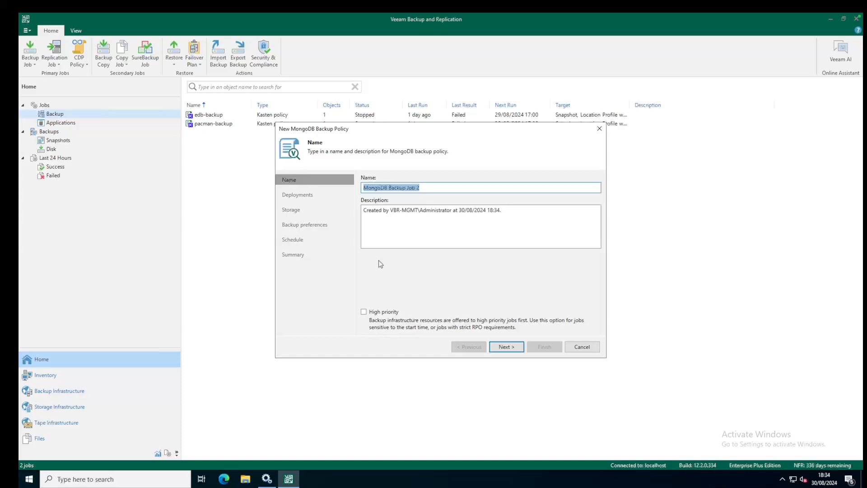
left_click(506, 347)
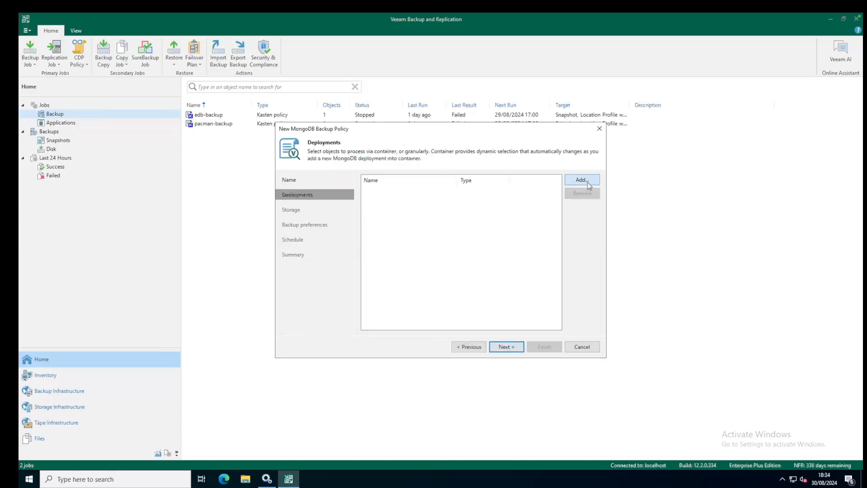
left_click(581, 180)
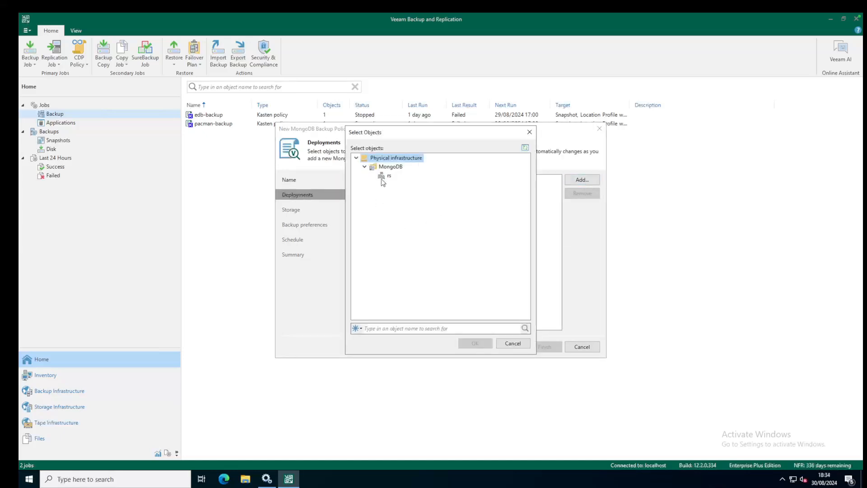
left_click(475, 344)
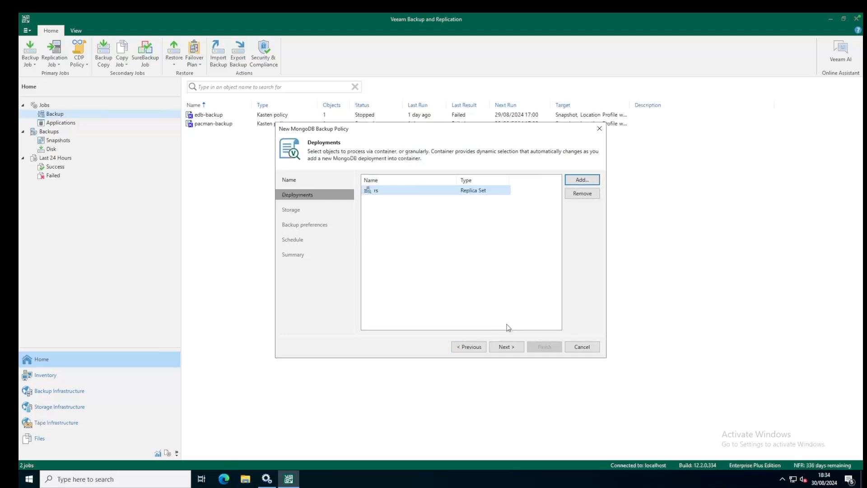
Step: Step through storage and backup preferences for rs, then discard the new policy
left_click(507, 347)
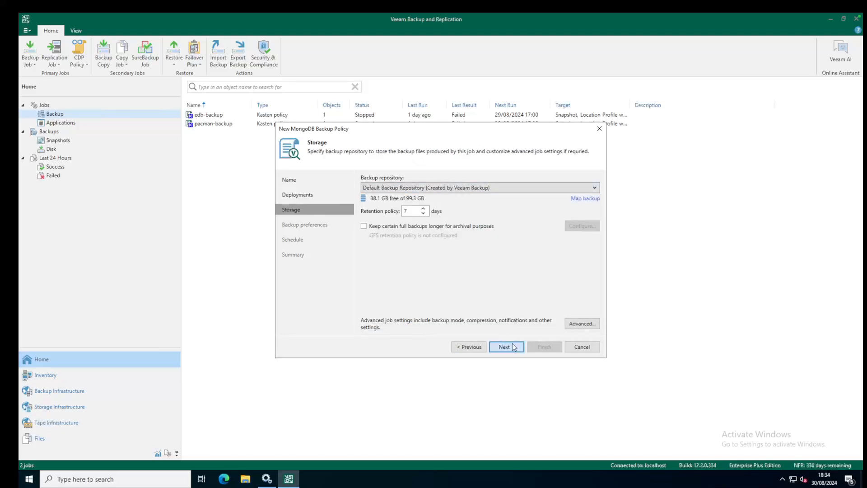
left_click(505, 347)
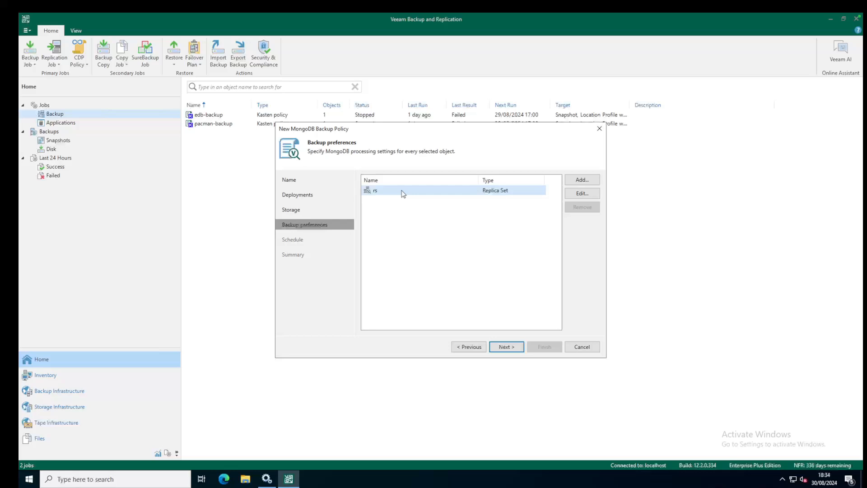
left_click(582, 193)
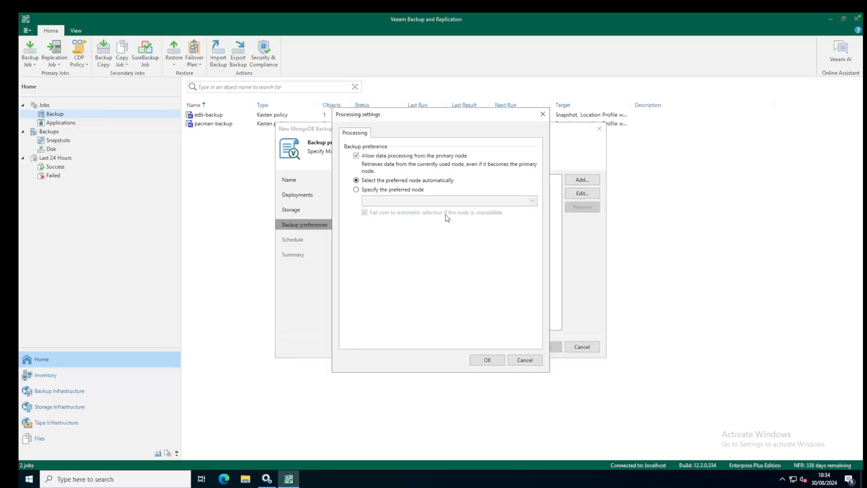
mouse_move(380, 199)
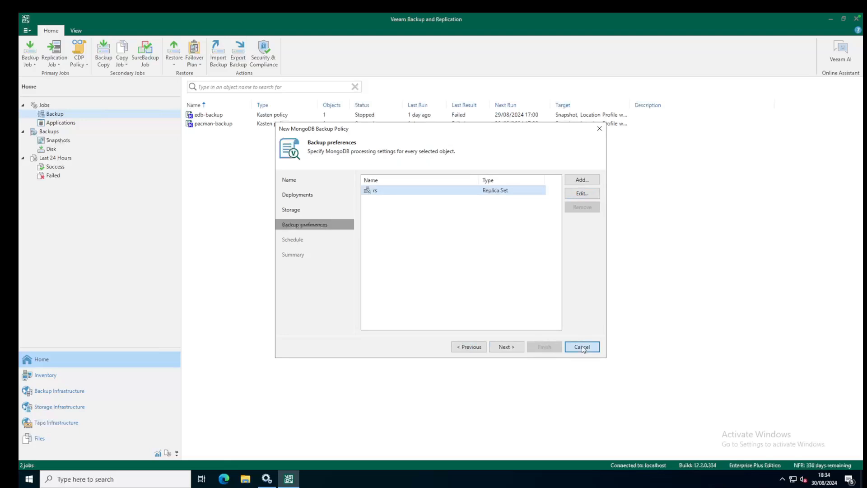
left_click(582, 346)
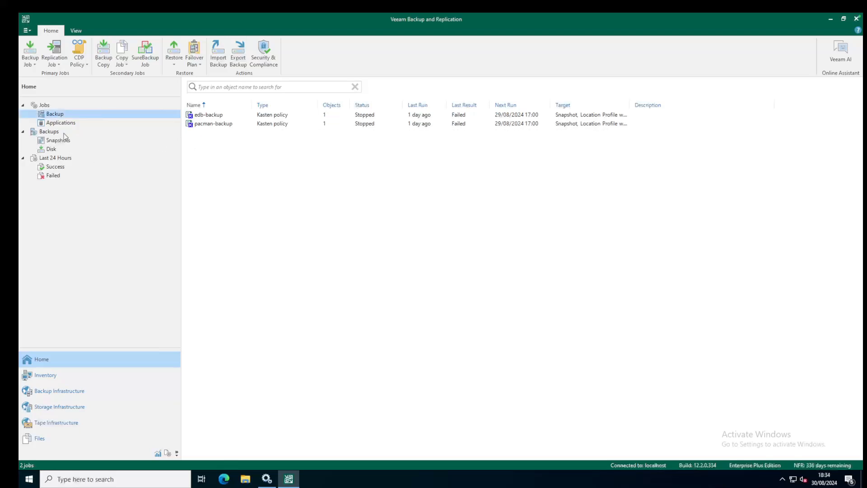
Step: Edit MongoDB Backup Job 1 and step through its deployments and storage pages
right_click(226, 114)
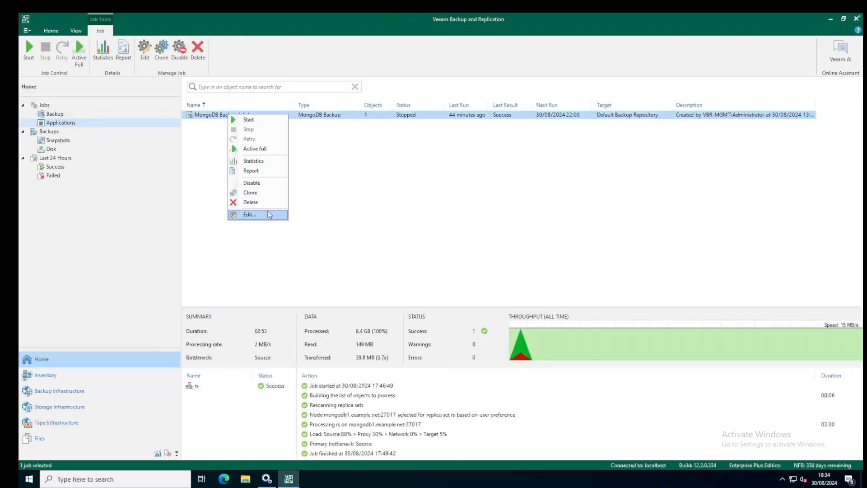
left_click(249, 215)
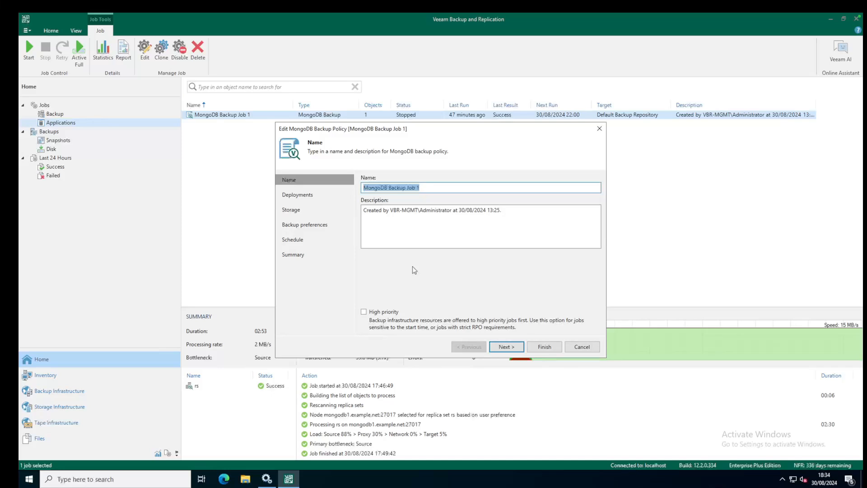
mouse_move(417, 274)
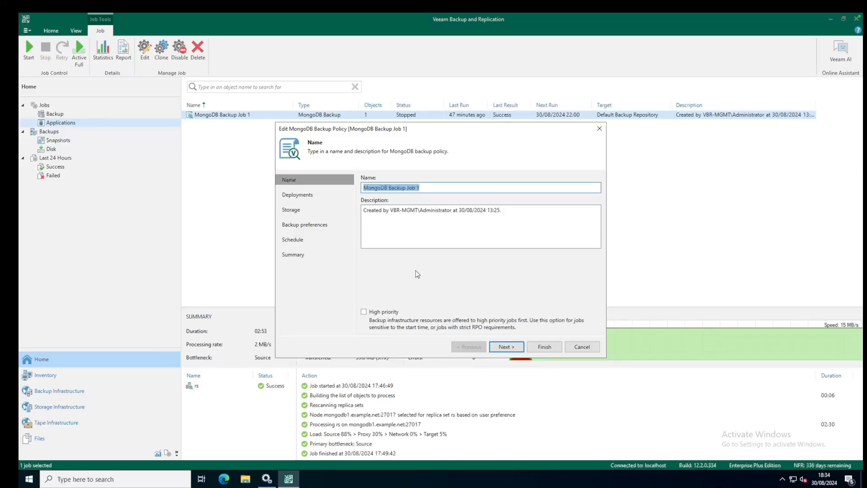
left_click(506, 347)
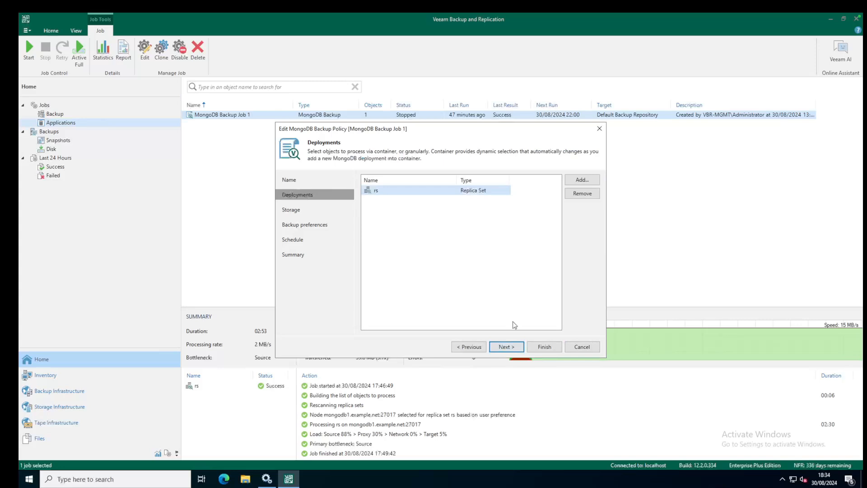
left_click(506, 347)
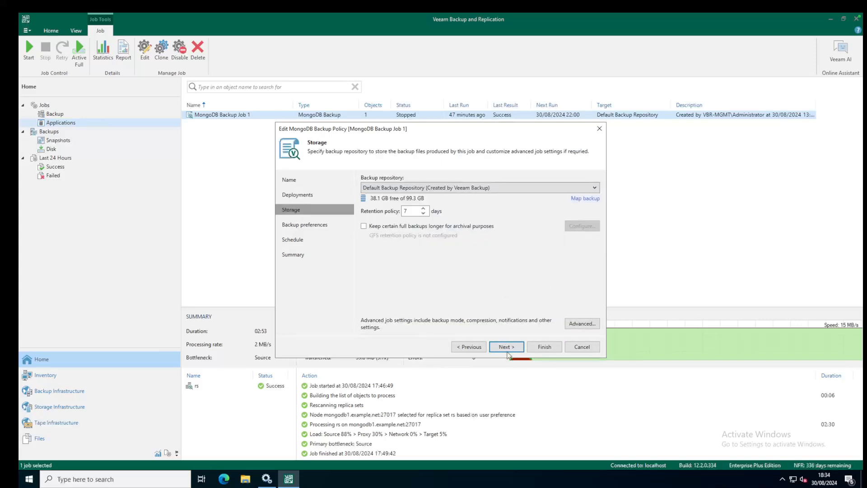
Step: Revisit processing settings unchanged and reach the daily 22:00 schedule step
left_click(468, 347)
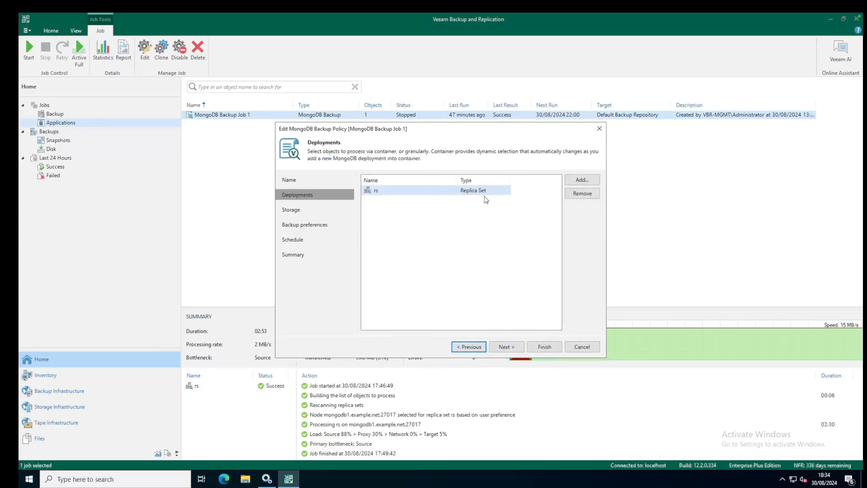
left_click(506, 347)
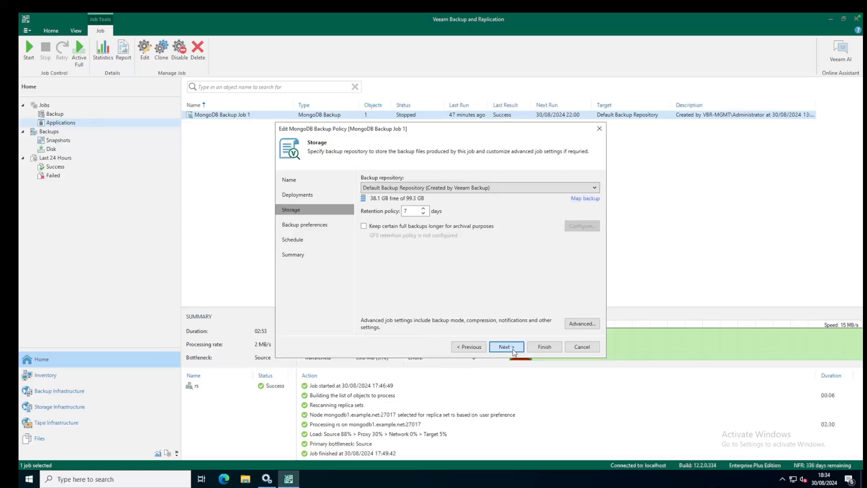
mouse_move(573, 327)
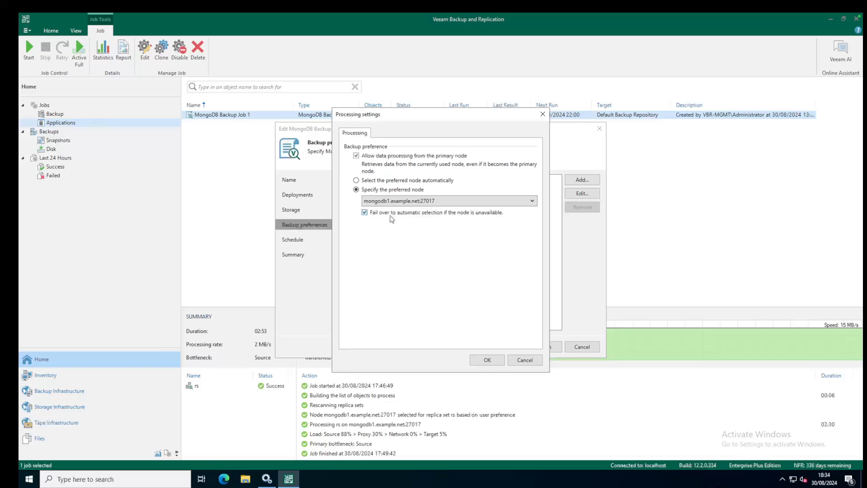
mouse_move(434, 248)
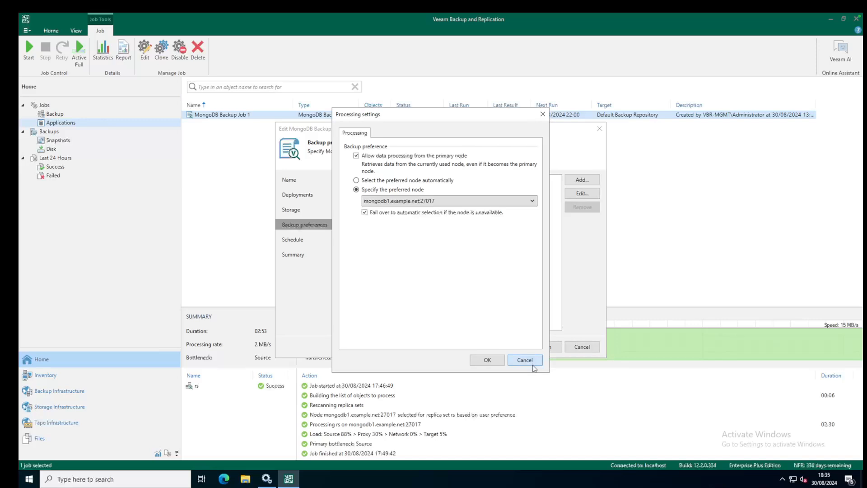
left_click(525, 359)
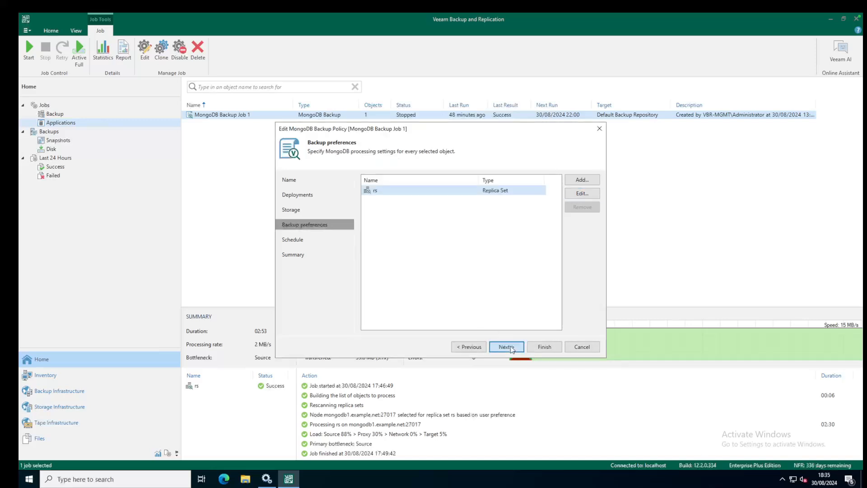
left_click(506, 347)
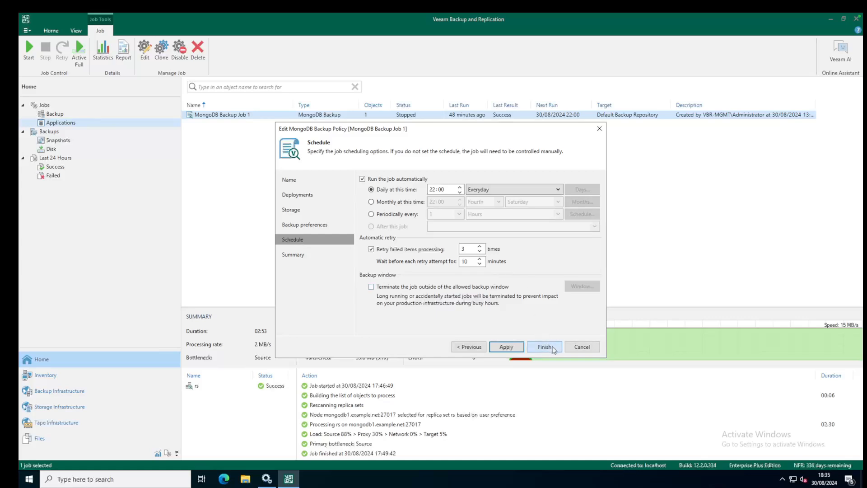
mouse_move(607, 351)
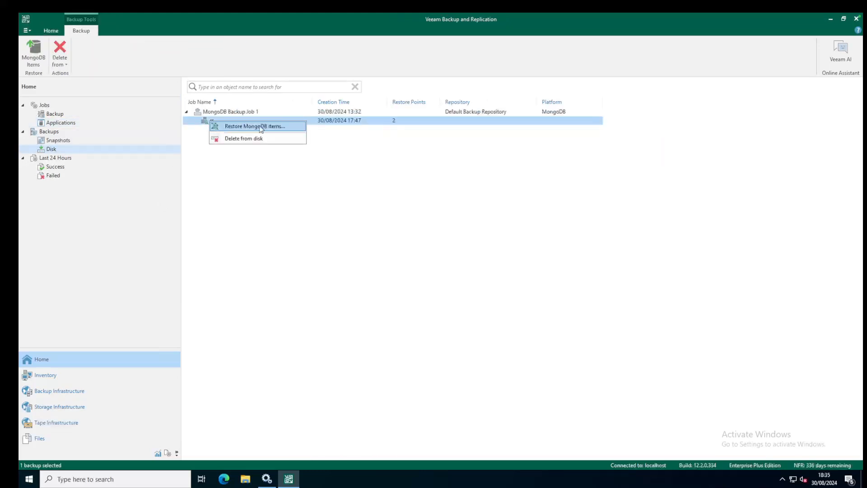
left_click(257, 125)
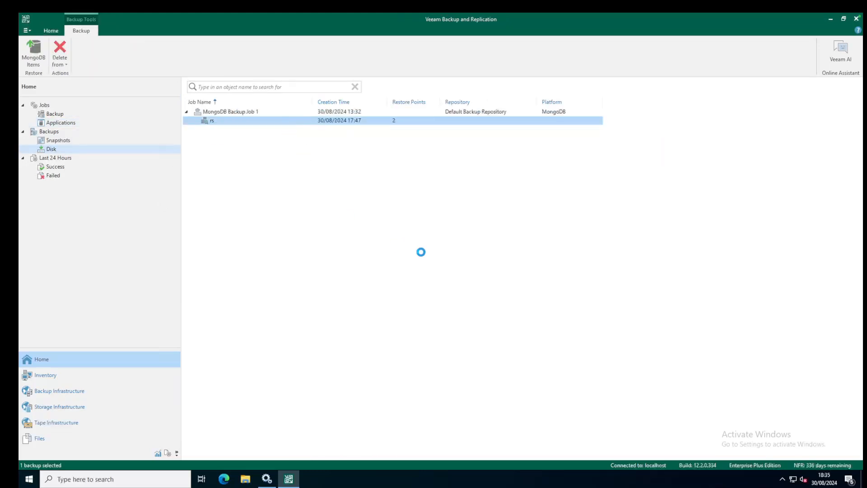
left_click(31, 50)
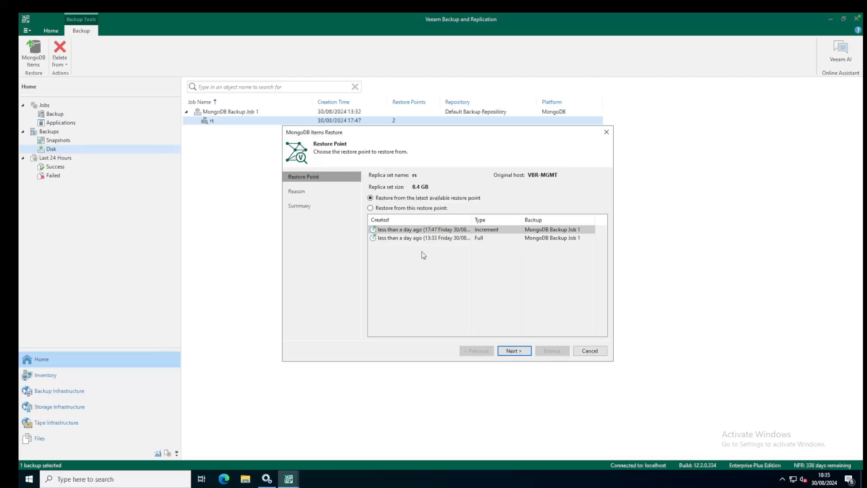
mouse_move(458, 244)
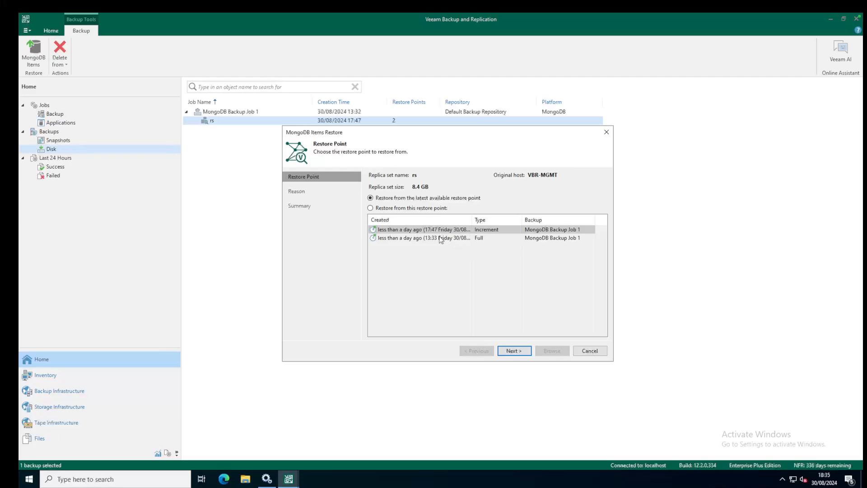
mouse_move(465, 240)
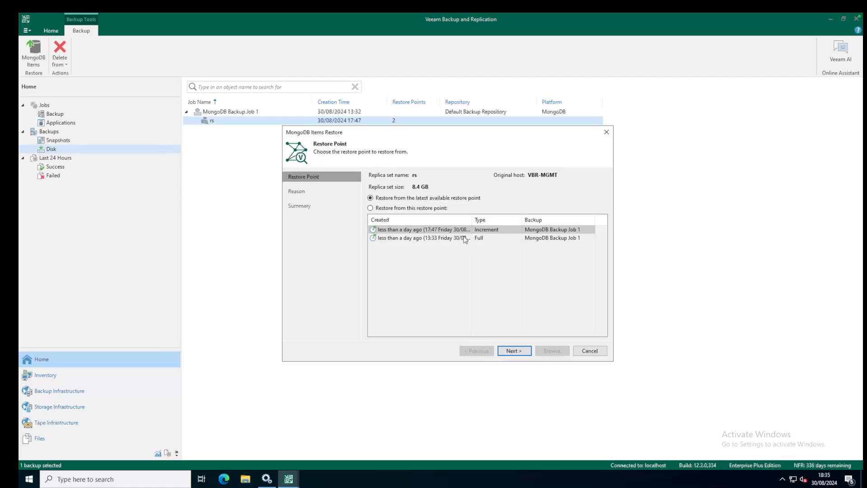
mouse_move(456, 239)
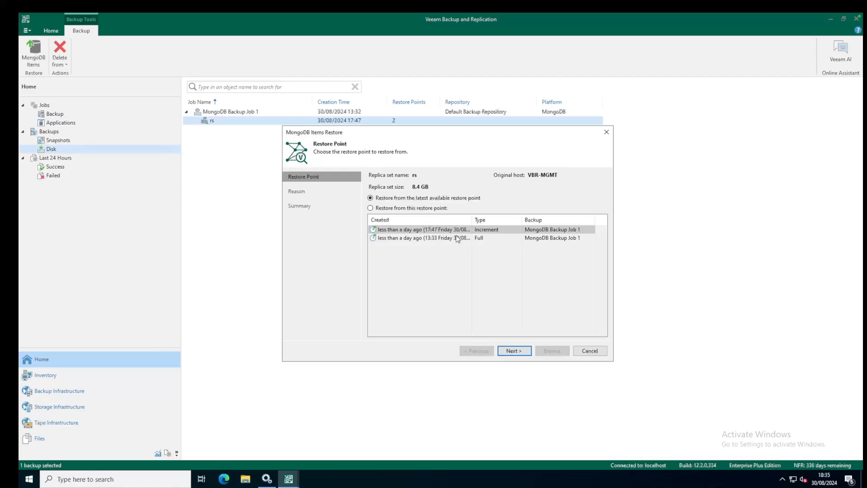
left_click(371, 207)
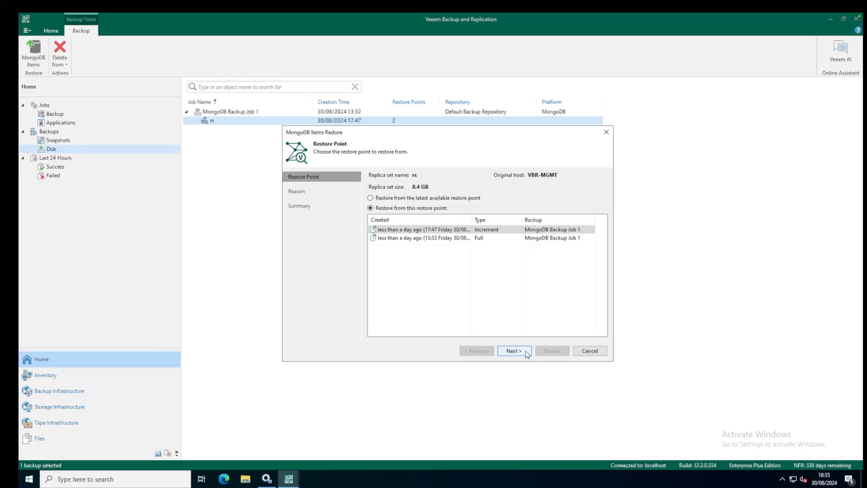
left_click(514, 350)
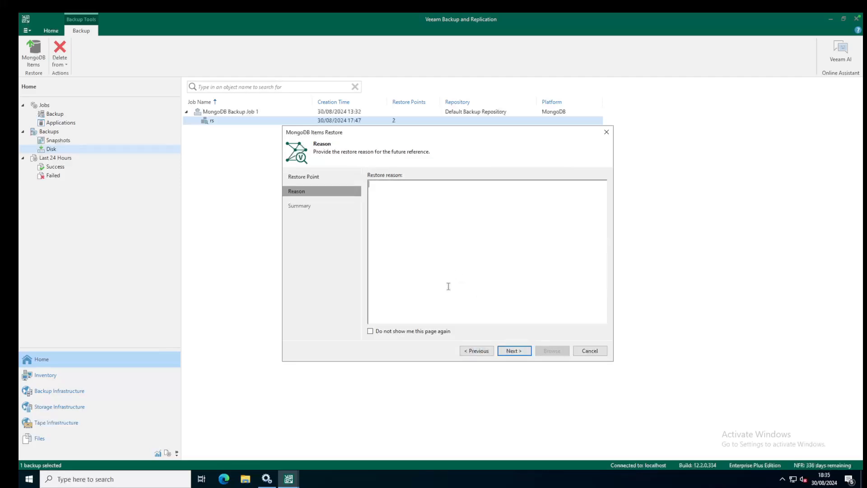
left_click(590, 351)
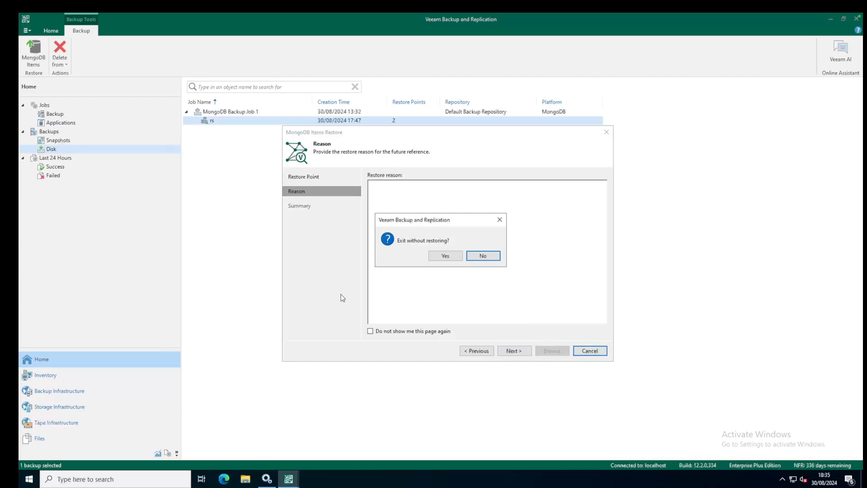
left_click(445, 255)
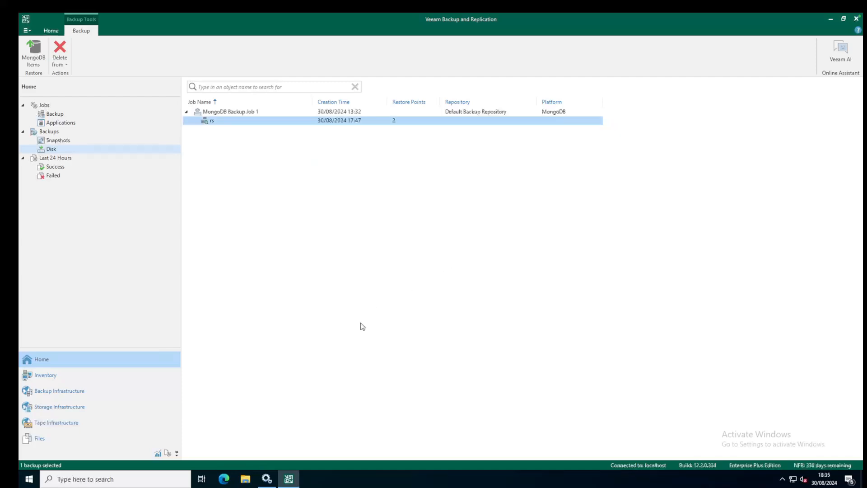
mouse_move(132, 47)
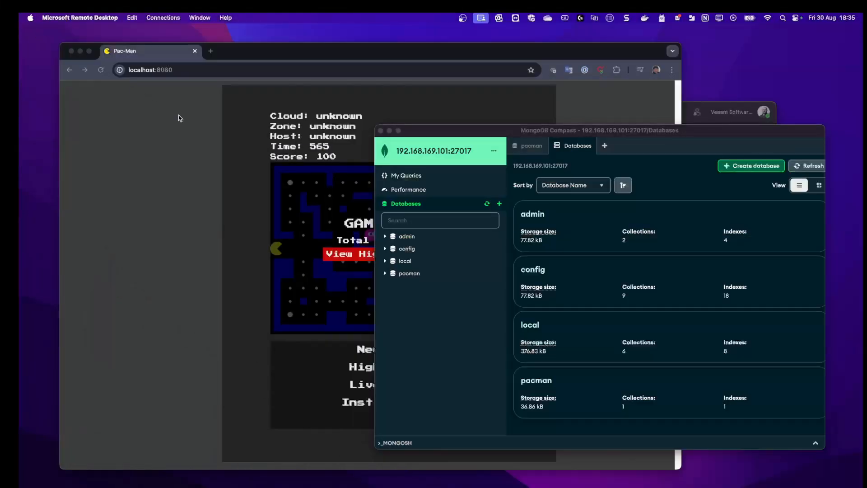
mouse_move(486, 246)
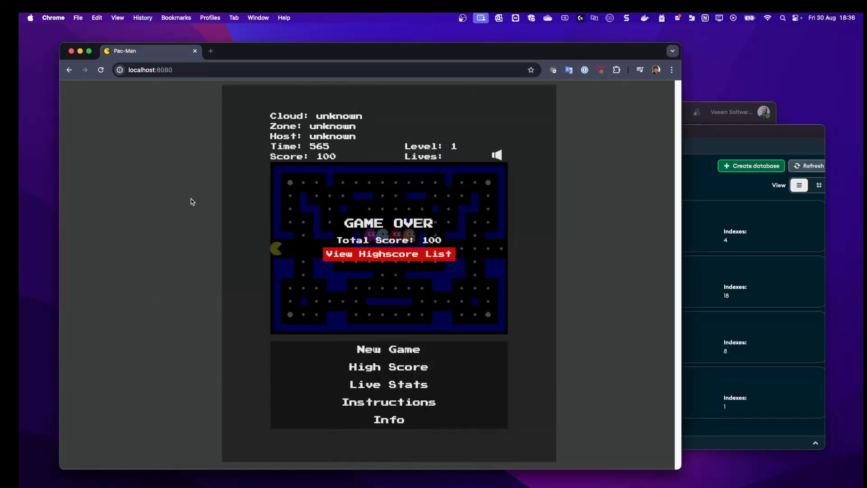
mouse_move(316, 309)
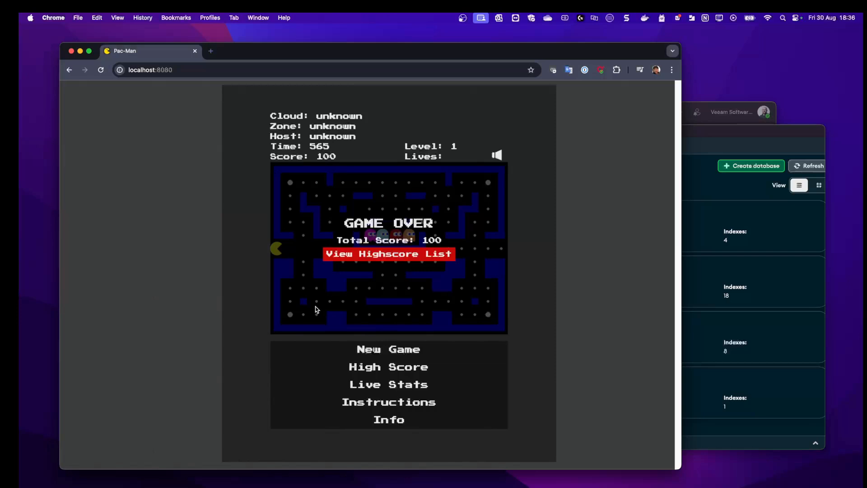
mouse_move(311, 309)
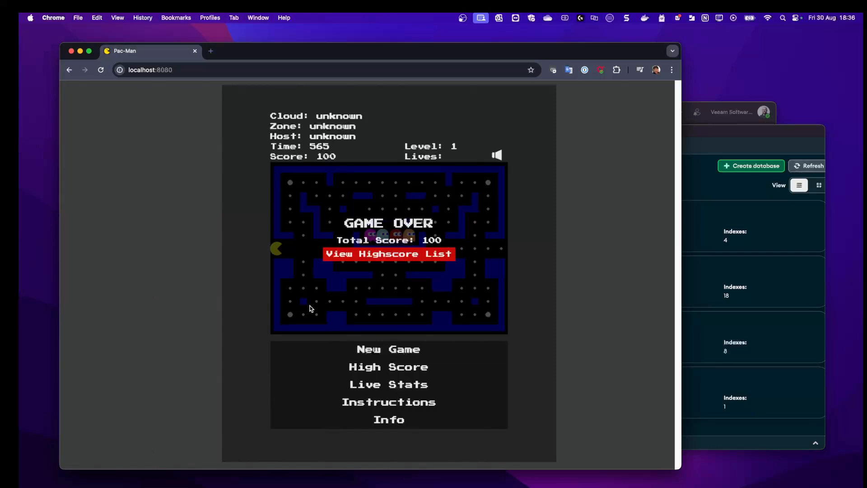
mouse_move(318, 291)
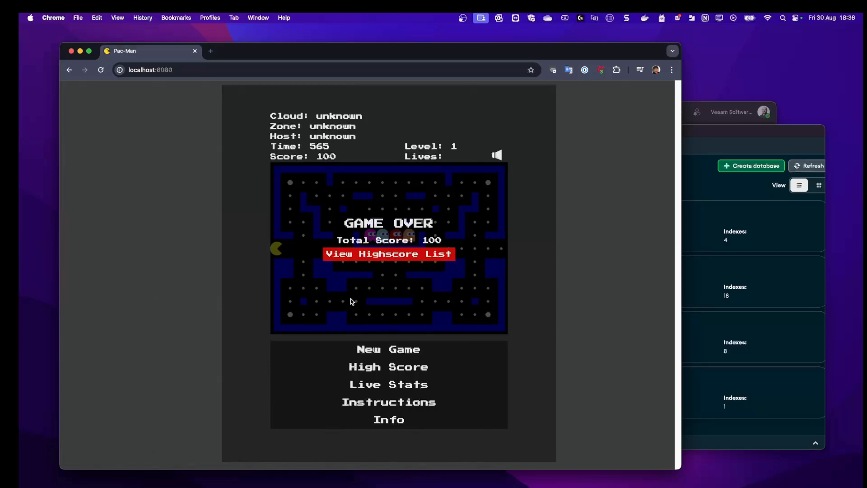
mouse_move(386, 355)
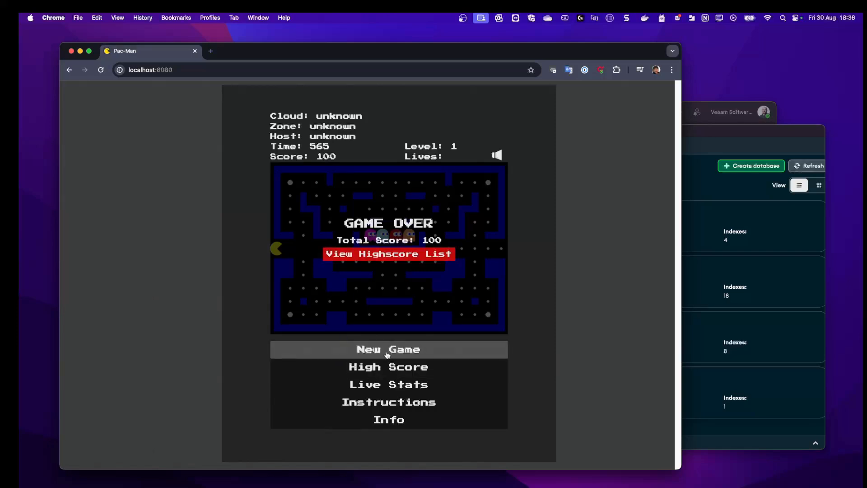
Step: Play a new Pac-Man game and save its 100-point score under the name BadData
left_click(388, 349)
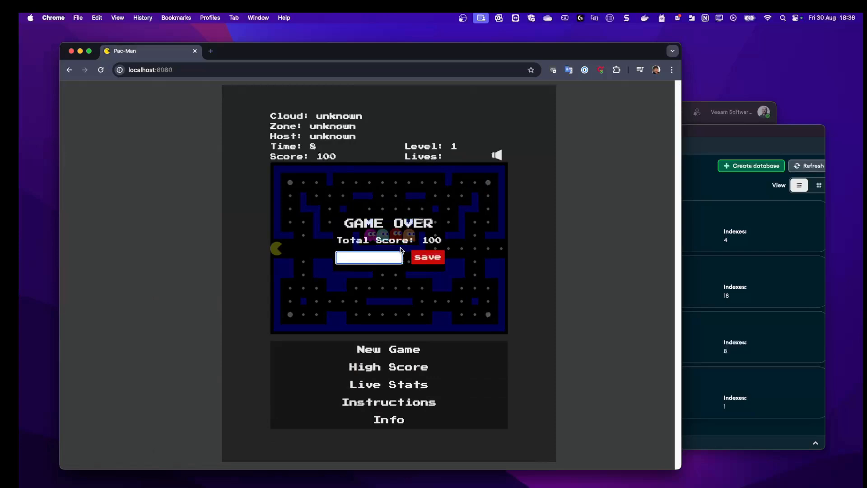
left_click(368, 258)
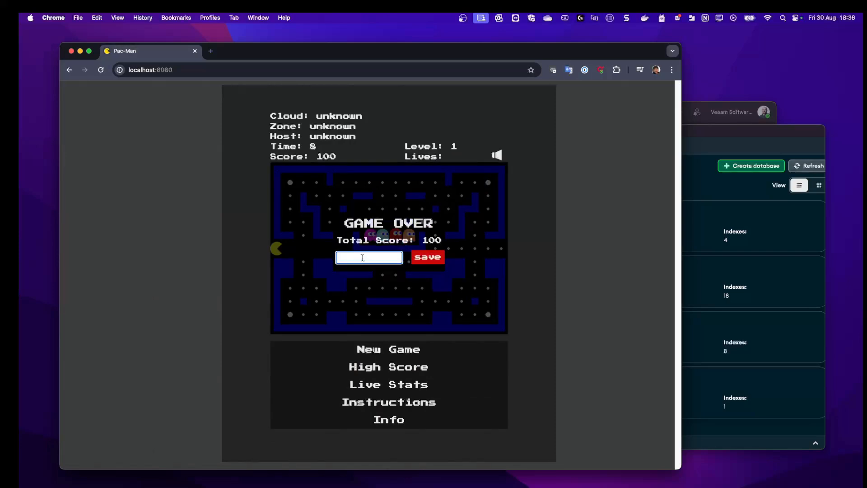
type("BadData")
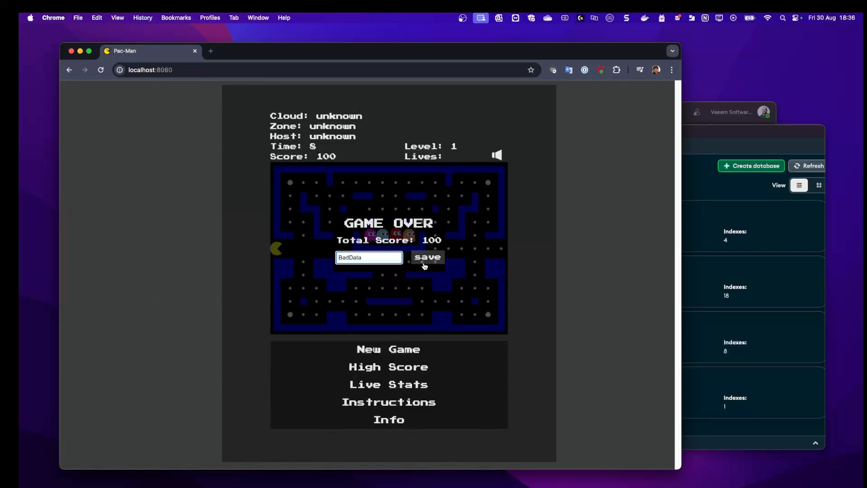
left_click(427, 256)
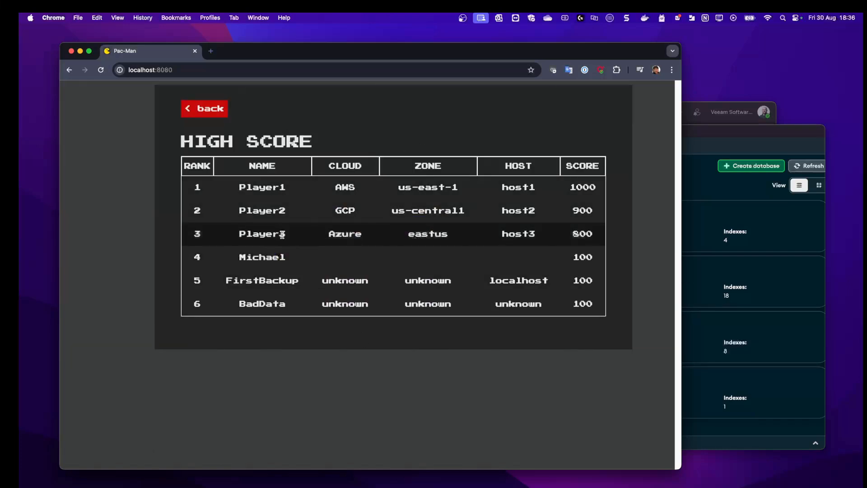
mouse_move(598, 220)
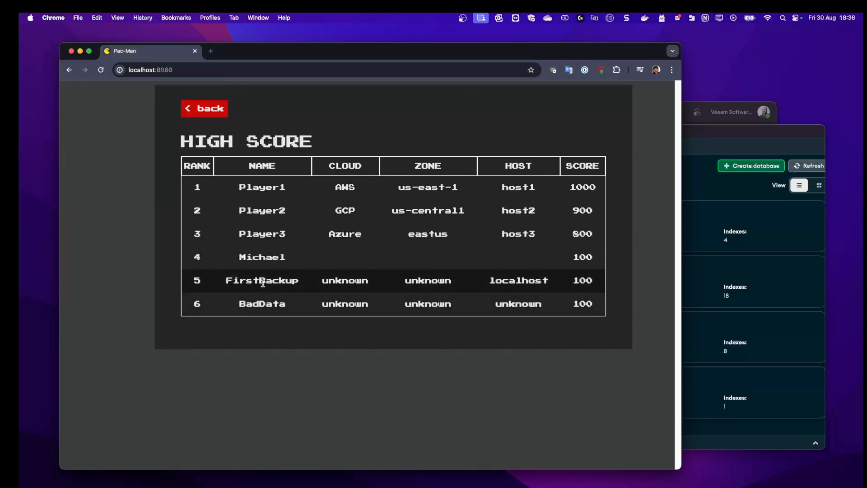
mouse_move(272, 291)
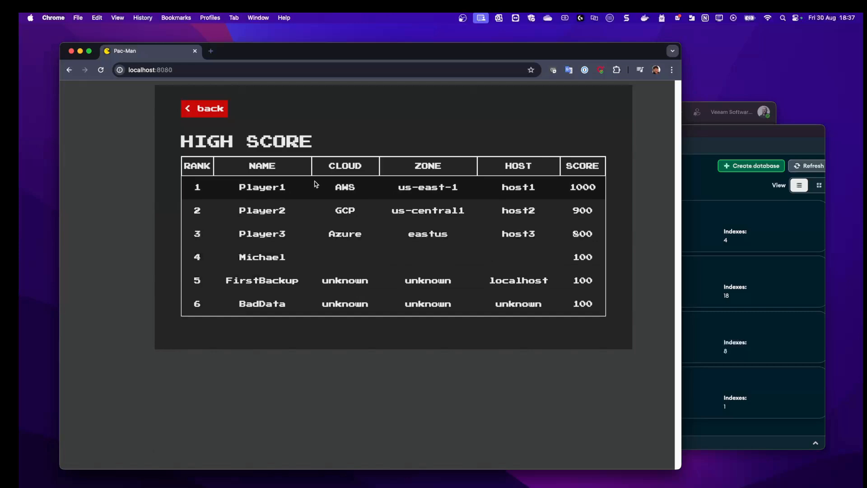
mouse_move(278, 307)
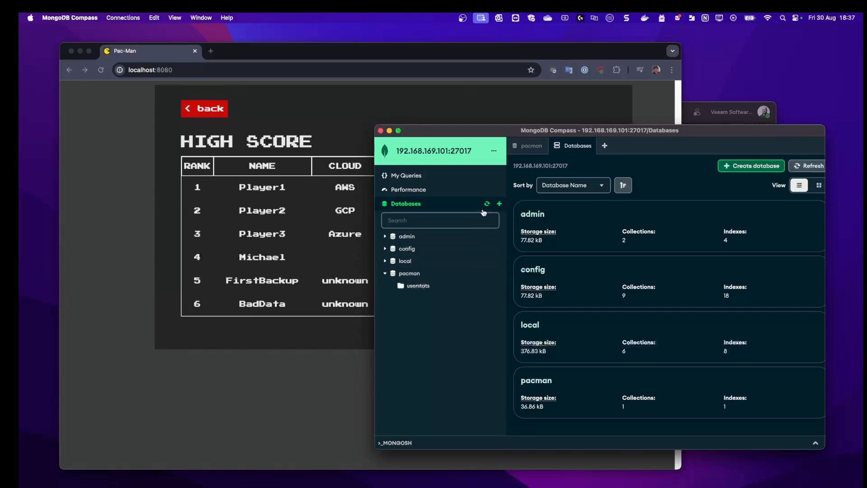
Step: Browse the pacman highscore documents, glance at userstats, and return to highscore
left_click(420, 286)
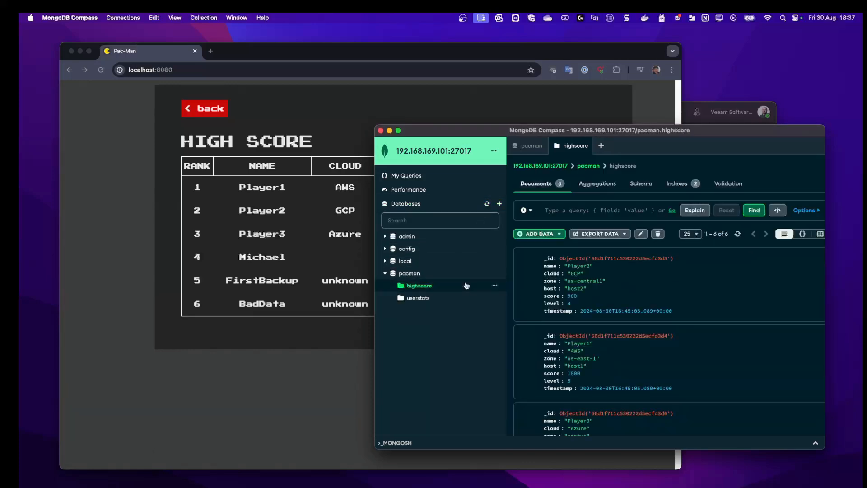
mouse_move(611, 284)
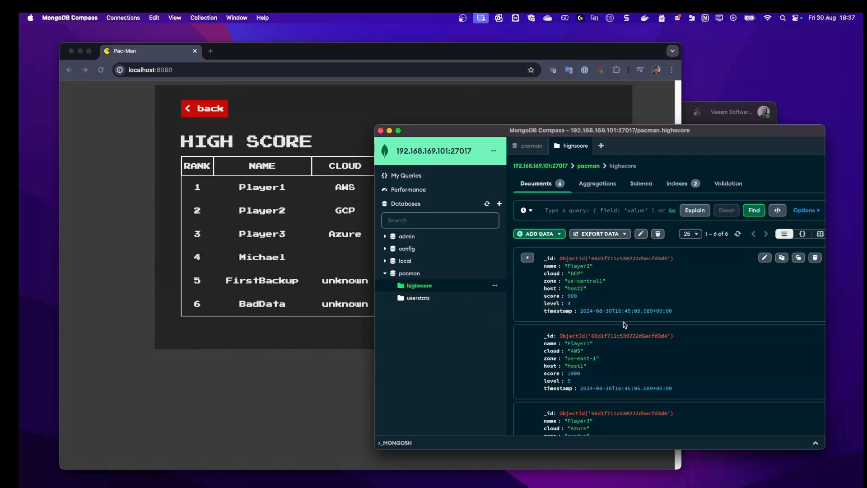
scroll("down", 3)
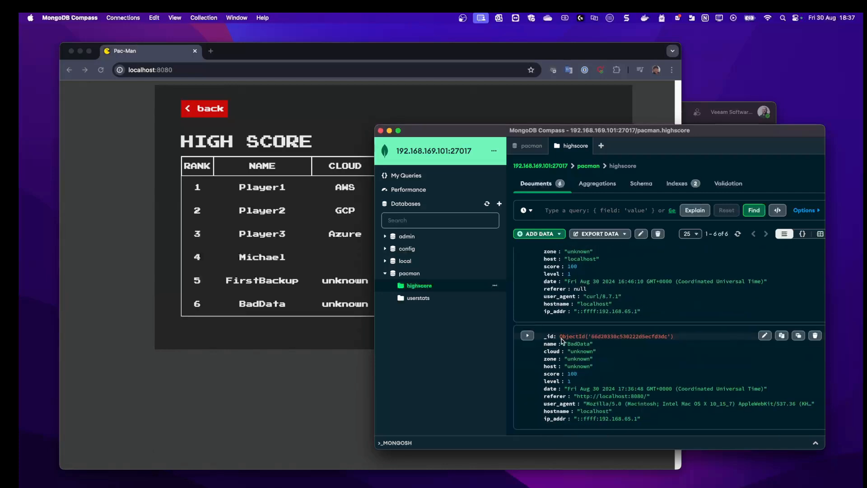
left_click(418, 298)
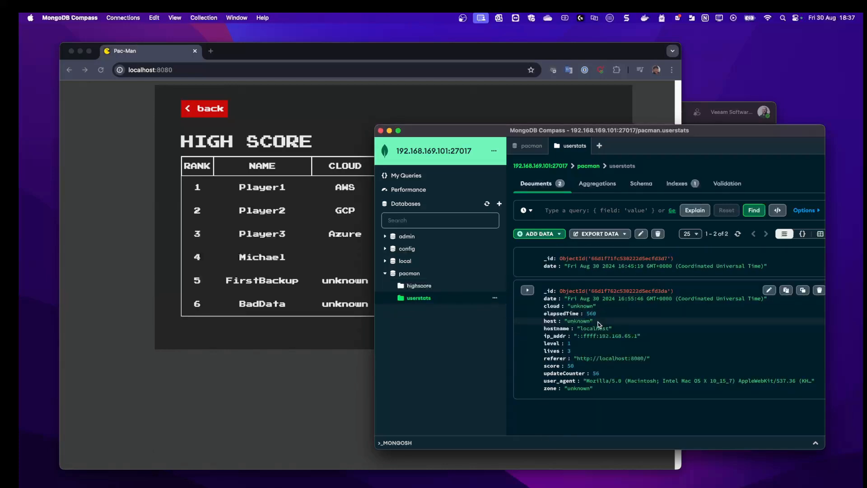
mouse_move(616, 335)
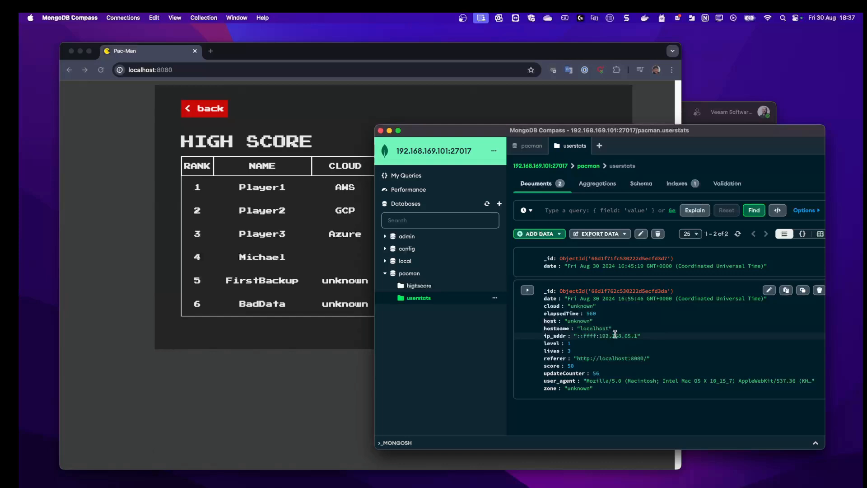
mouse_move(656, 401)
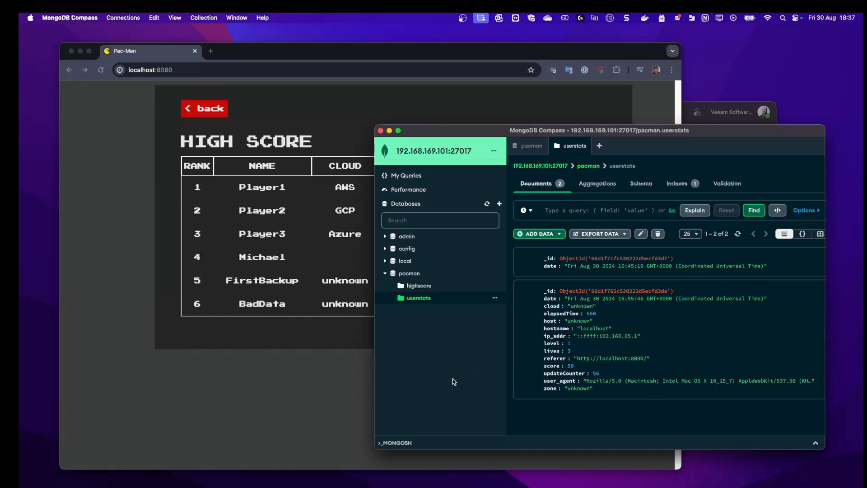
mouse_move(274, 268)
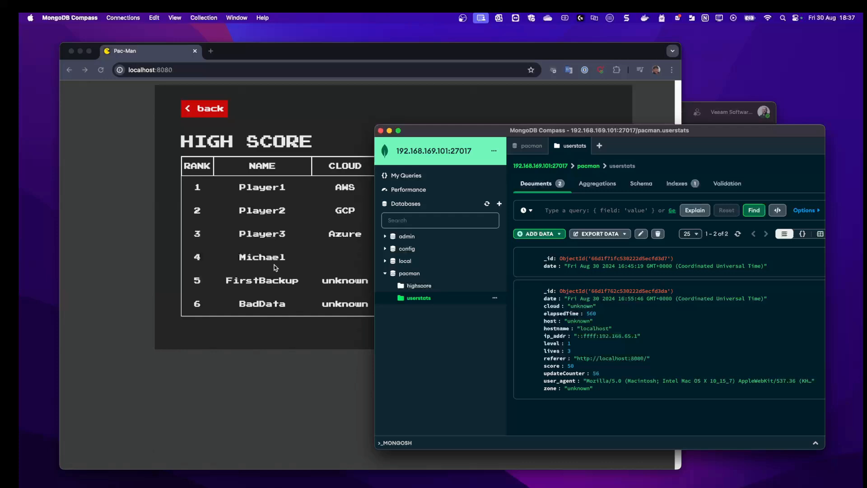
left_click(419, 285)
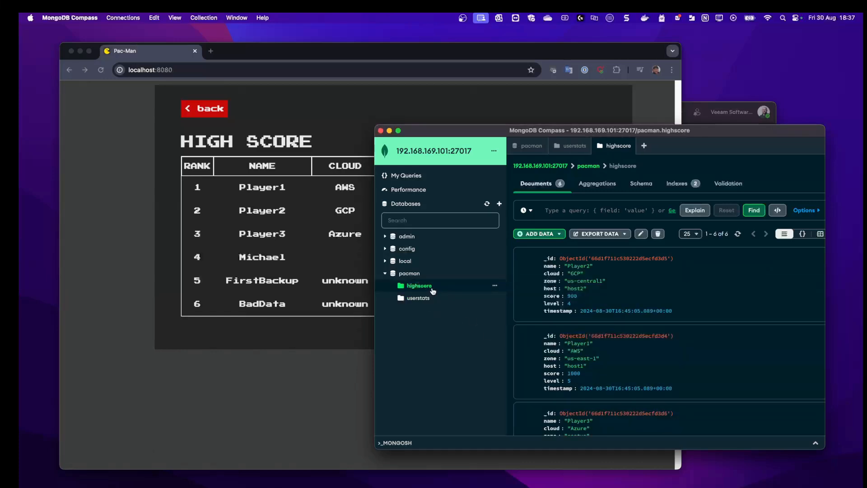
Step: Drop the highscore collection from pacman, confirming by typing its name
left_click(495, 286)
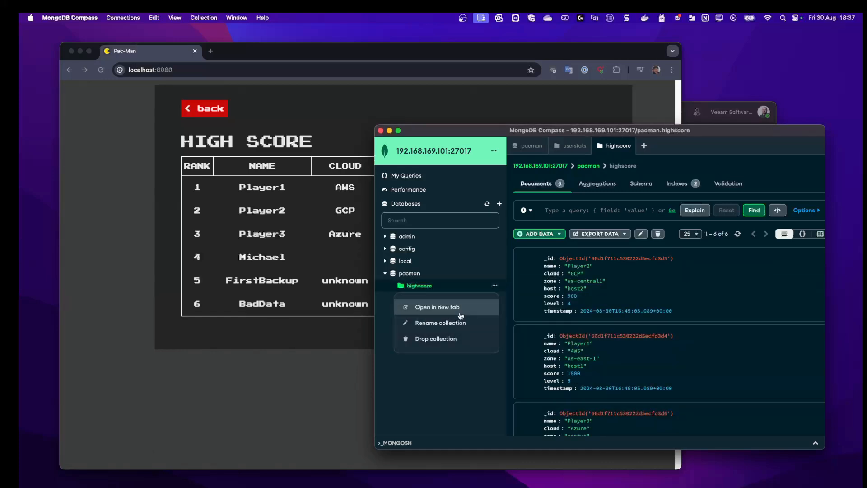
left_click(436, 338)
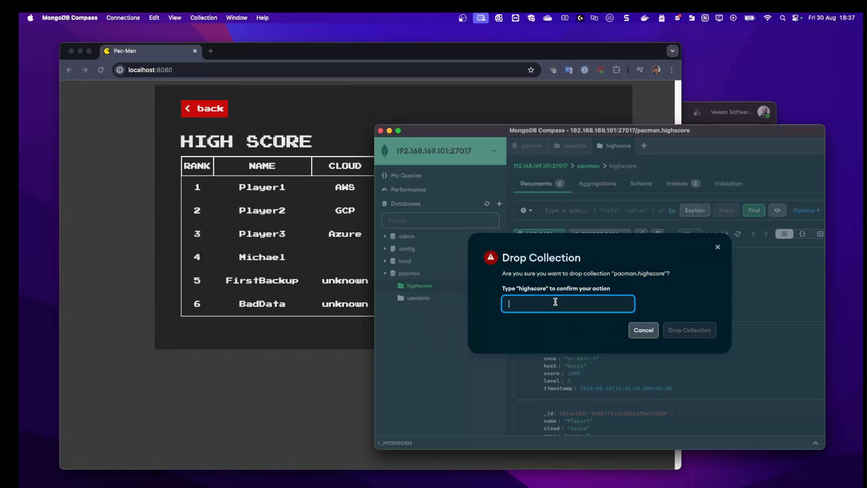
type("highscore")
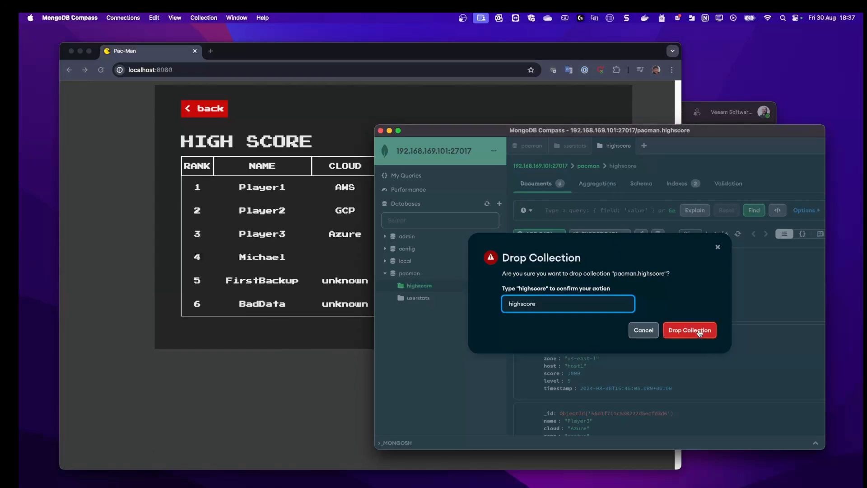
left_click(690, 329)
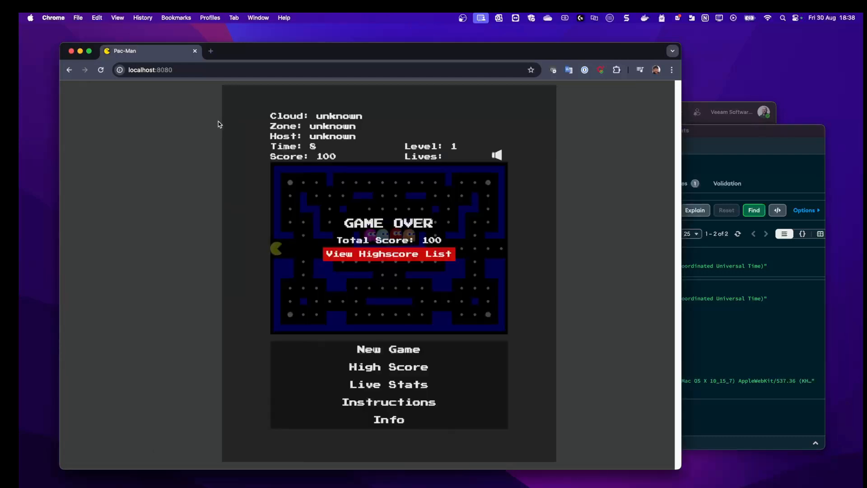
Step: View the high score list from the Game Over screen, now showing no entries
left_click(388, 254)
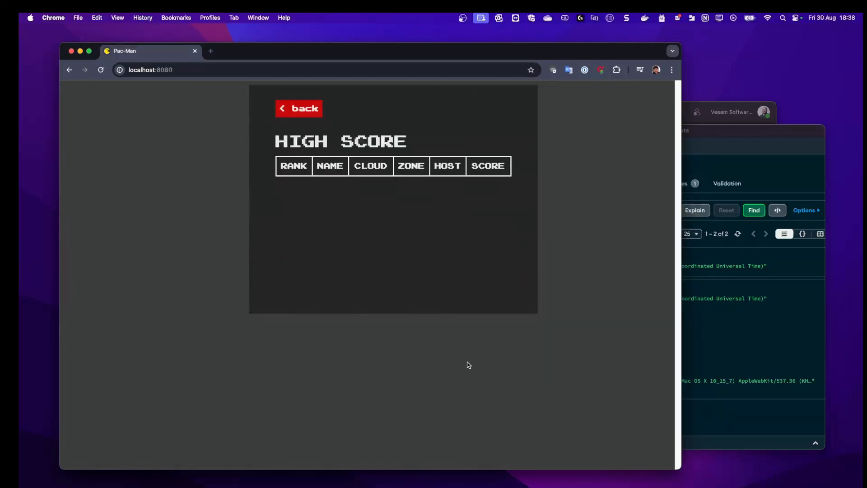
mouse_move(504, 364)
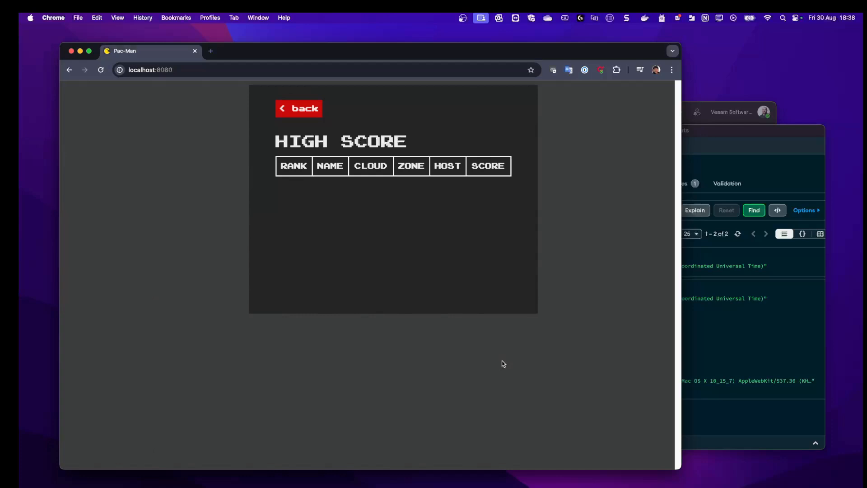
mouse_move(508, 360)
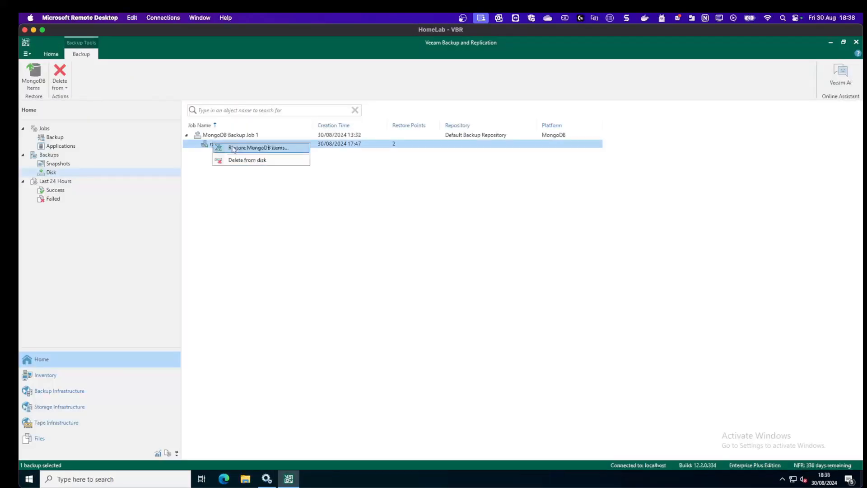
Step: Restore MongoDB items from the rs backup's latest restore point, skipping the restore reason
left_click(260, 148)
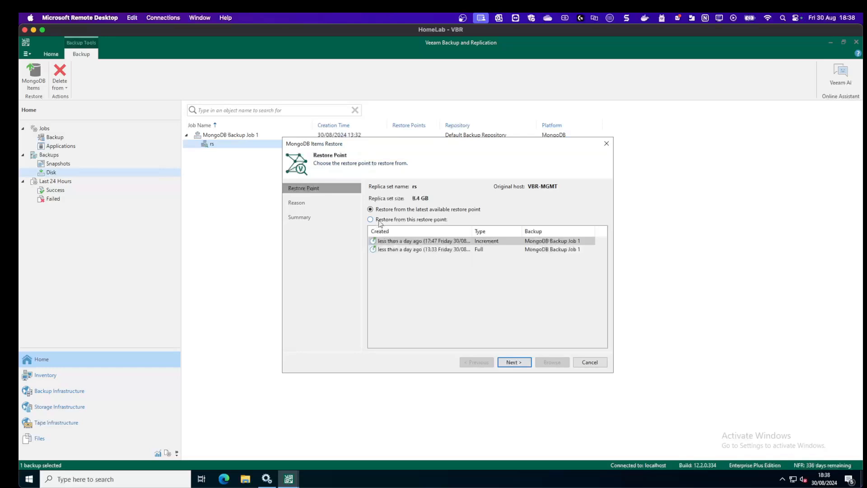
left_click(514, 361)
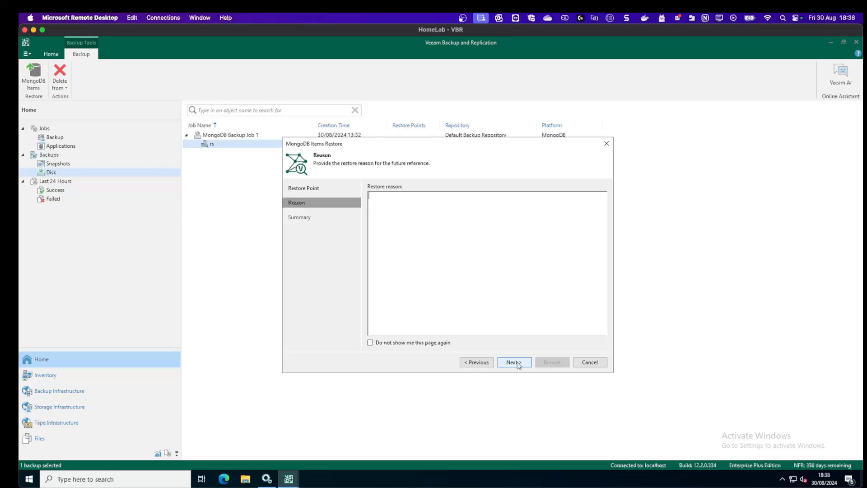
left_click(514, 363)
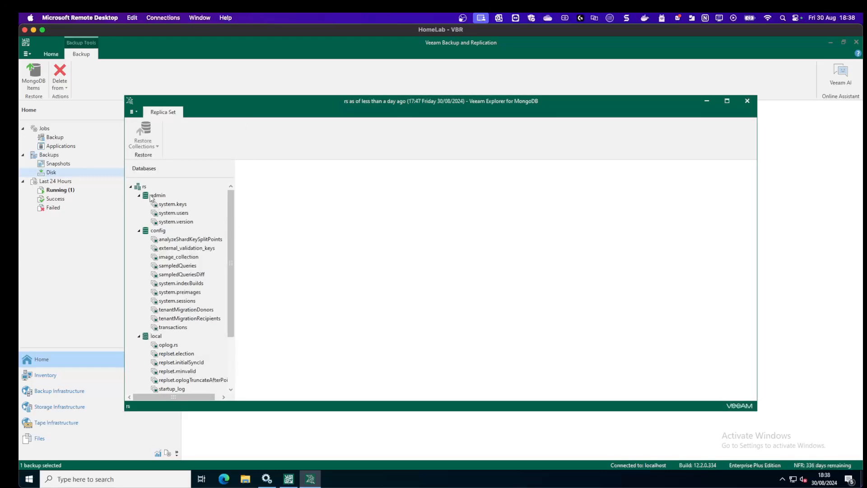
Step: Inspect the system.keys and system.version collections, then the pacman database
left_click(171, 205)
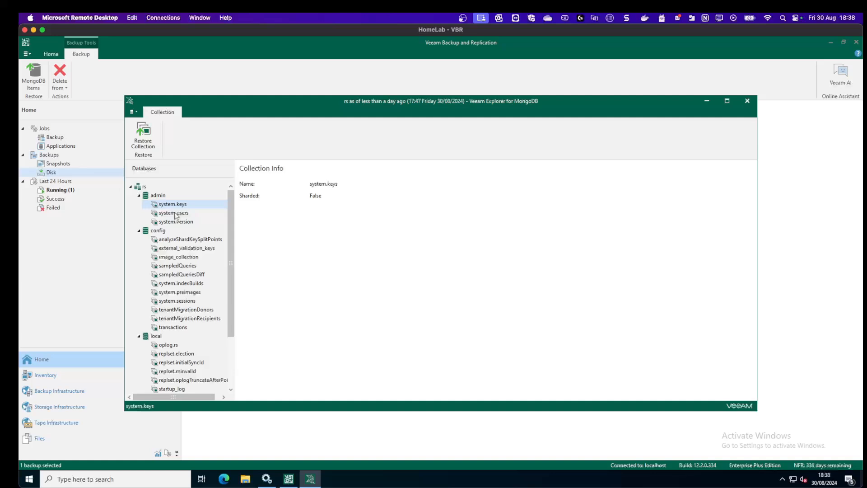
left_click(175, 222)
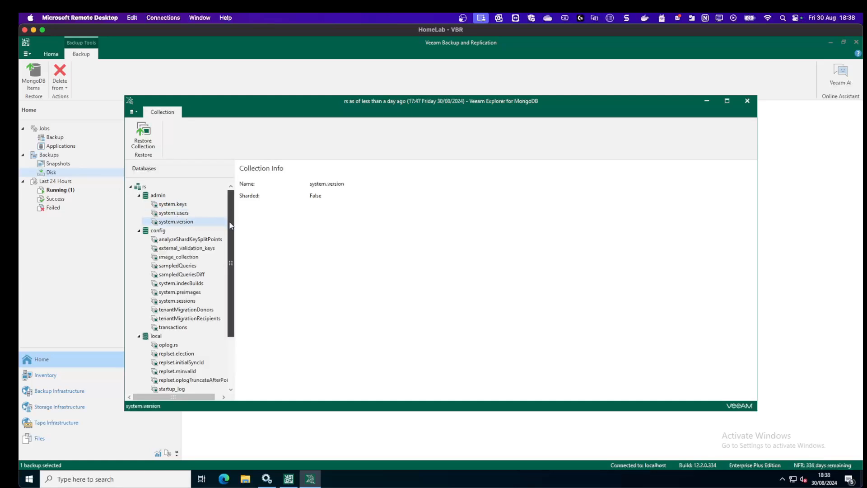
left_click(159, 354)
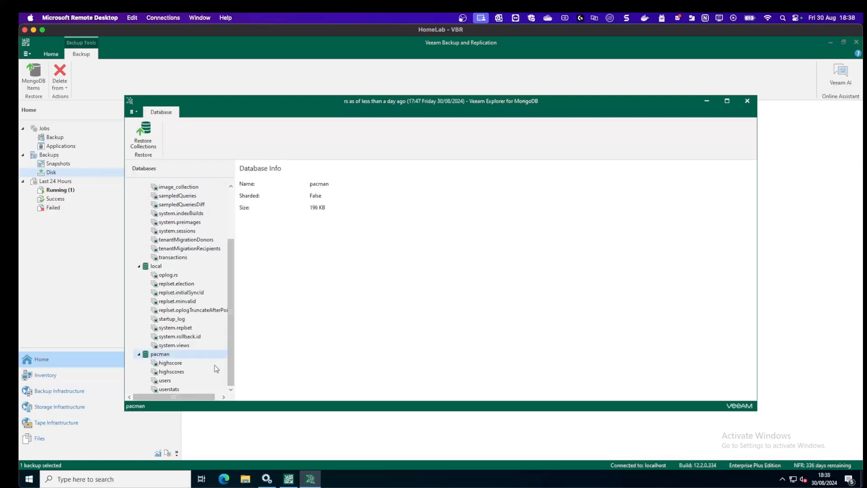
mouse_move(173, 371)
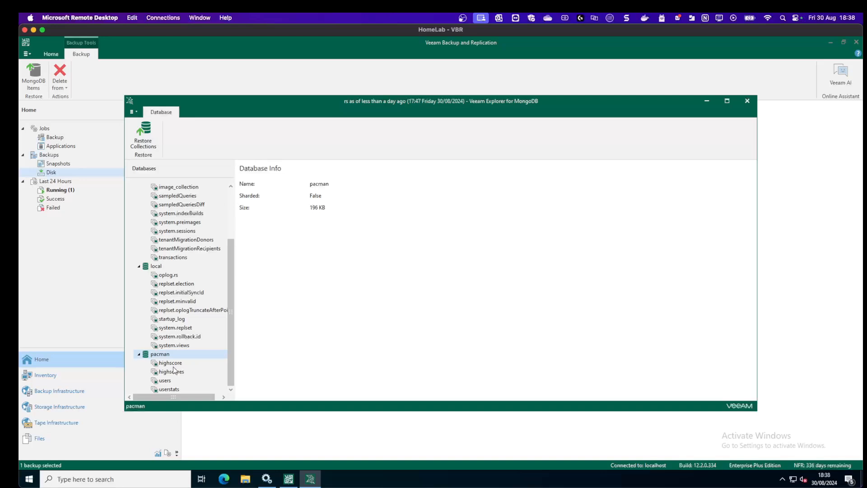
Step: Compare details of the backed-up highscore and highscores collections in pacman
left_click(170, 363)
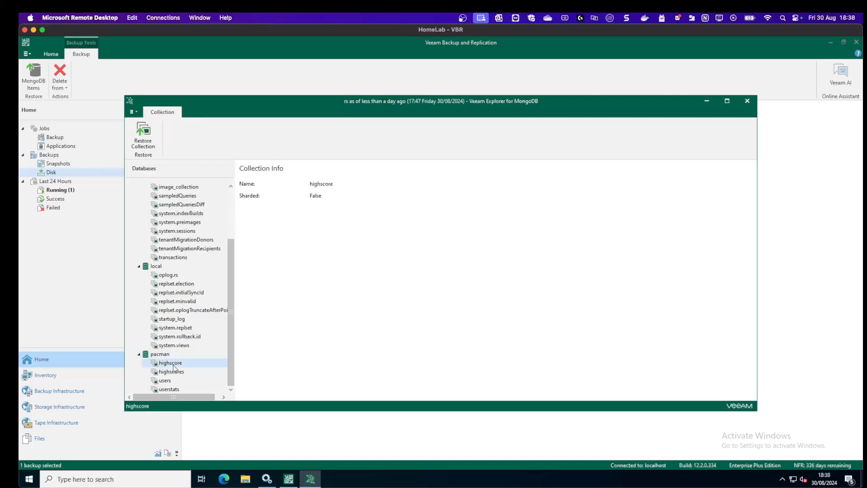
left_click(171, 371)
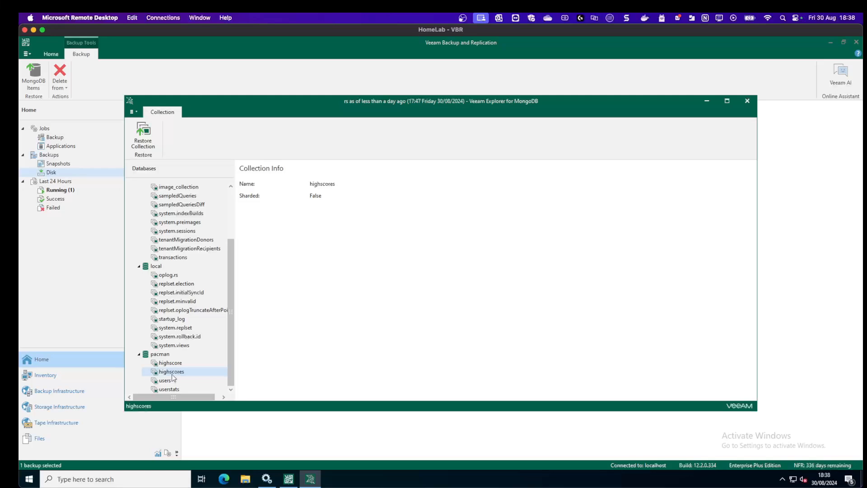
left_click(169, 363)
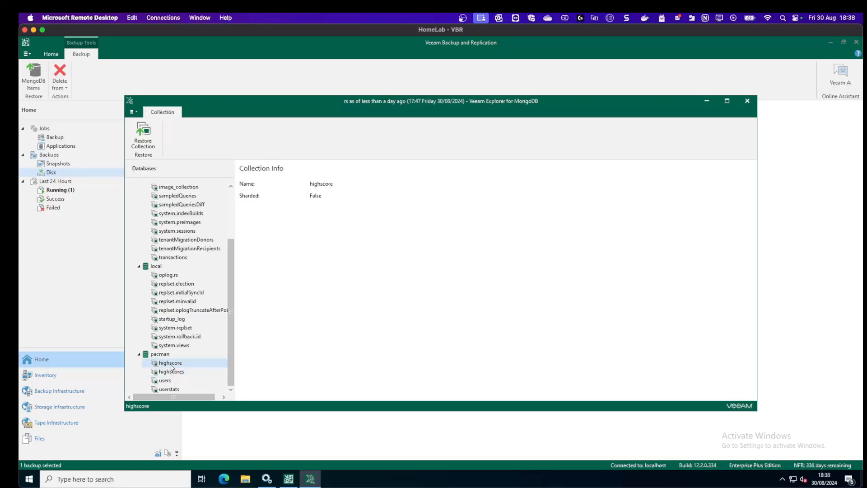
left_click(171, 371)
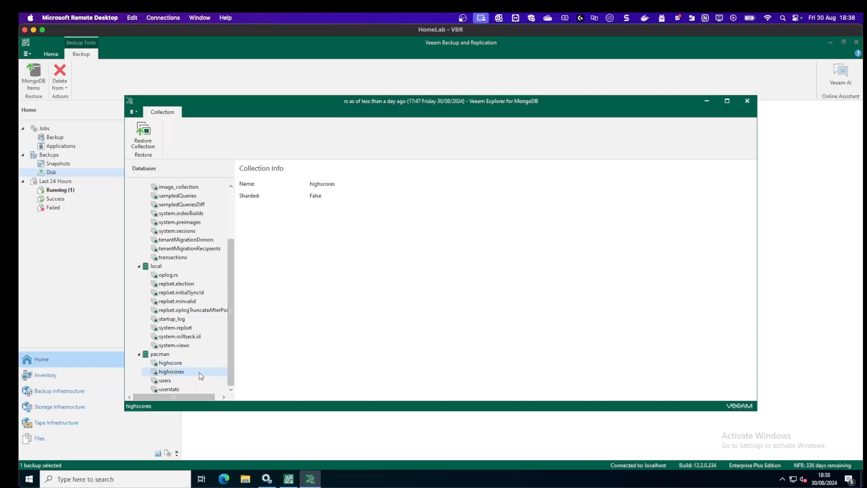
mouse_move(195, 370)
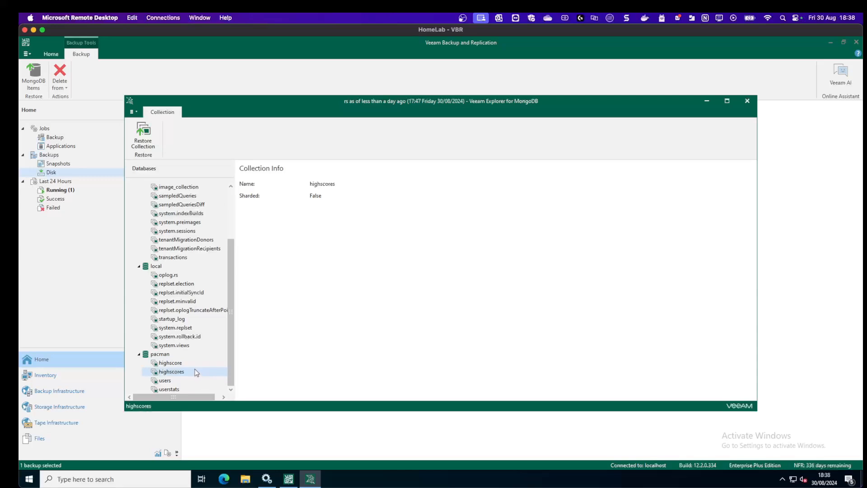
right_click(170, 371)
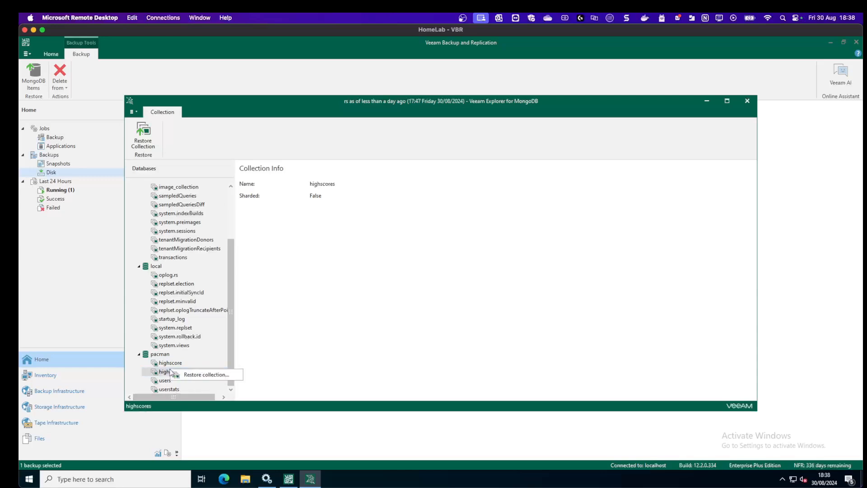
Step: Restore the highscores collection to its original location with a mongoadmin deployment login
left_click(211, 374)
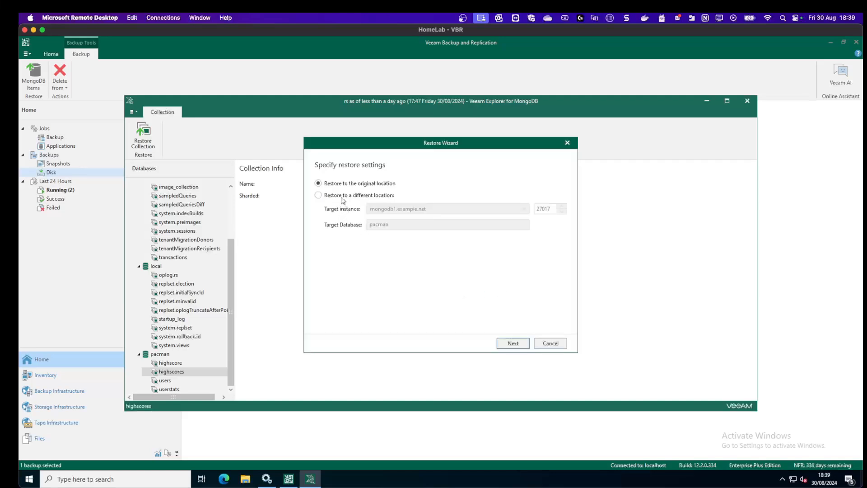
mouse_move(514, 343)
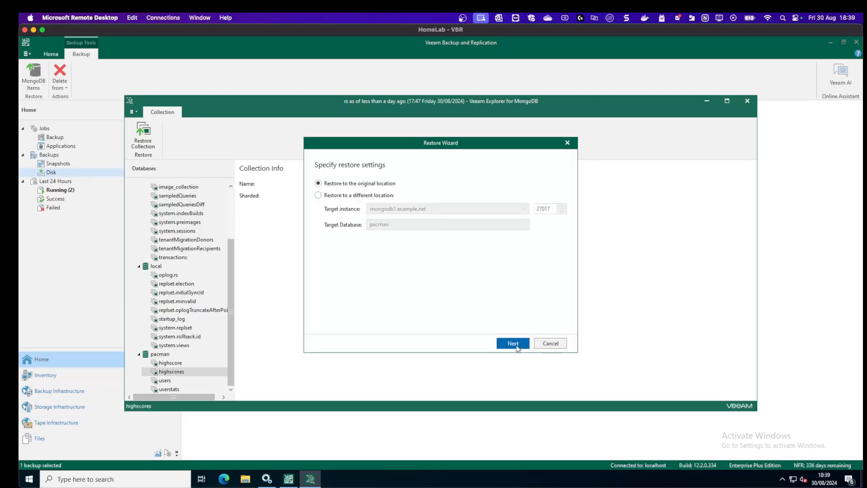
left_click(512, 343)
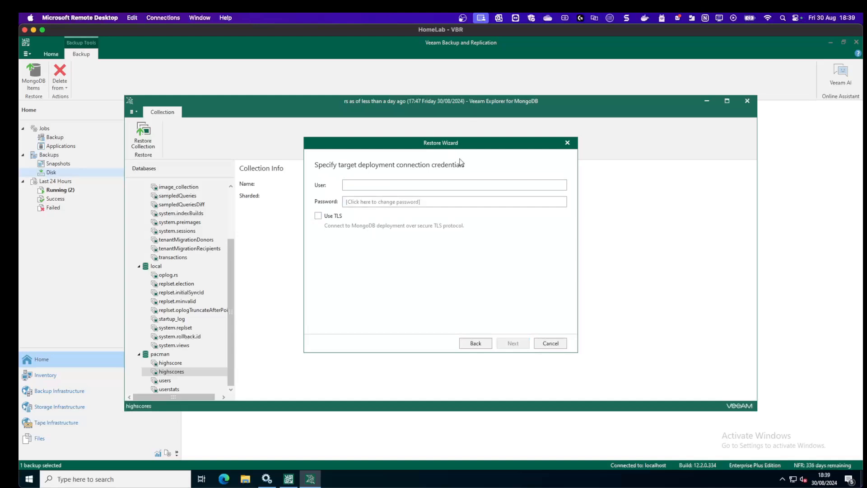
left_click(454, 184)
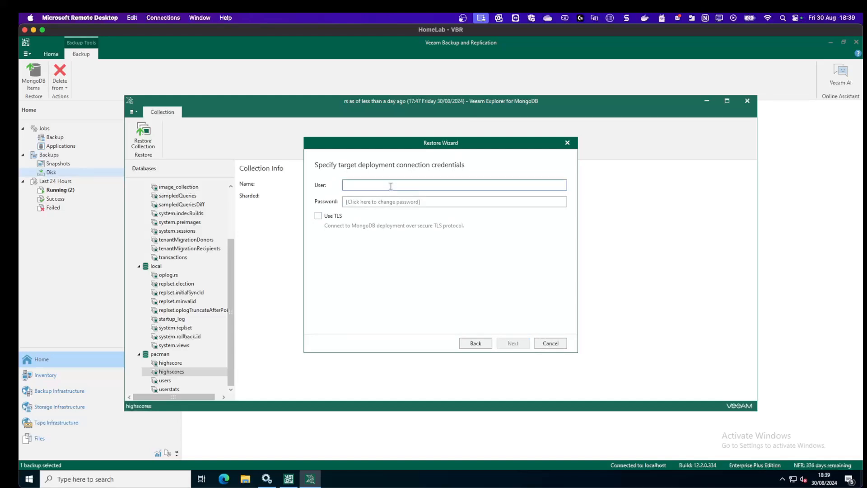
left_click(381, 184)
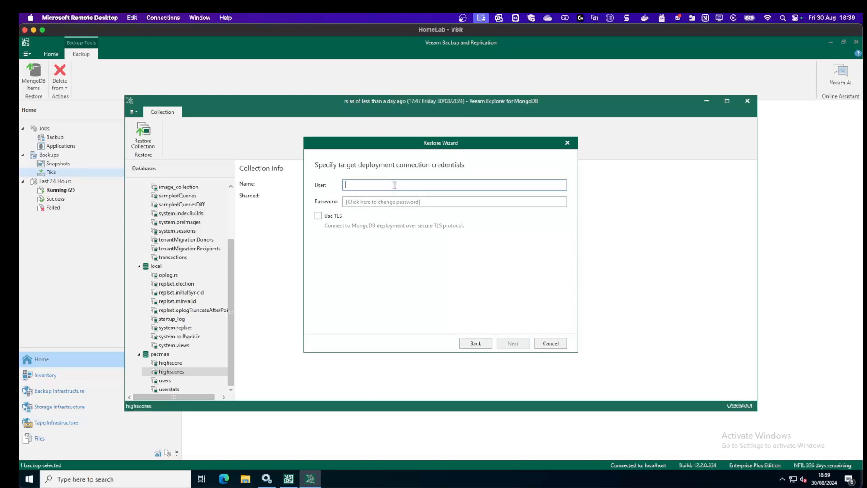
type("mongoadmin")
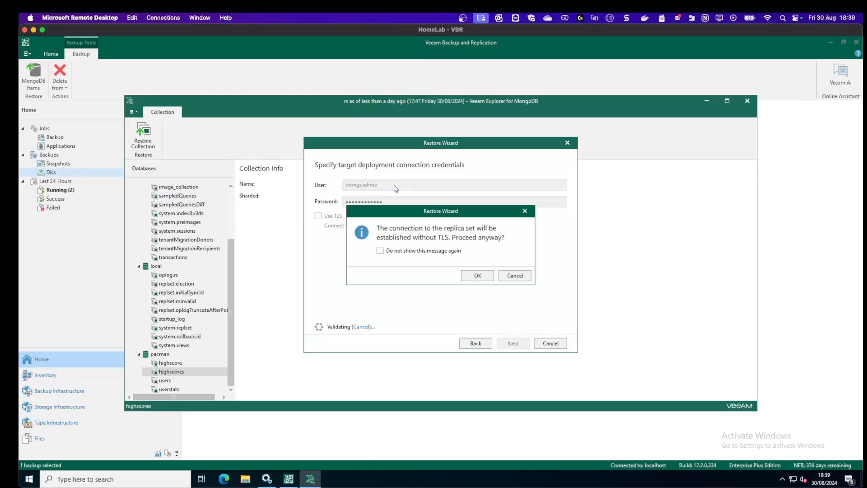
mouse_move(482, 283)
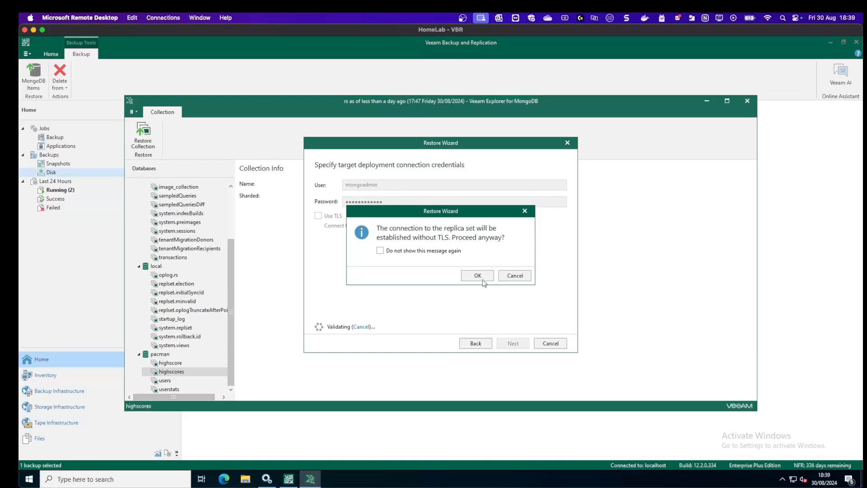
Step: Proceed without TLS and dismiss the failed authentication message
left_click(477, 275)
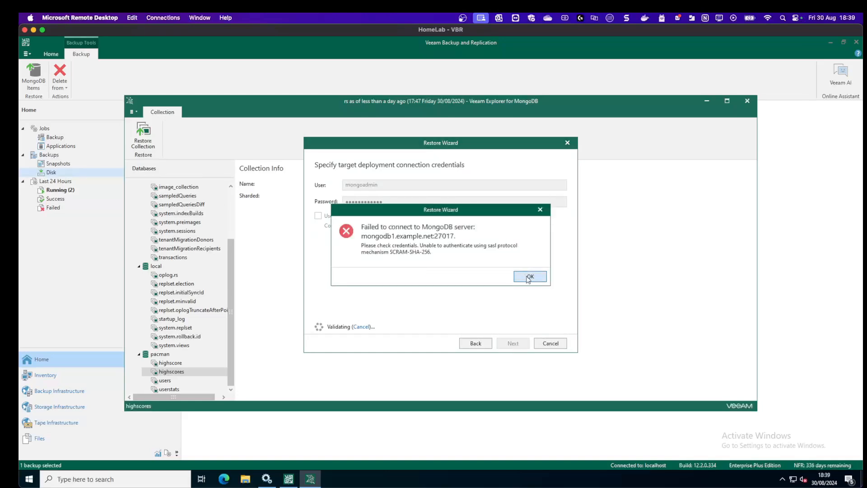
left_click(530, 277)
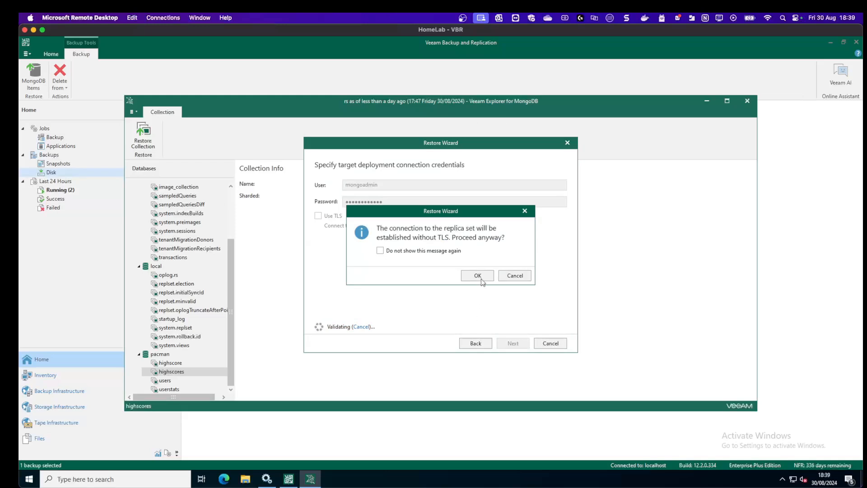
Step: Proceed without TLS and enter the veeam SSH account and password for the primary node
left_click(477, 276)
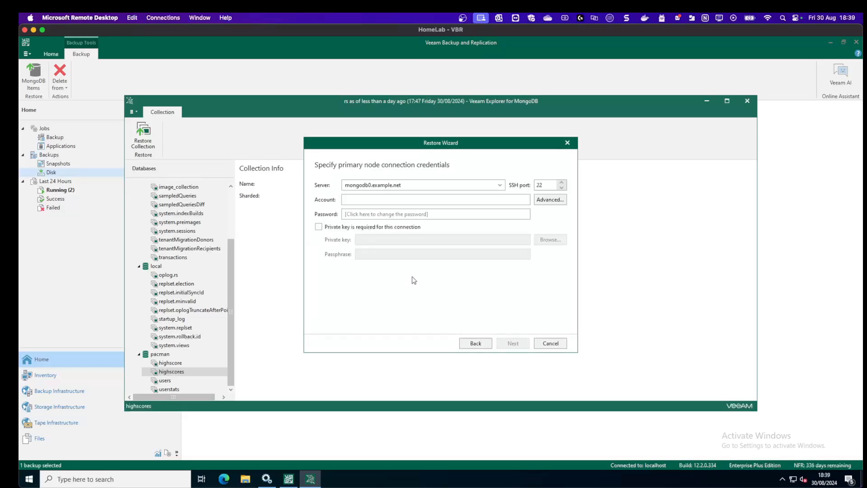
left_click(452, 199)
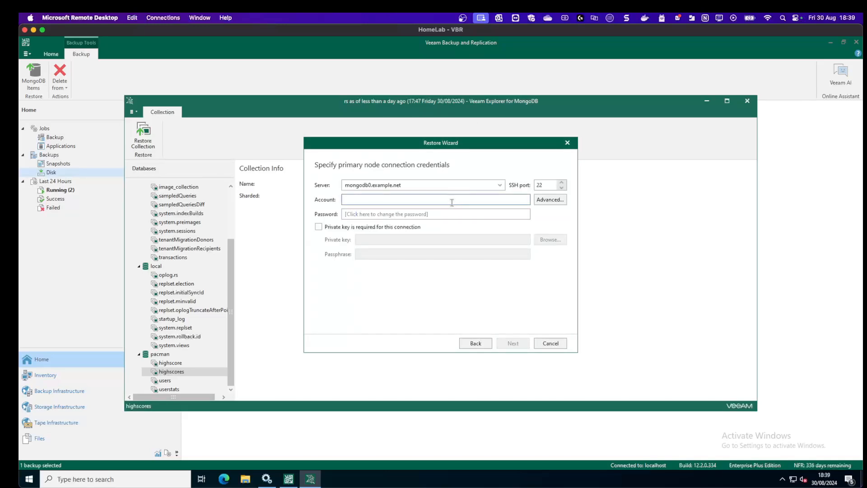
left_click(436, 200)
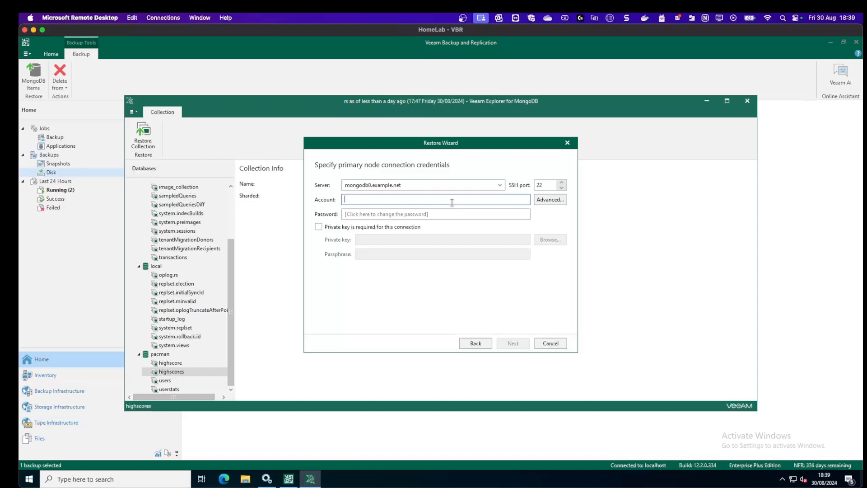
type("veeam")
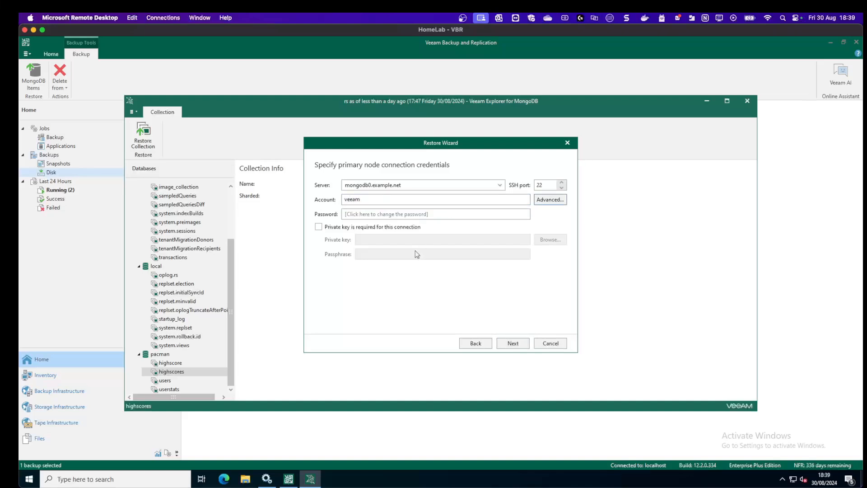
left_click(436, 214)
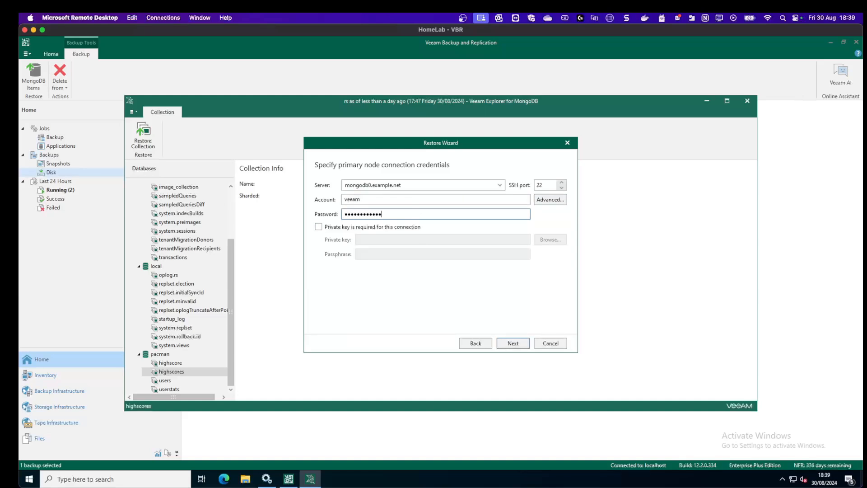
Step: Review the non-root elevation settings unchanged and continue to Select Collections with highscores chosen
left_click(550, 198)
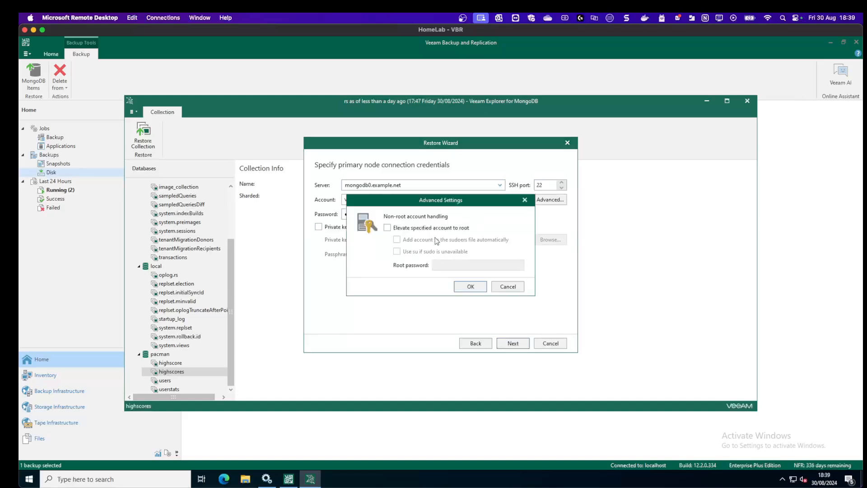
left_click(470, 287)
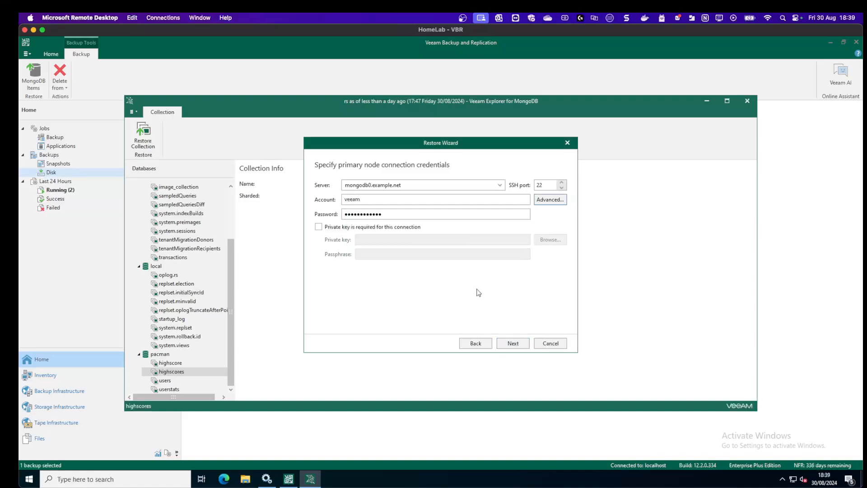
left_click(512, 344)
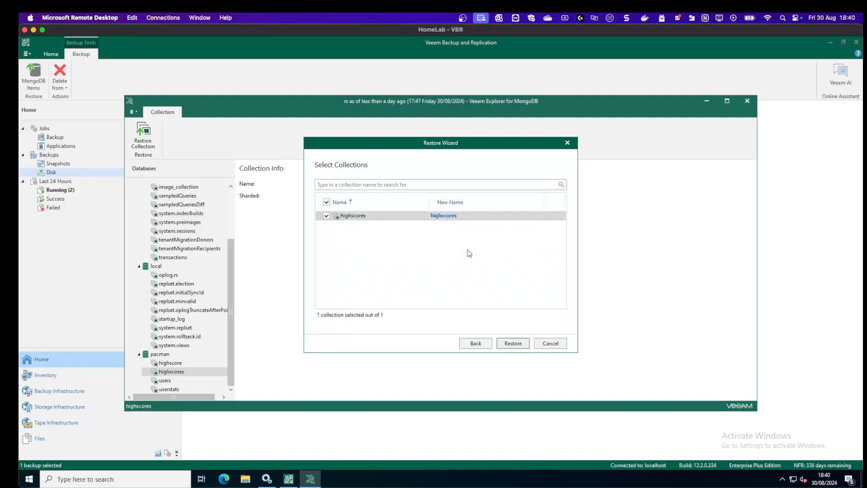
mouse_move(385, 243)
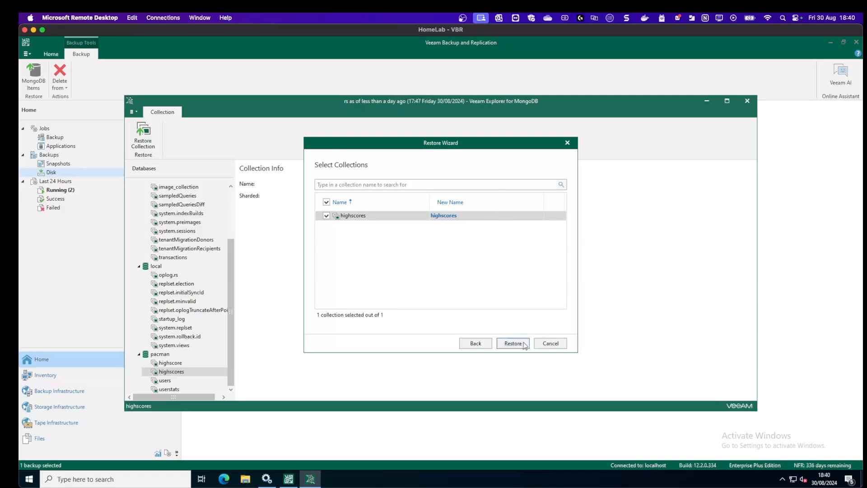
Step: Launch the restore of the highscores collection
left_click(513, 343)
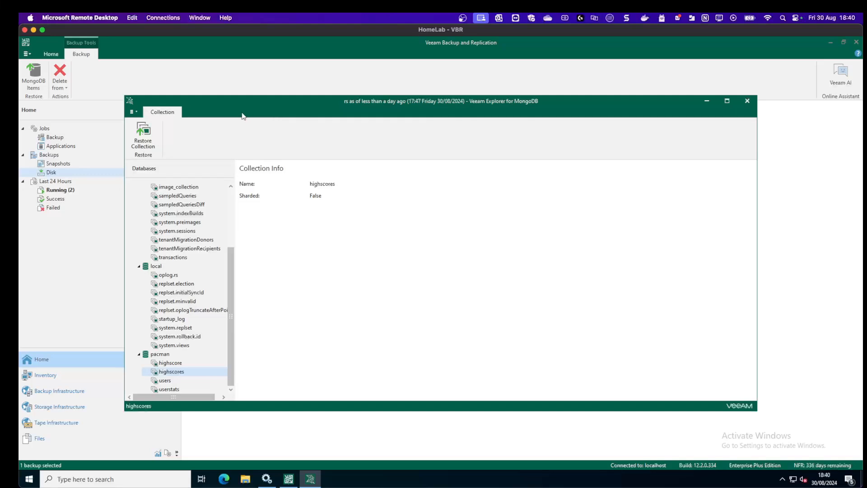
mouse_move(217, 106)
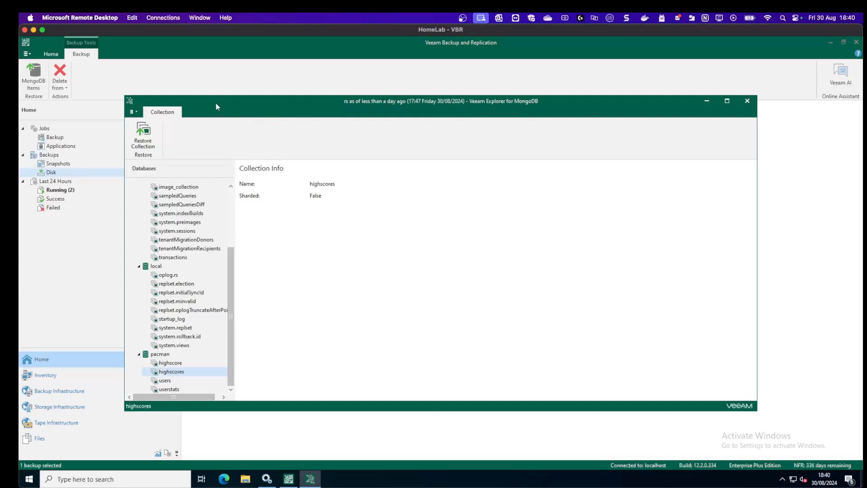
mouse_move(65, 192)
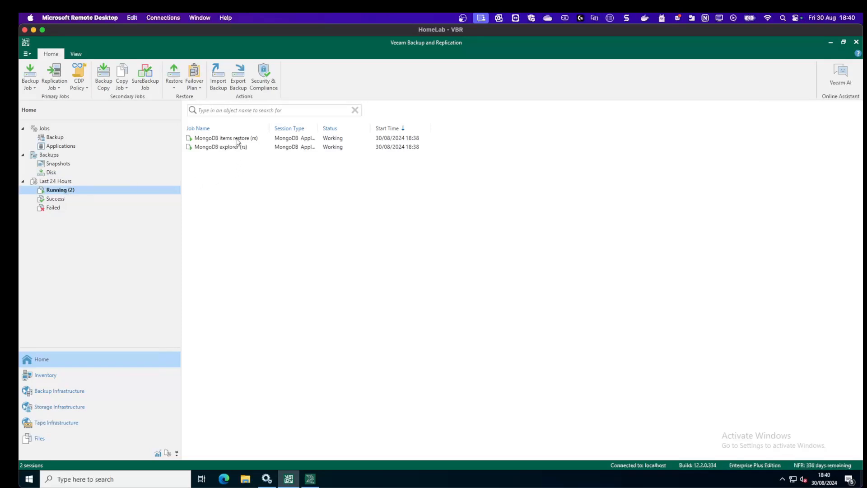
Step: Follow the MongoDB items restore (rs) session until highscores restores successfully, then close it
double_click(226, 137)
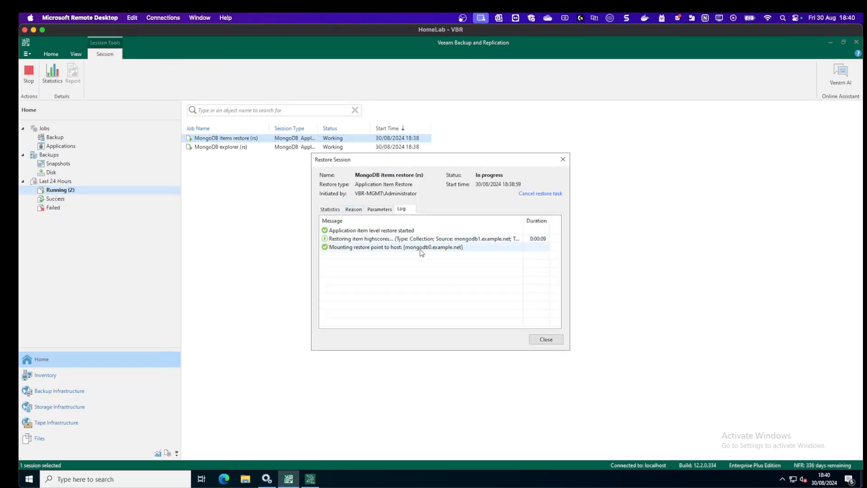
mouse_move(542, 298)
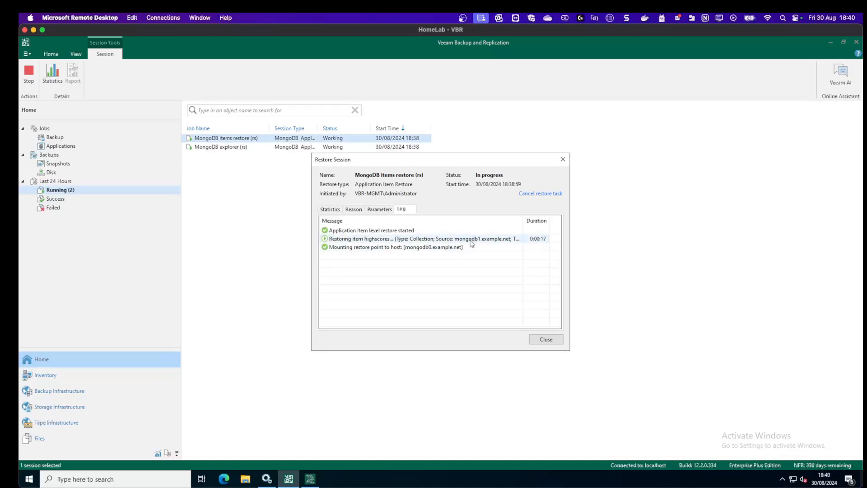
mouse_move(471, 243)
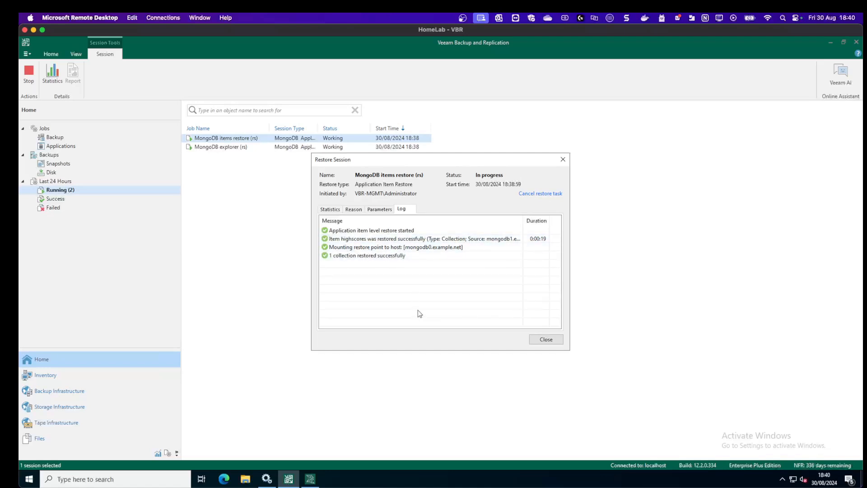
left_click(547, 339)
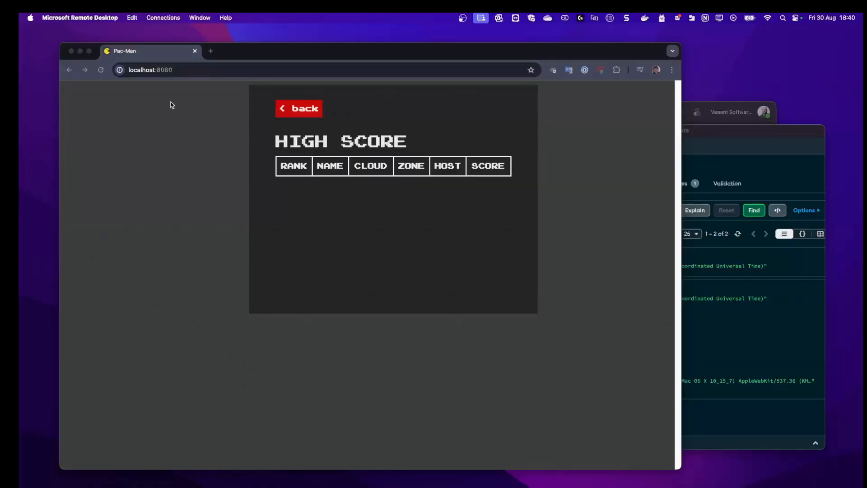
Step: Refresh the database listing in the database browser
left_click(299, 109)
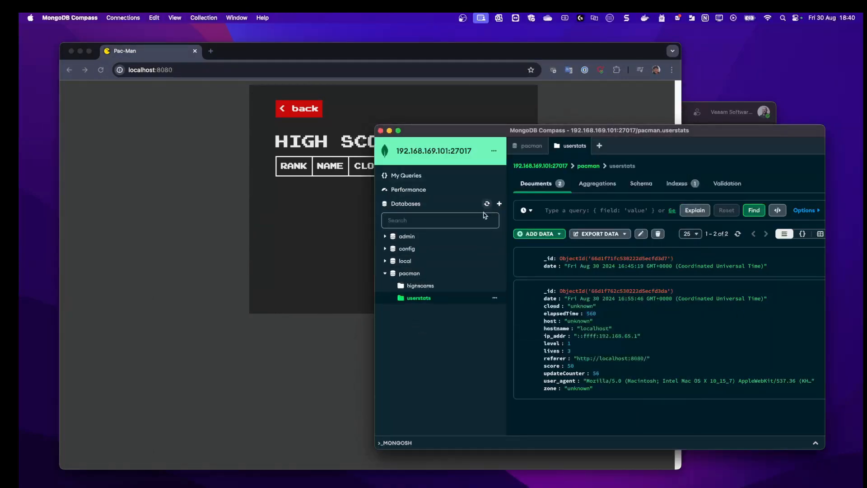
left_click(421, 285)
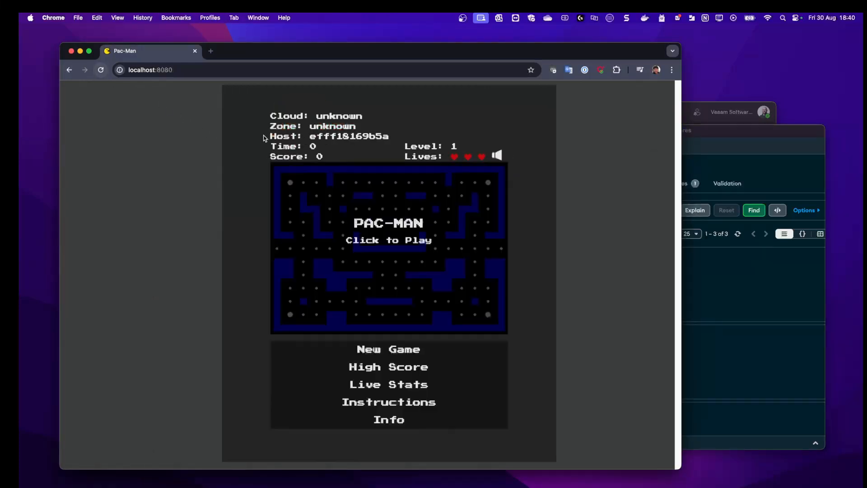
left_click(388, 348)
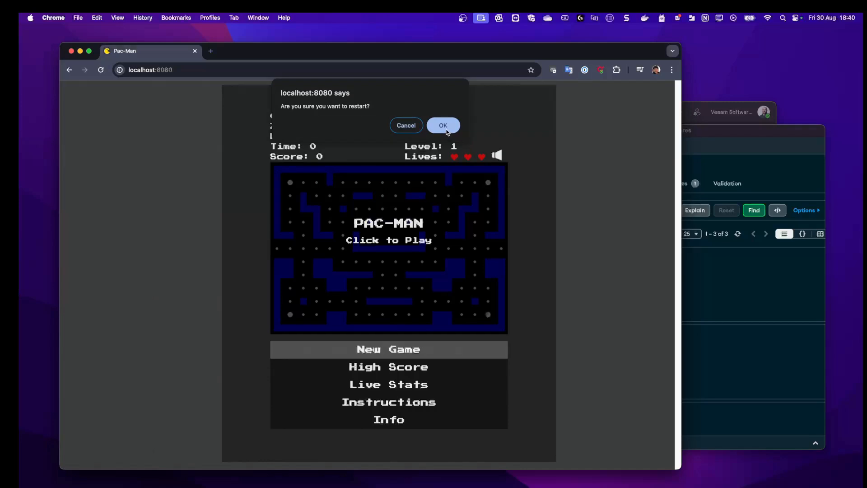
Step: Restart and reload Pac-Man, then view the high score table showing test with score 100
left_click(443, 125)
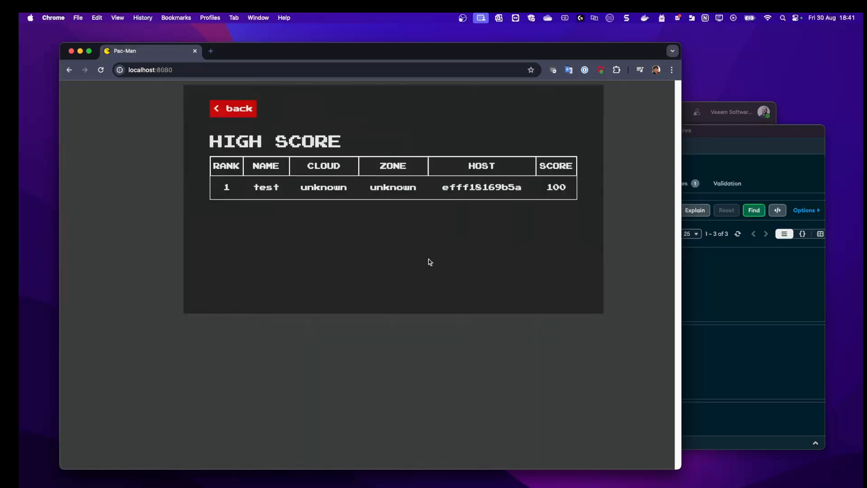
left_click(233, 108)
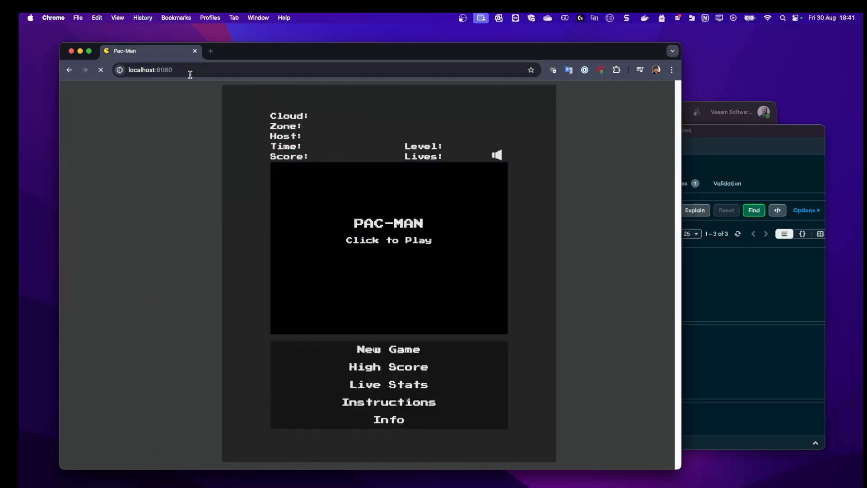
left_click(388, 367)
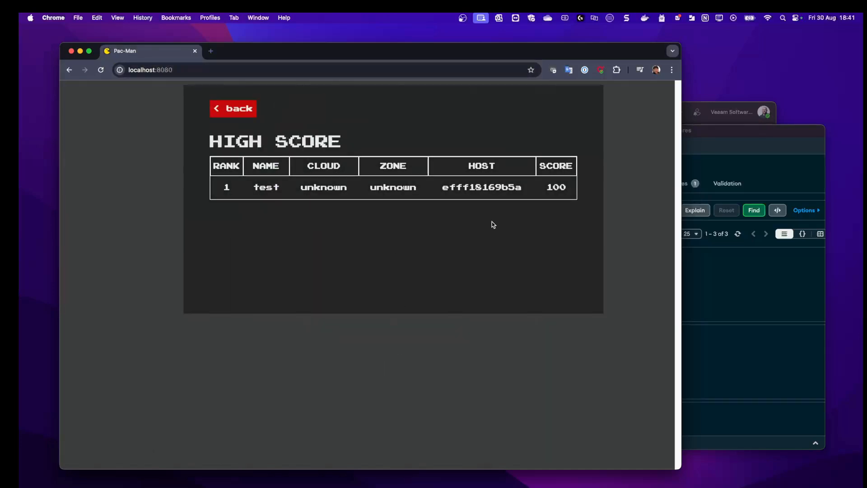
mouse_move(716, 312)
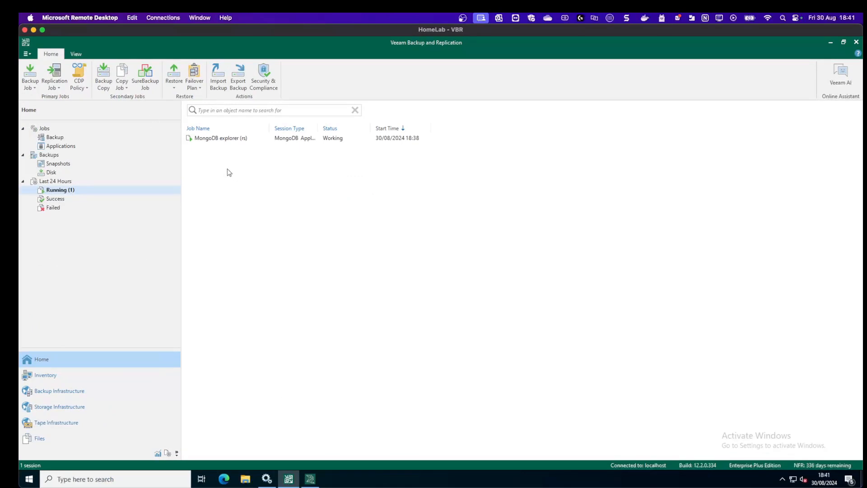
mouse_move(172, 239)
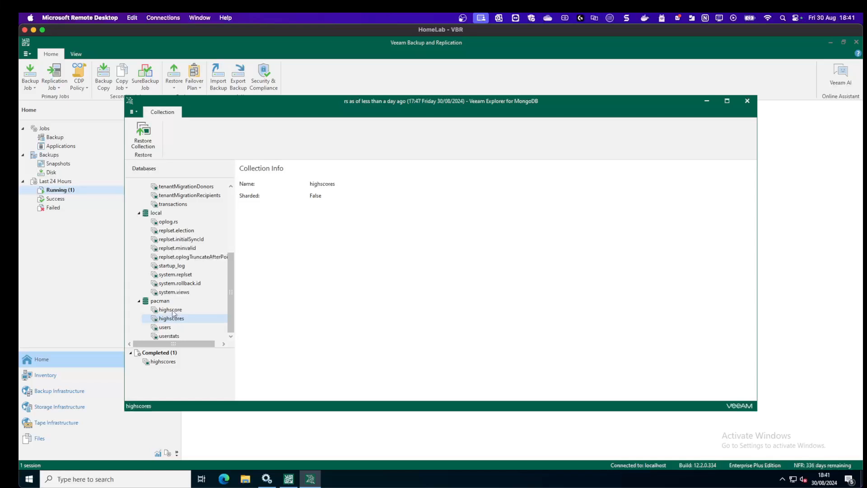
Step: Restore the highscore collection to its original location
right_click(170, 309)
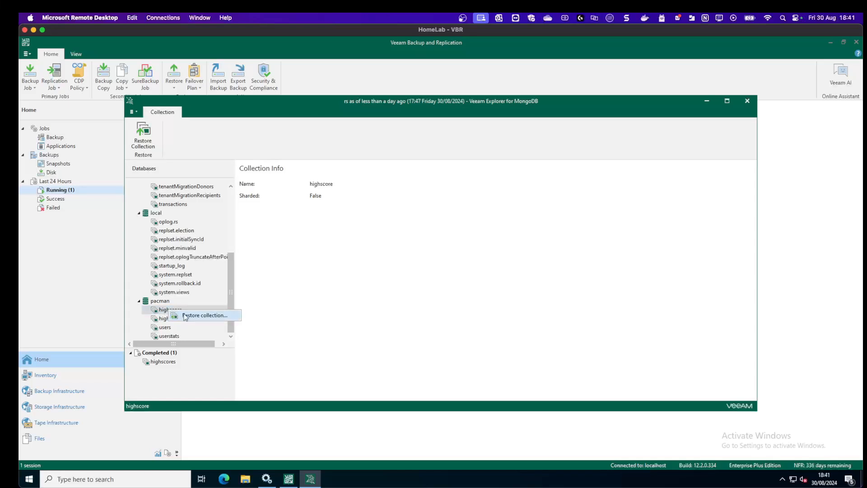
left_click(206, 316)
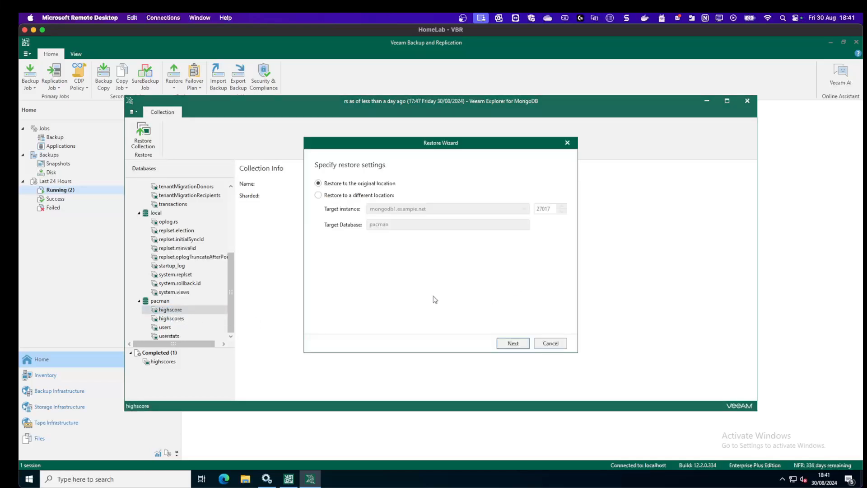
left_click(513, 343)
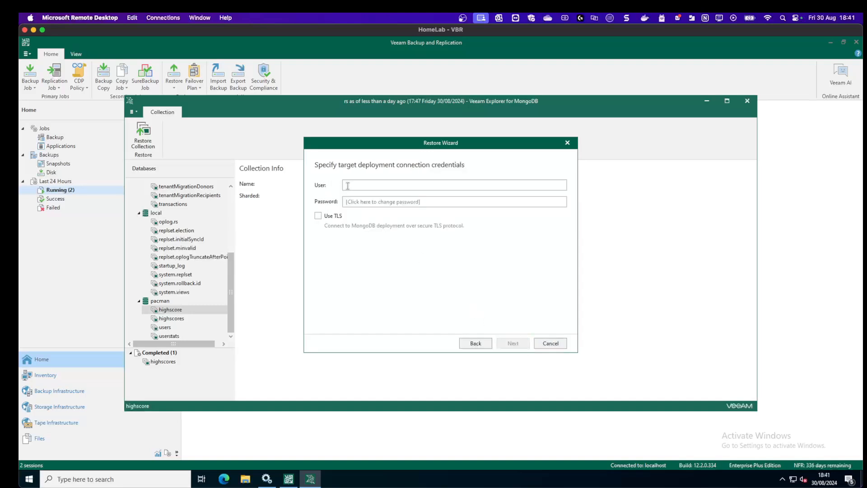
Step: Supply the mongoadmin deployment login and proceed without TLS
type("mo")
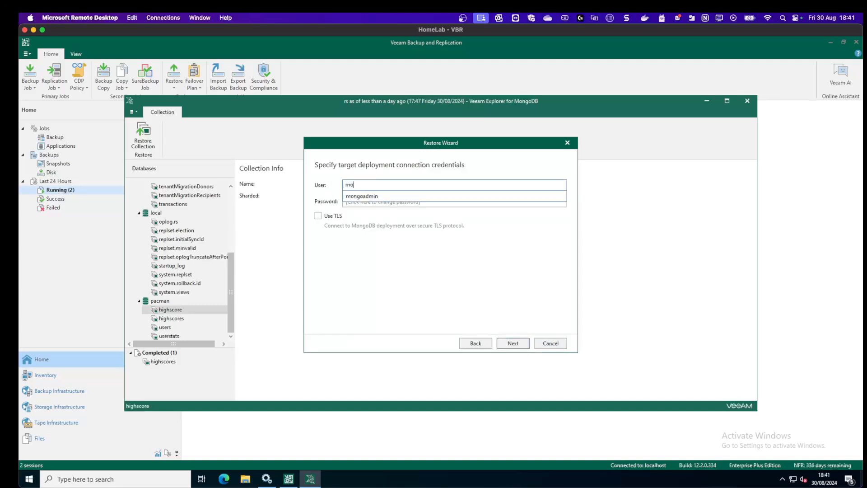
left_click(362, 196)
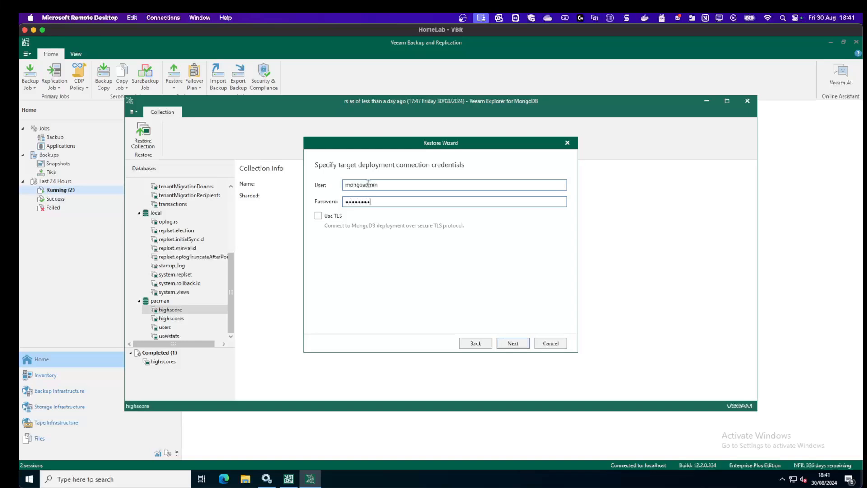
left_click(512, 343)
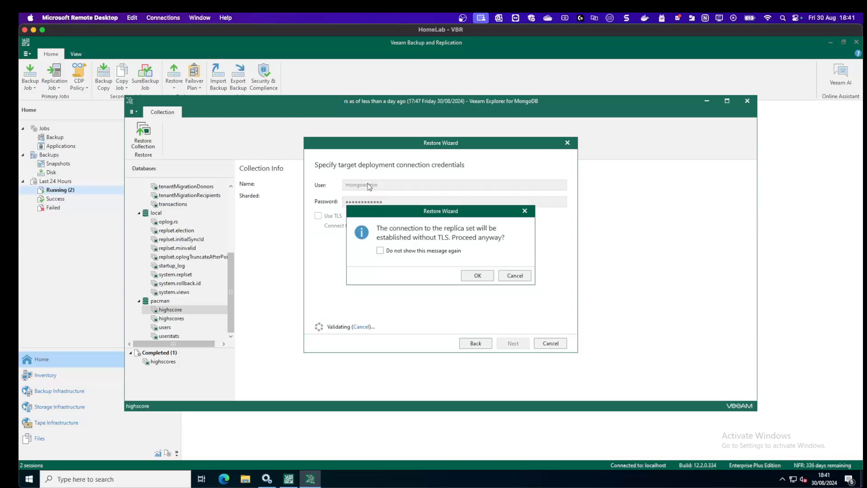
left_click(477, 276)
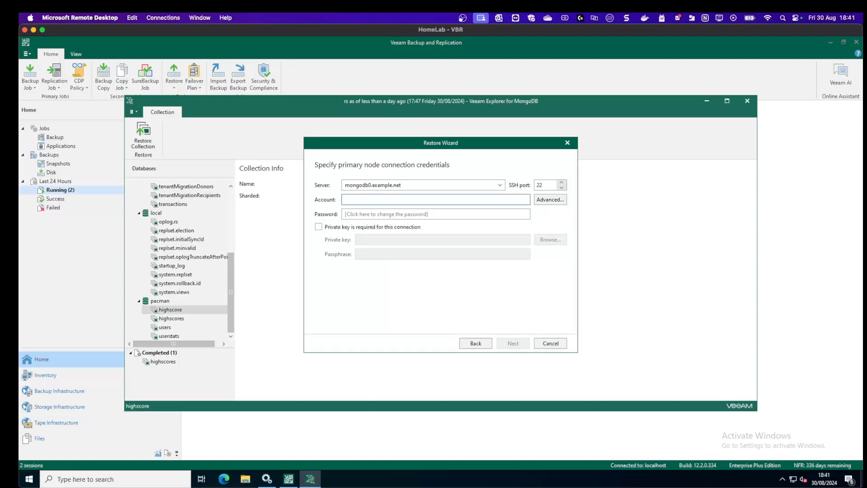
Step: Submit the veeam SSH account and password for the primary node for validation
type("veeam")
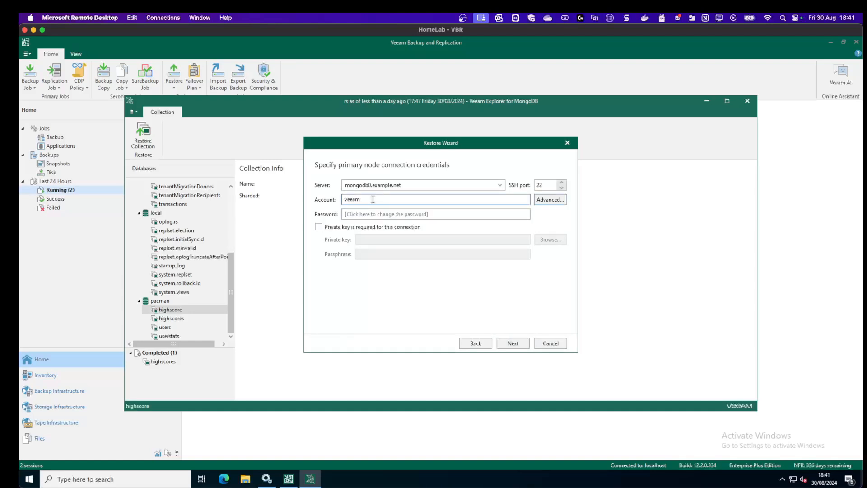
left_click(436, 214)
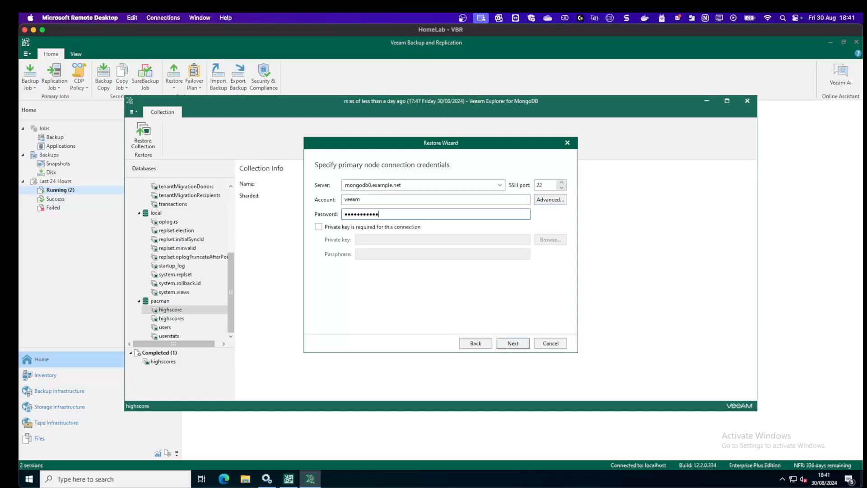
left_click(551, 199)
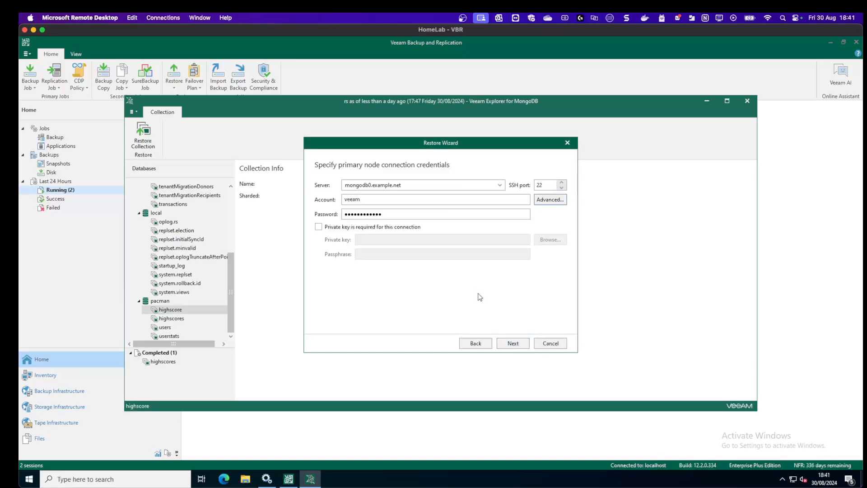
left_click(512, 344)
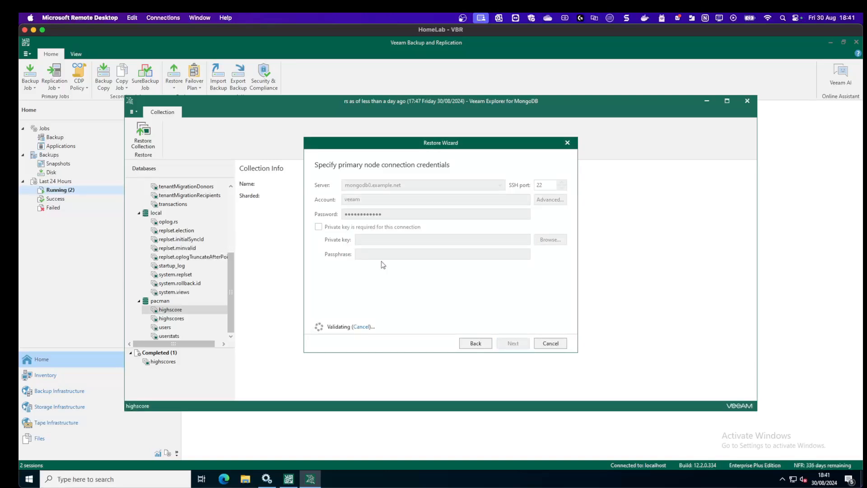
mouse_move(381, 335)
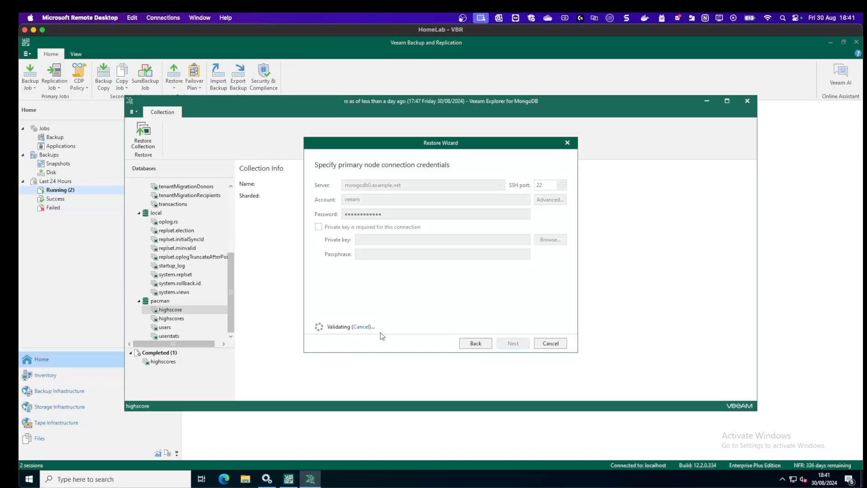
mouse_move(390, 292)
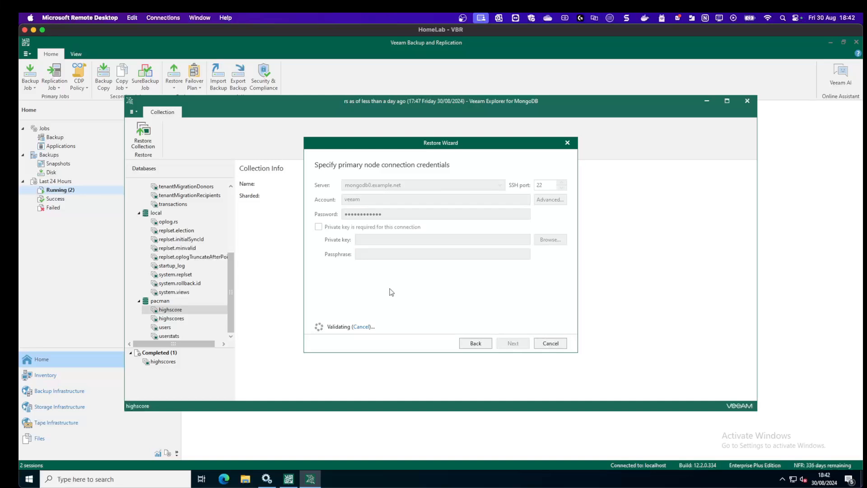
mouse_move(384, 293)
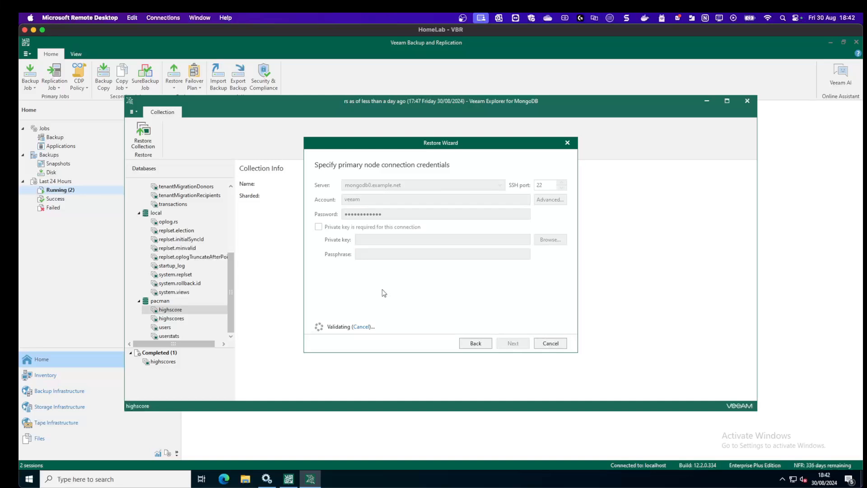
mouse_move(295, 331)
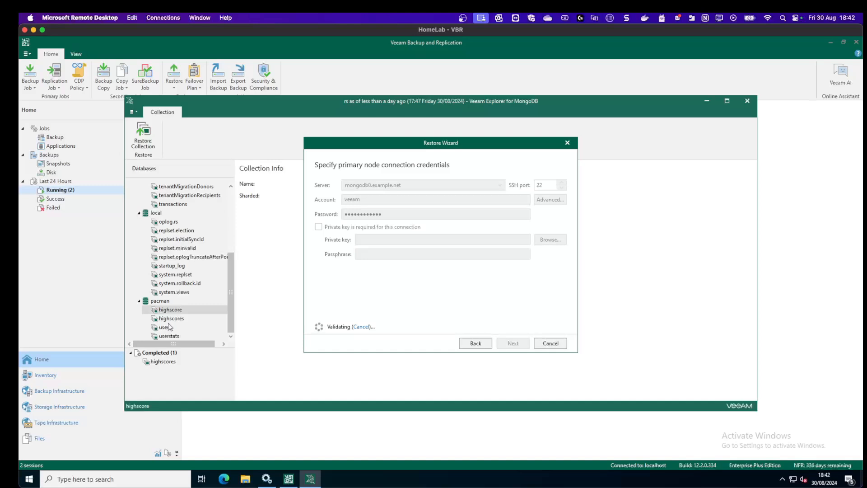
mouse_move(206, 322)
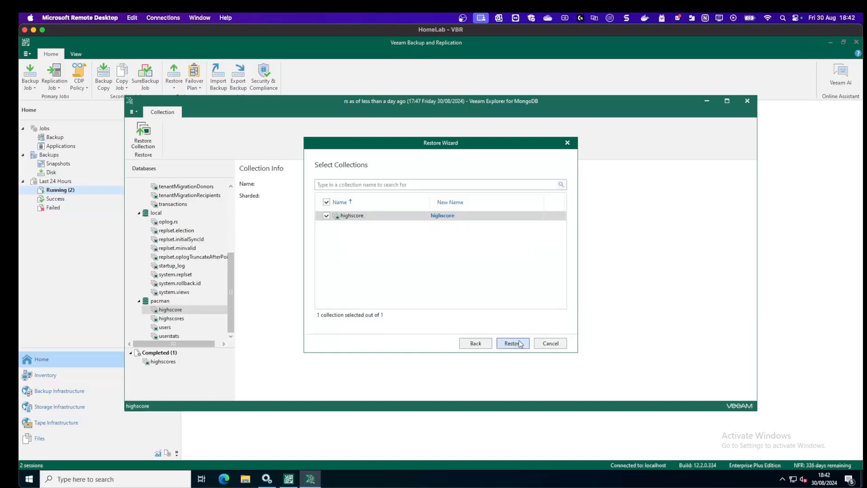
Step: Restore the highscore collection, confirming overwrite of the existing collection in the Validation summary
left_click(513, 343)
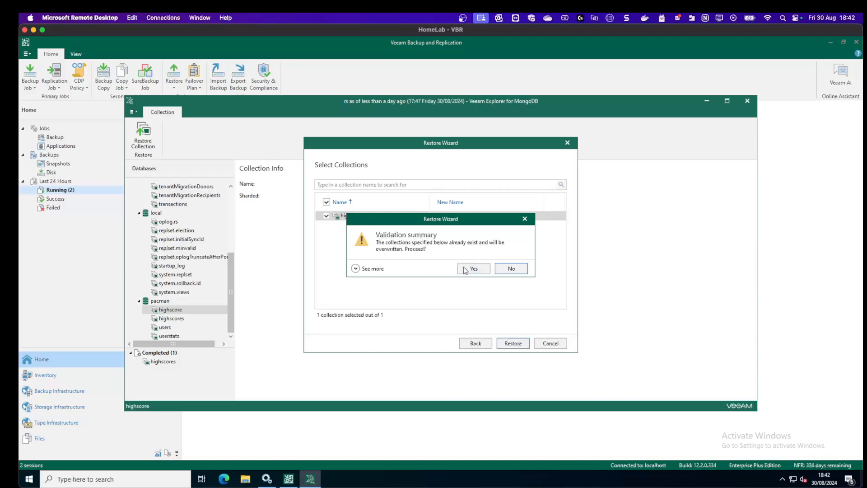
left_click(475, 269)
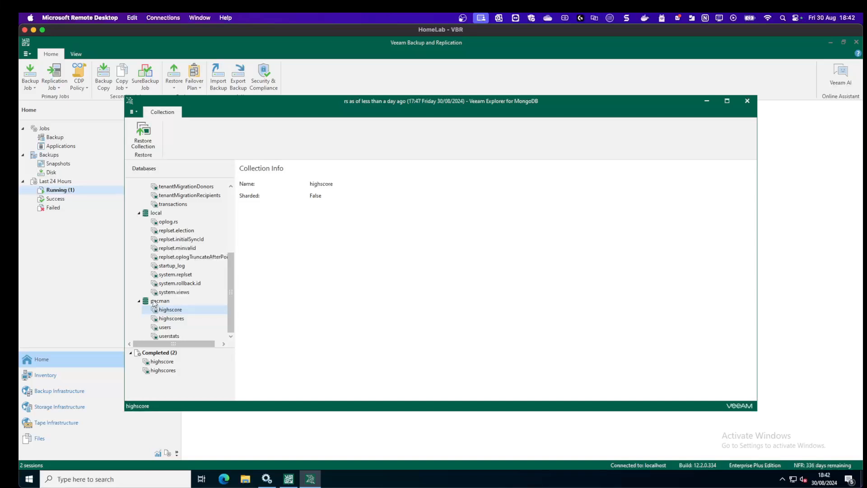
mouse_move(210, 334)
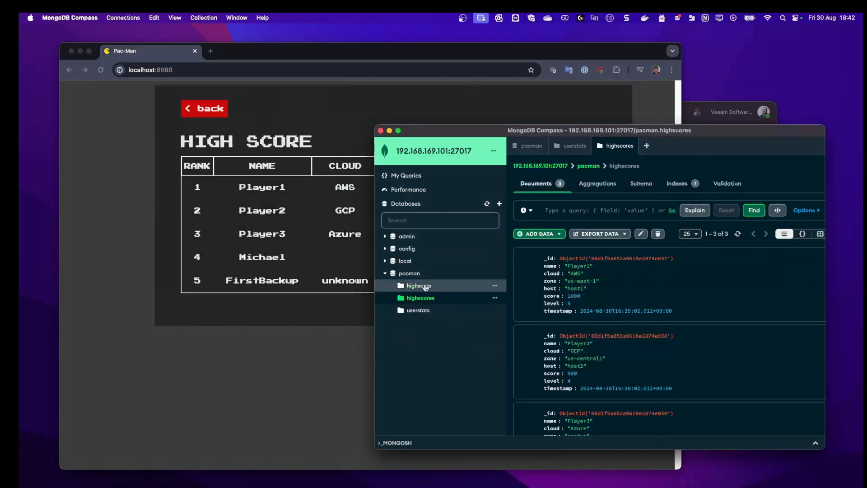
Step: Inspect the restored highscore collection in MongoDB Compass before viewing the Pac-Man High Score page
left_click(419, 286)
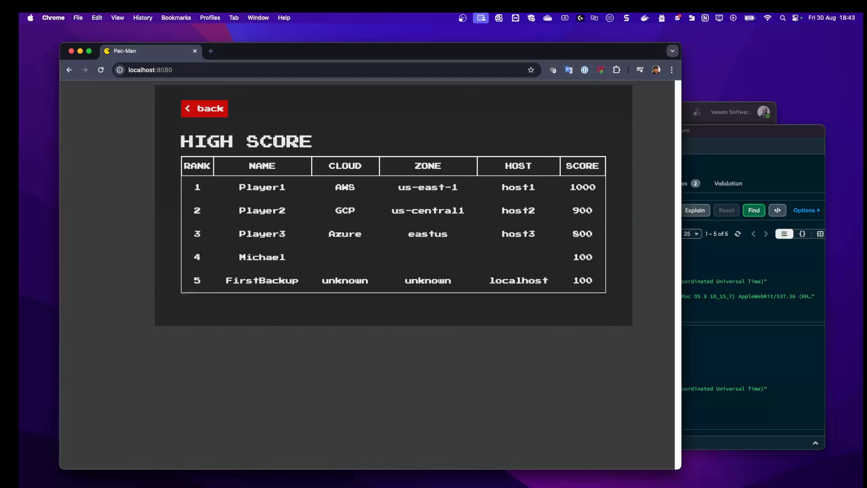
mouse_move(735, 454)
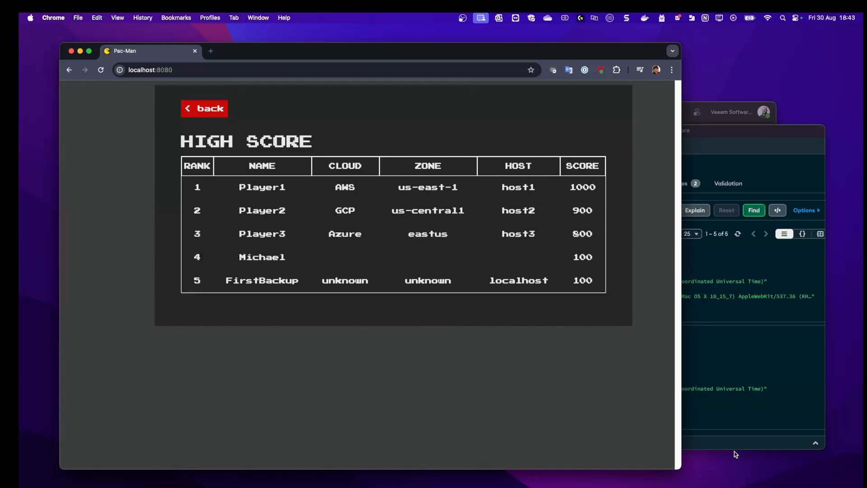
mouse_move(708, 448)
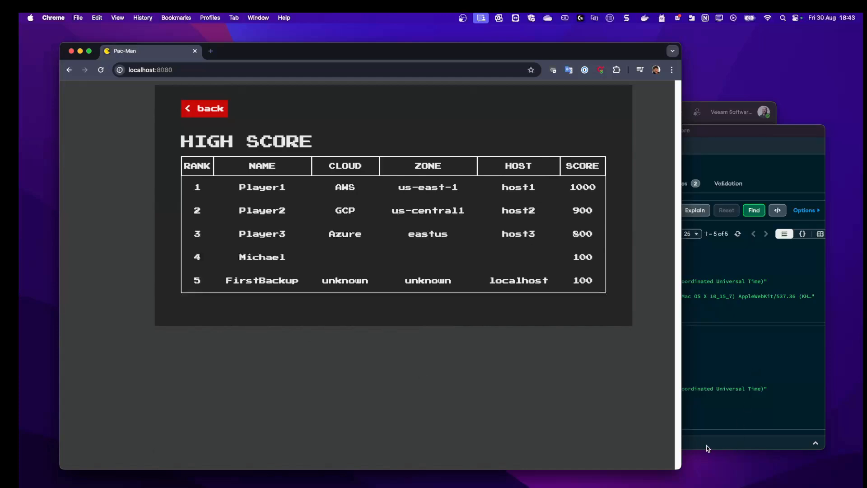